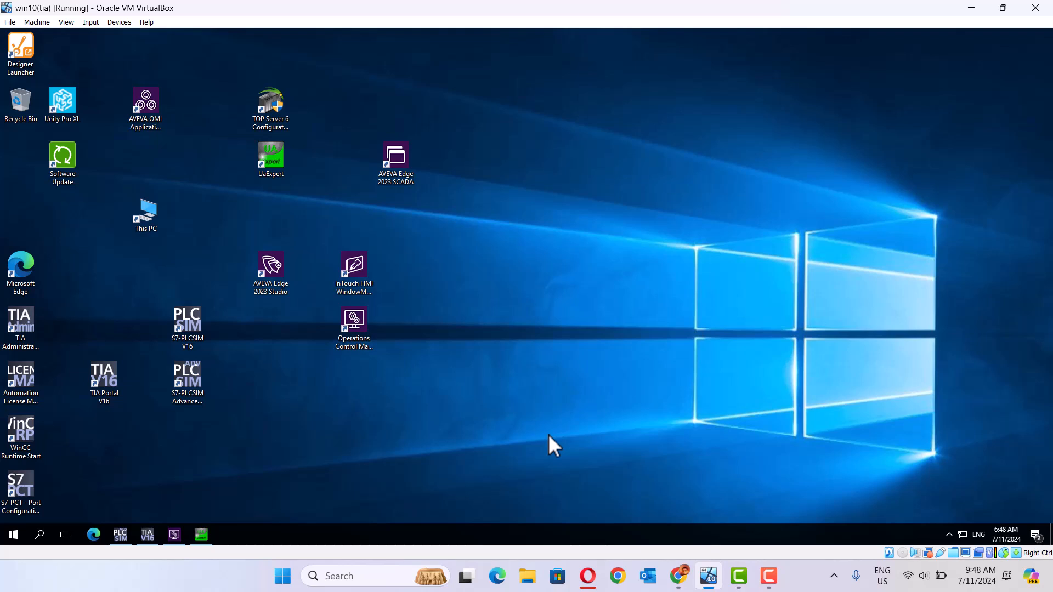
mouse_move(591, 487)
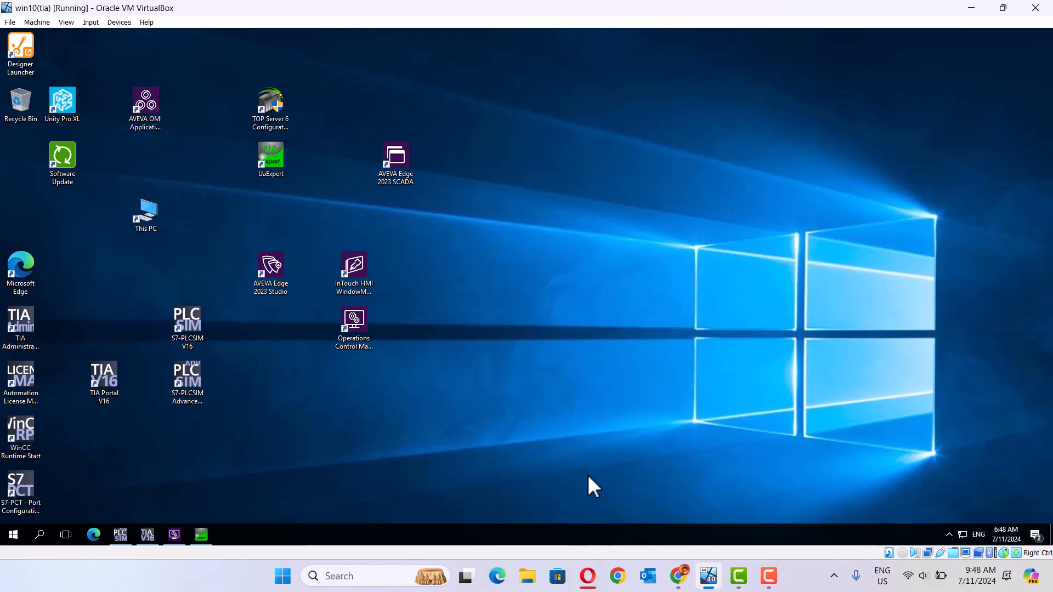
mouse_move(211, 515)
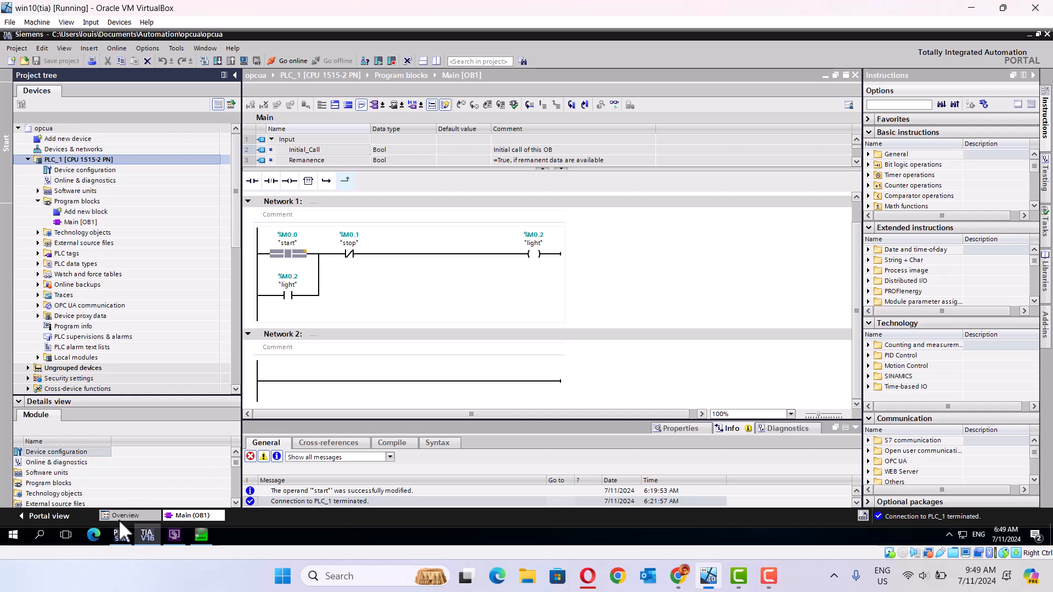
mouse_move(119, 535)
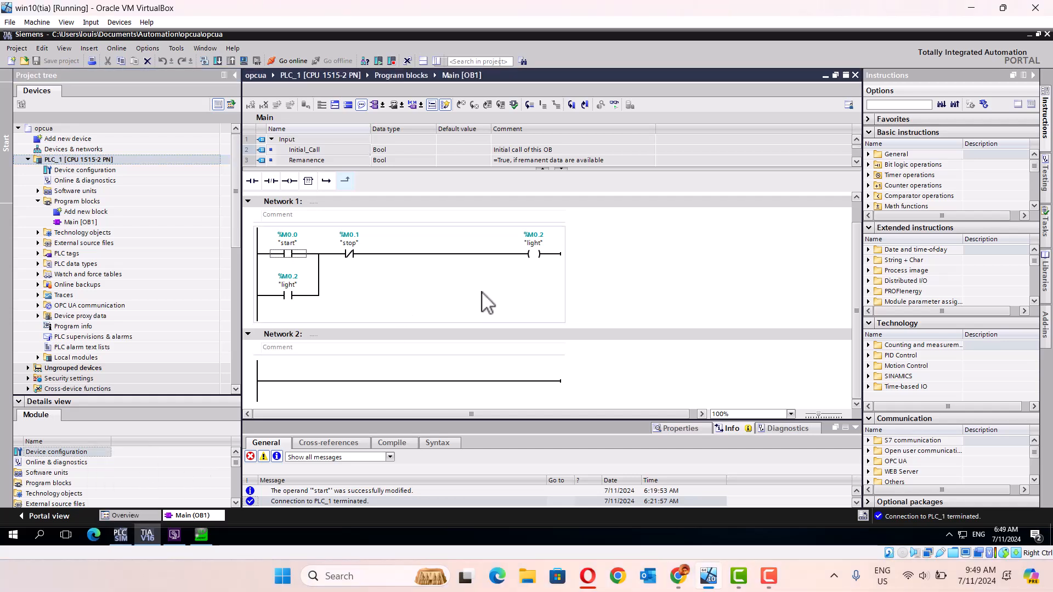
mouse_move(216, 61)
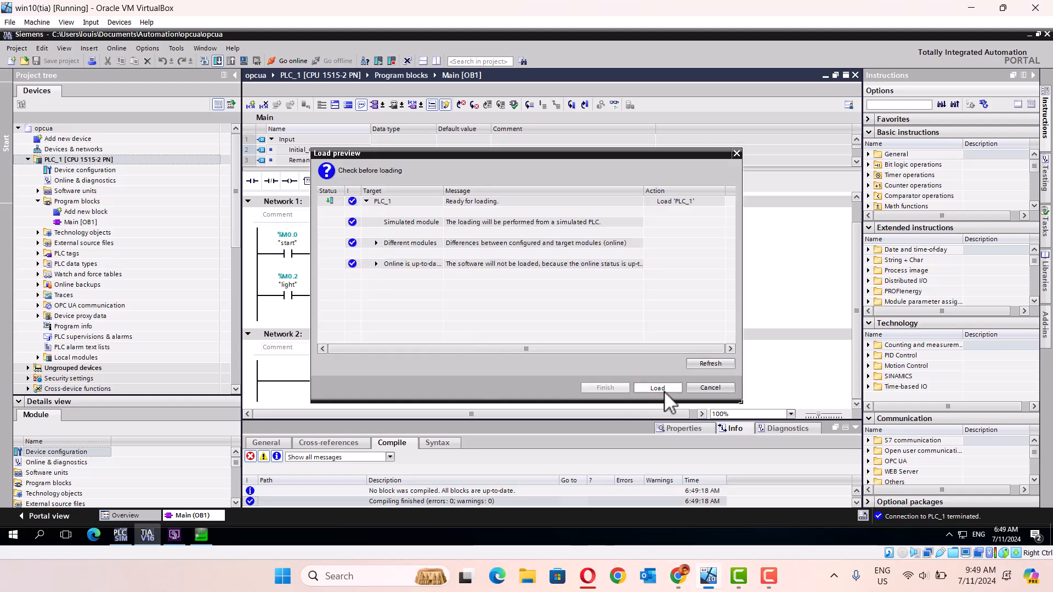
Load the ladder program onto PLC_1 and close the load results after a clean download
left_click(657, 387)
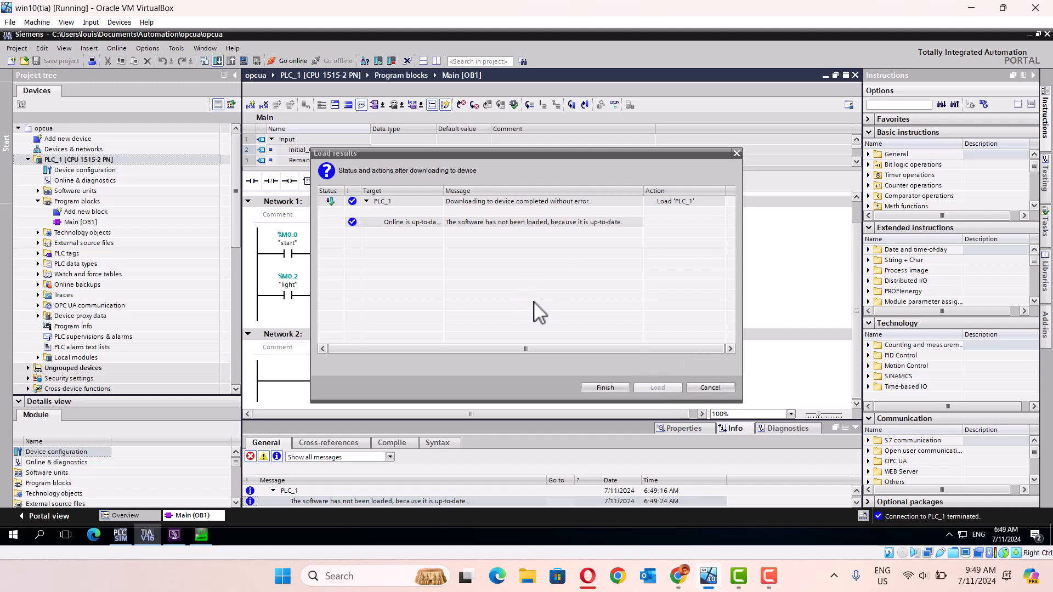
mouse_move(631, 393)
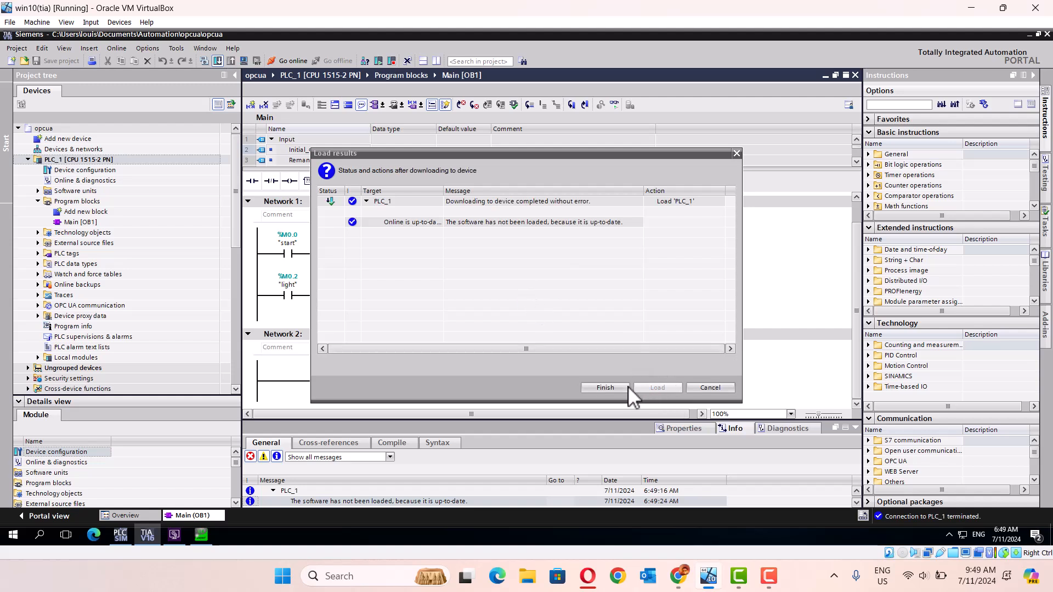
left_click(603, 387)
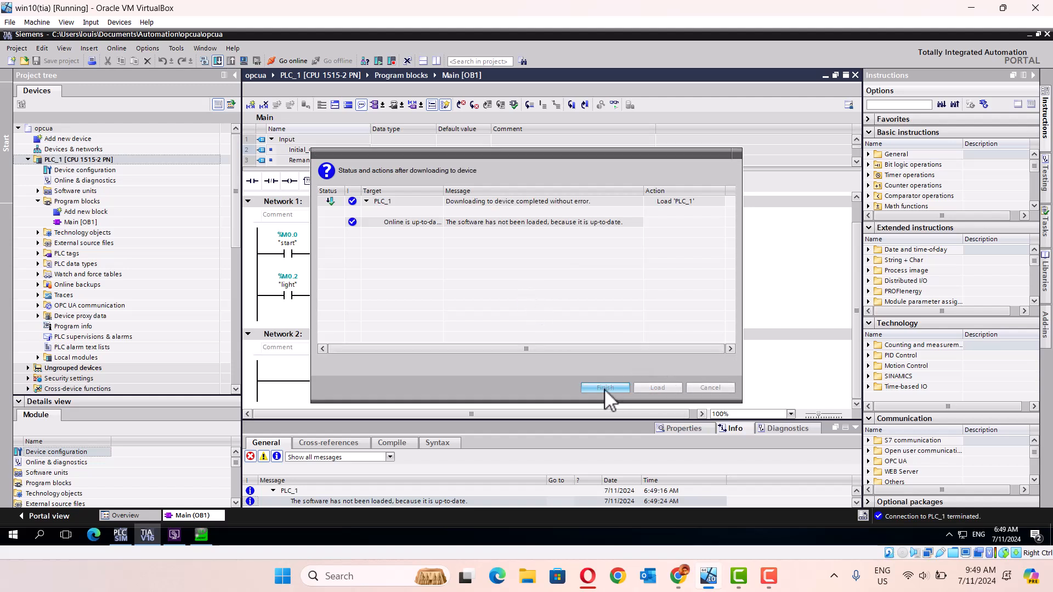
left_click(603, 387)
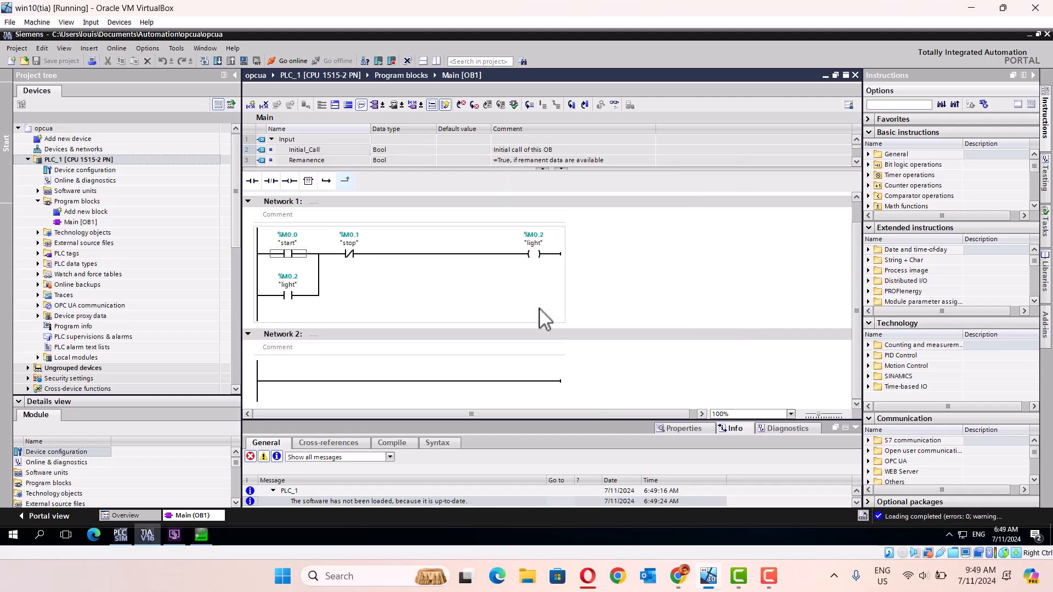
mouse_move(613, 105)
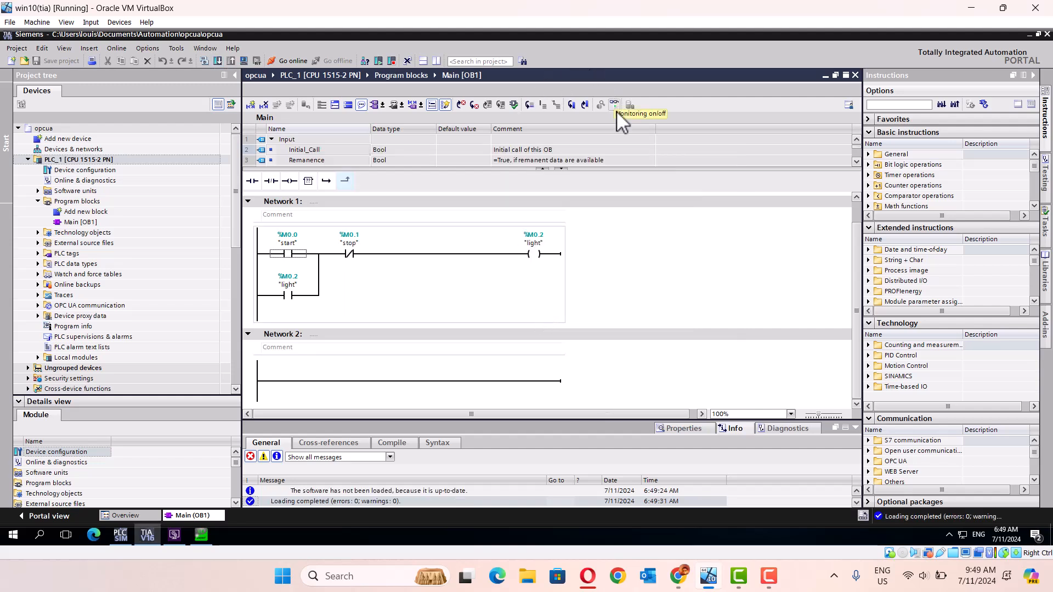
Go online with PLC_1 and turn on live monitoring of the rungs
left_click(612, 105)
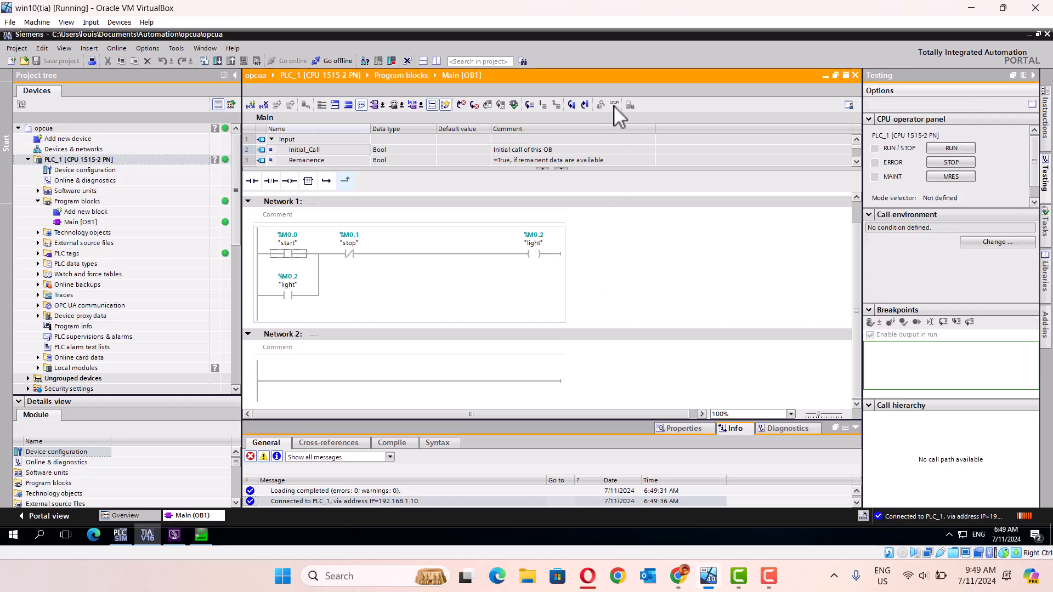
left_click(612, 104)
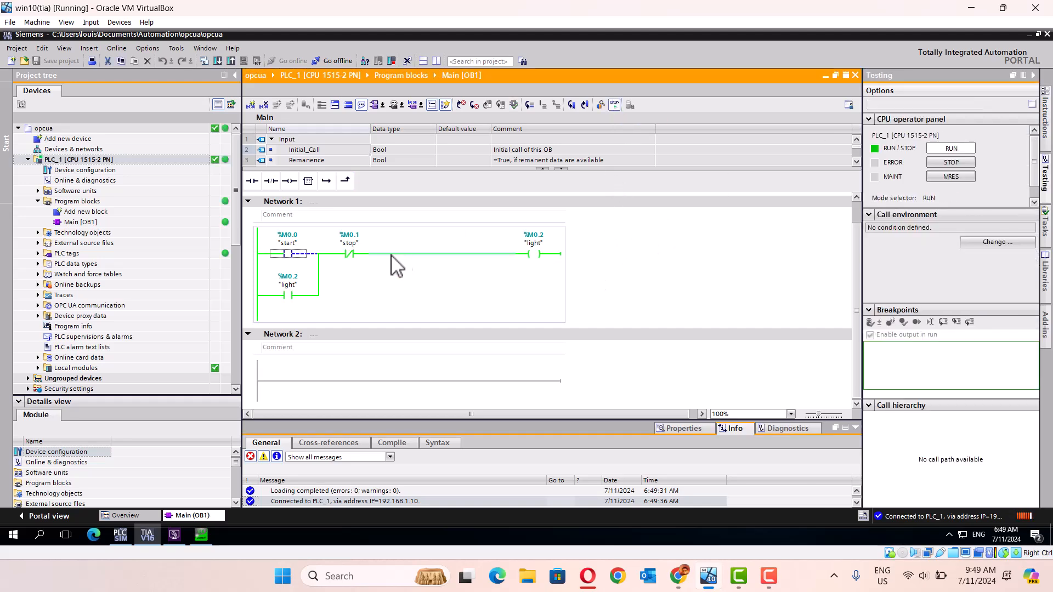
Force the stop contact in Network 1 to 1 via Modify to test the light
left_click(348, 254)
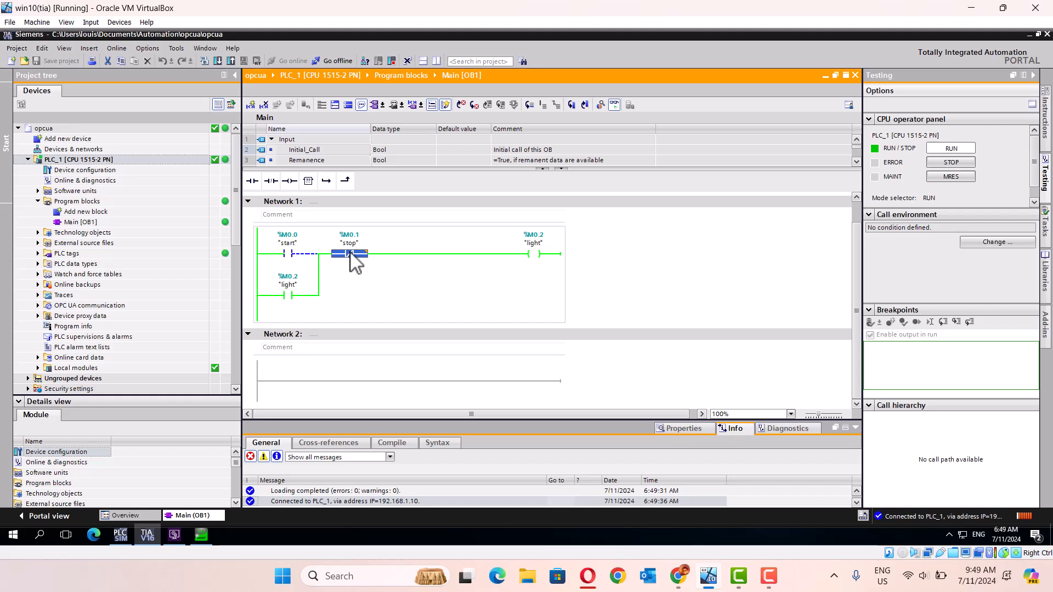
right_click(351, 254)
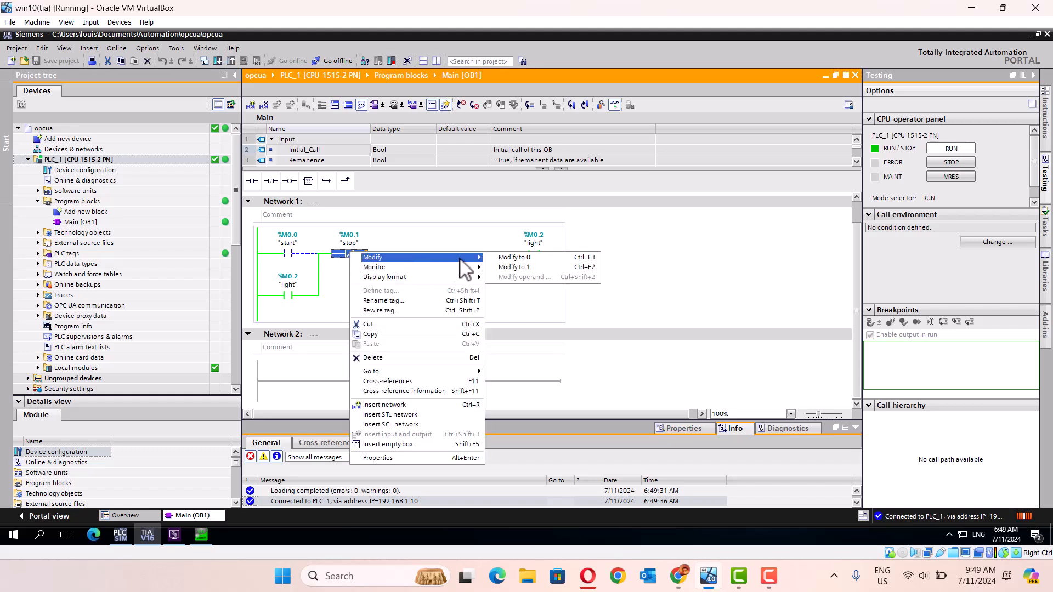
left_click(513, 267)
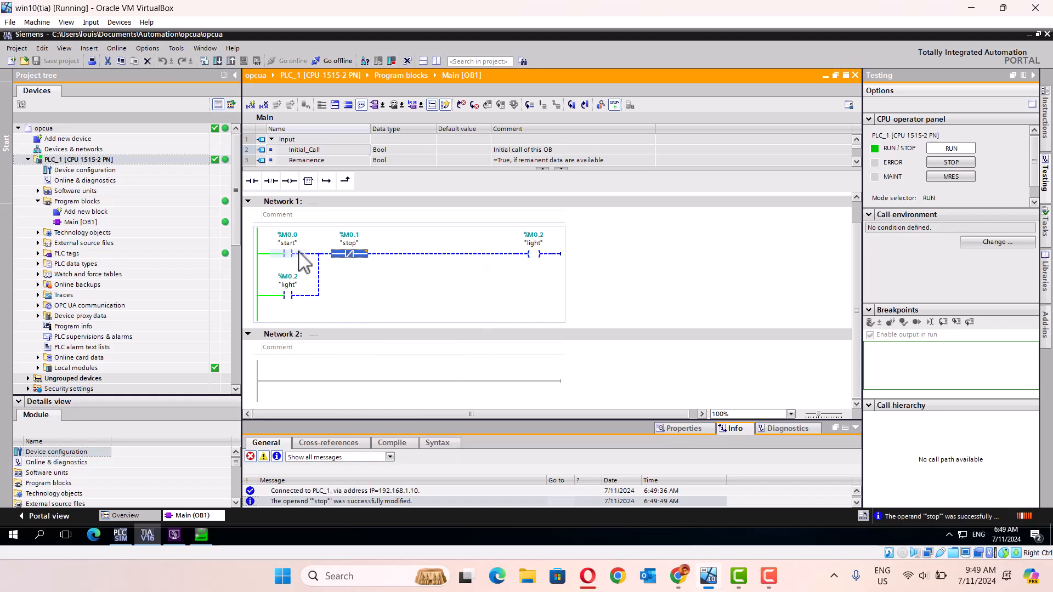
right_click(349, 253)
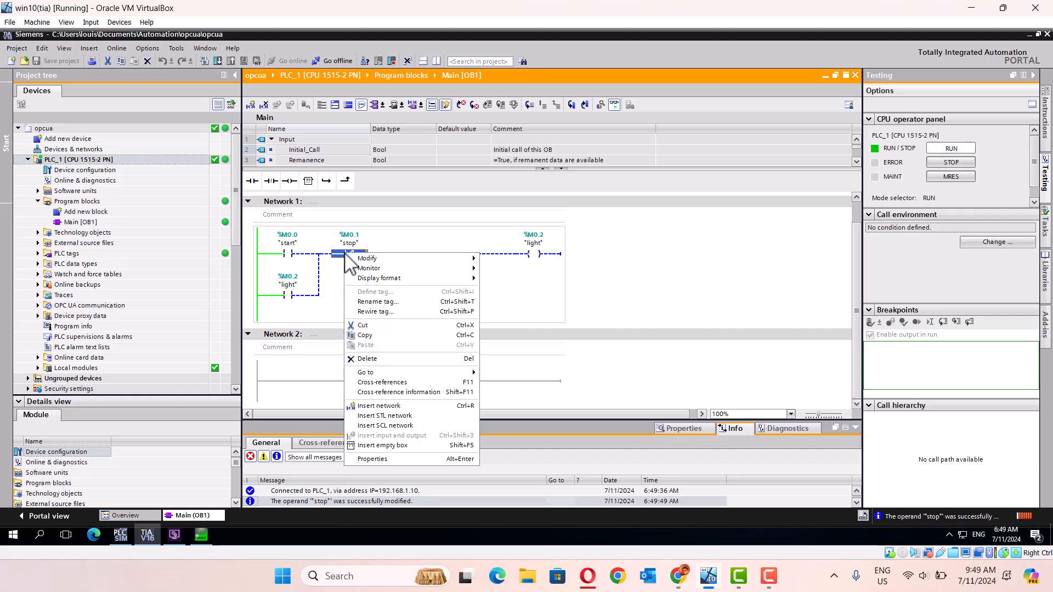
mouse_move(367, 258)
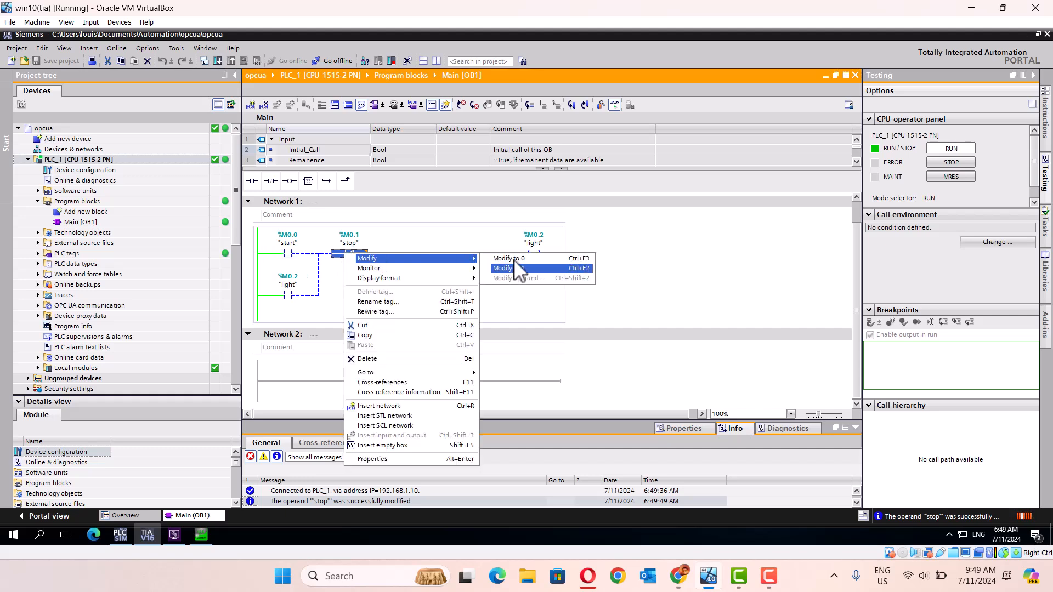
left_click(502, 267)
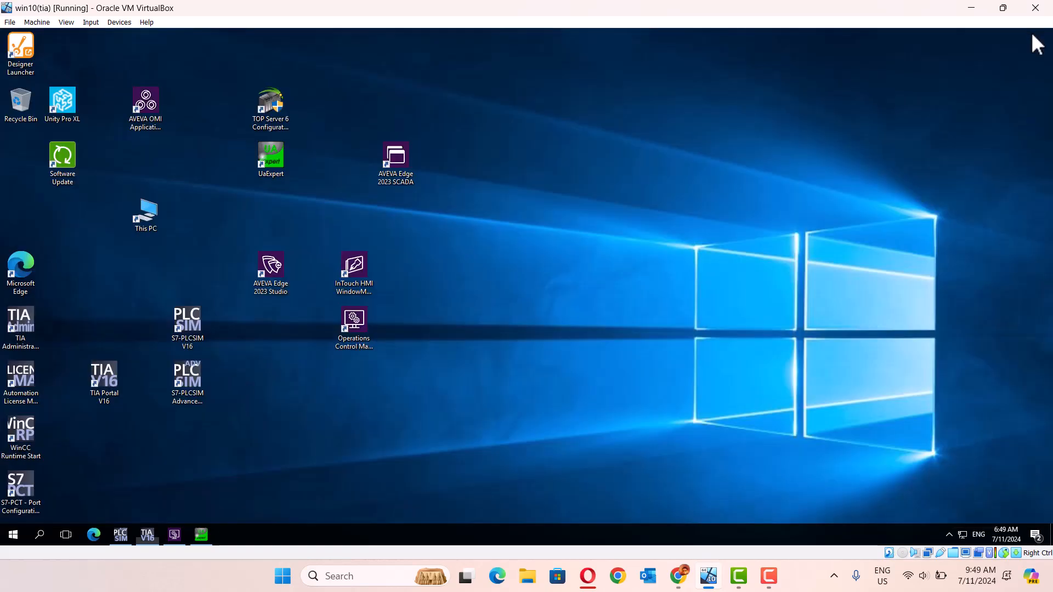
mouse_move(493, 395)
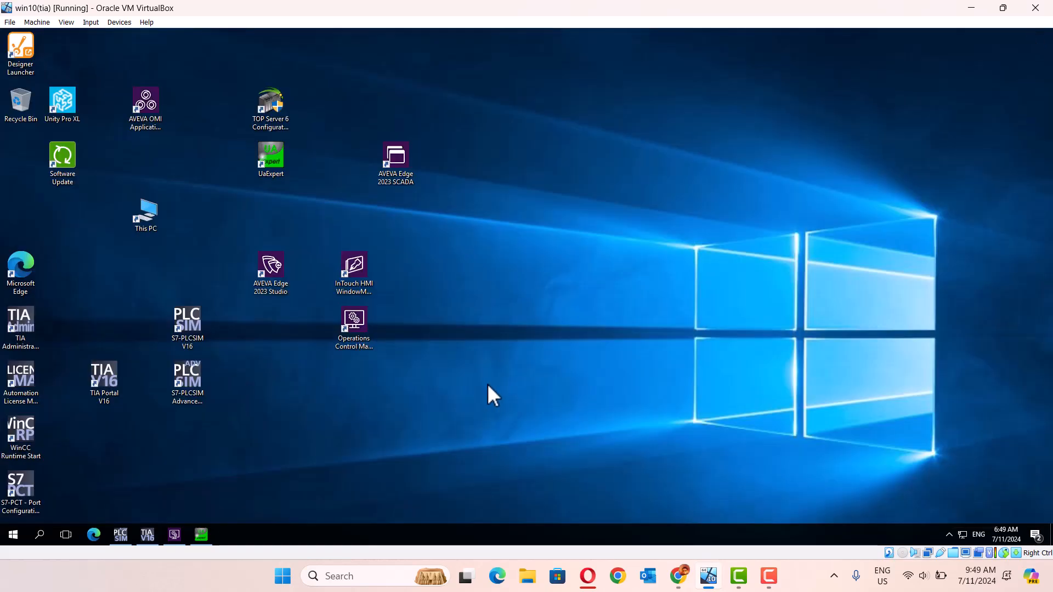
mouse_move(34, 547)
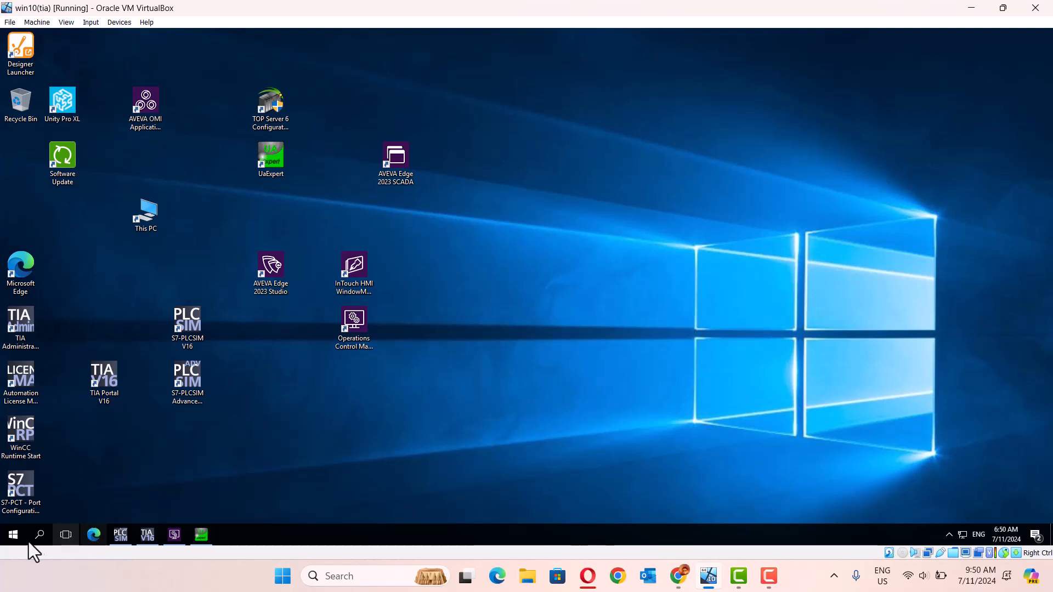
Launch AVEVA Application Manager from the Start menu
left_click(12, 534)
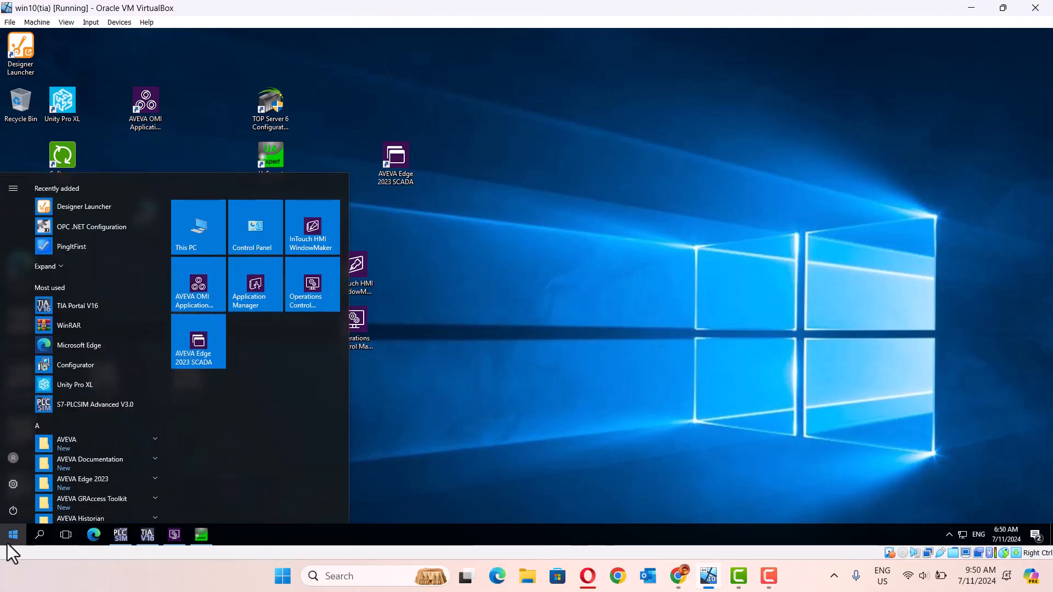
mouse_move(256, 285)
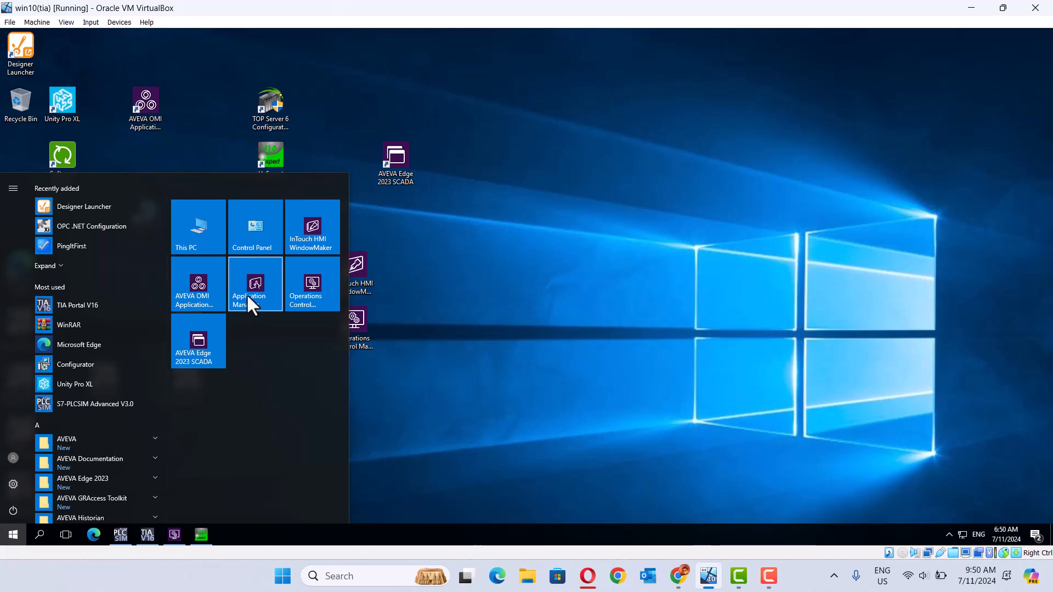
left_click(12, 534)
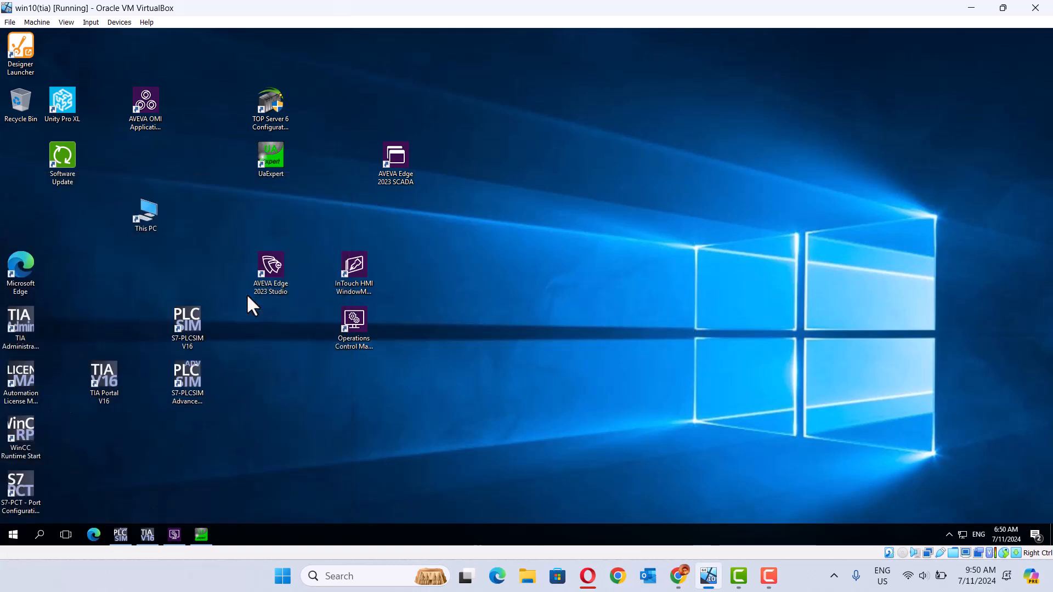
mouse_move(497, 342)
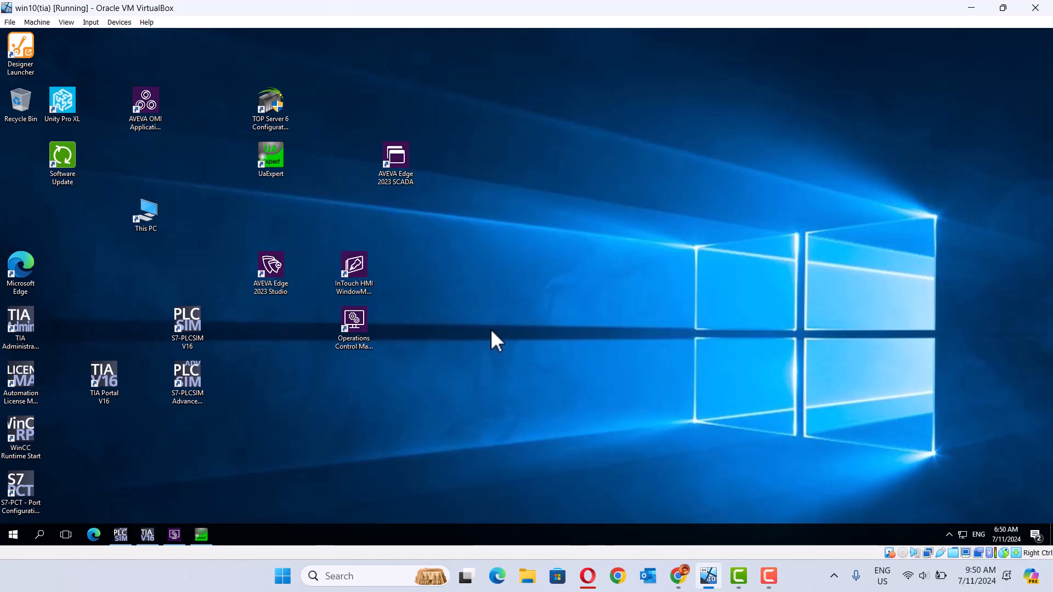
double_click(352, 269)
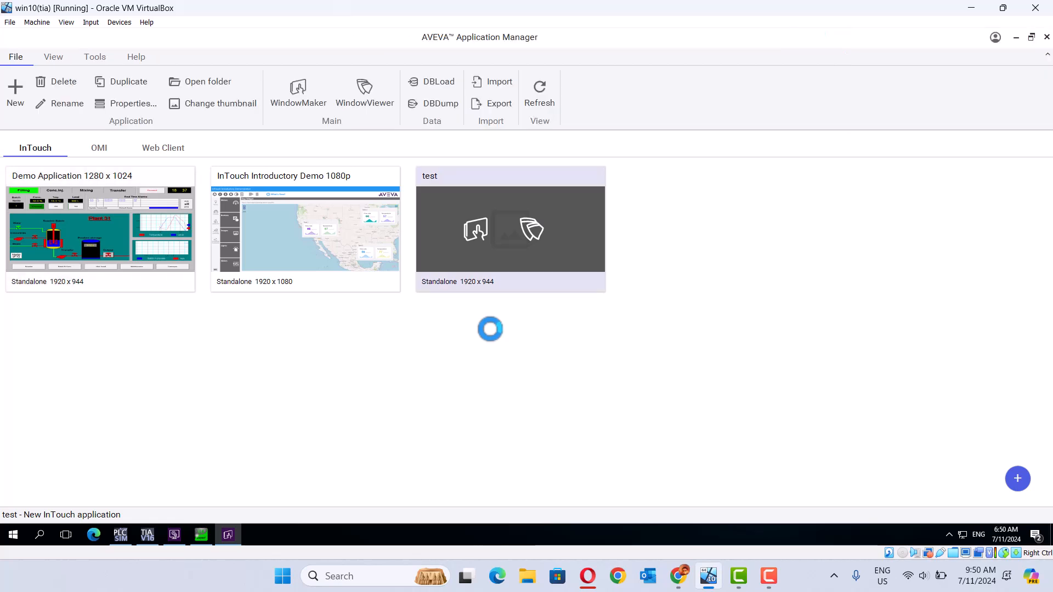
Delete the 'test' InTouch application, allowing InTouch Helper to make changes
right_click(509, 232)
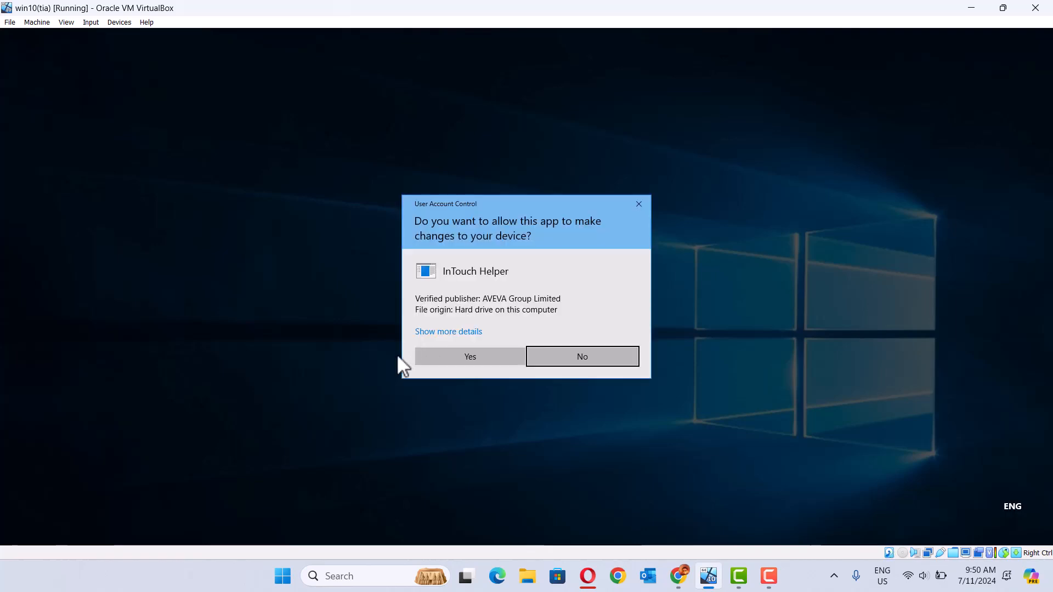
left_click(468, 357)
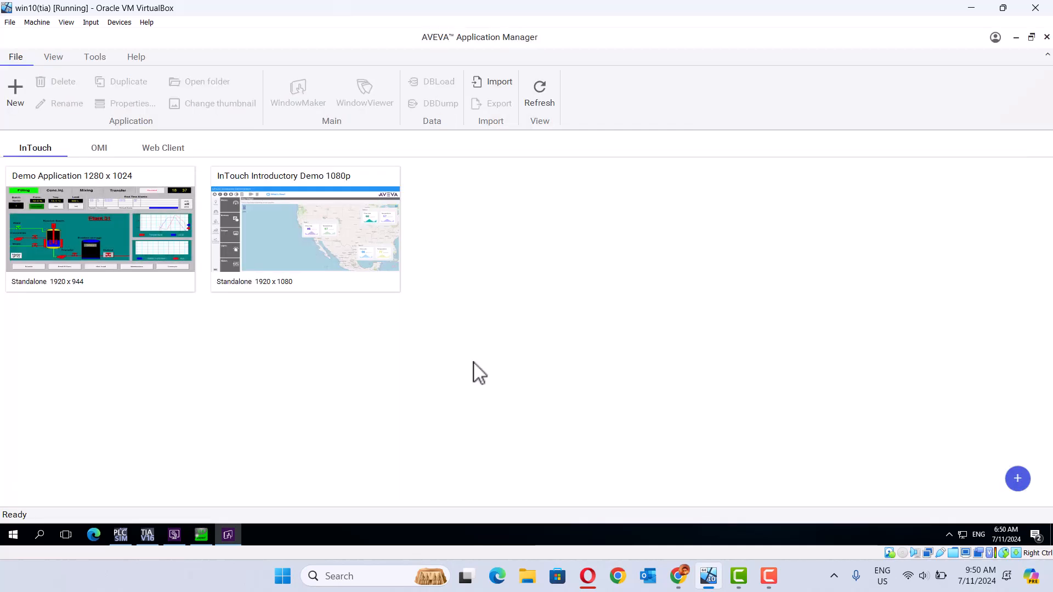
mouse_move(14, 94)
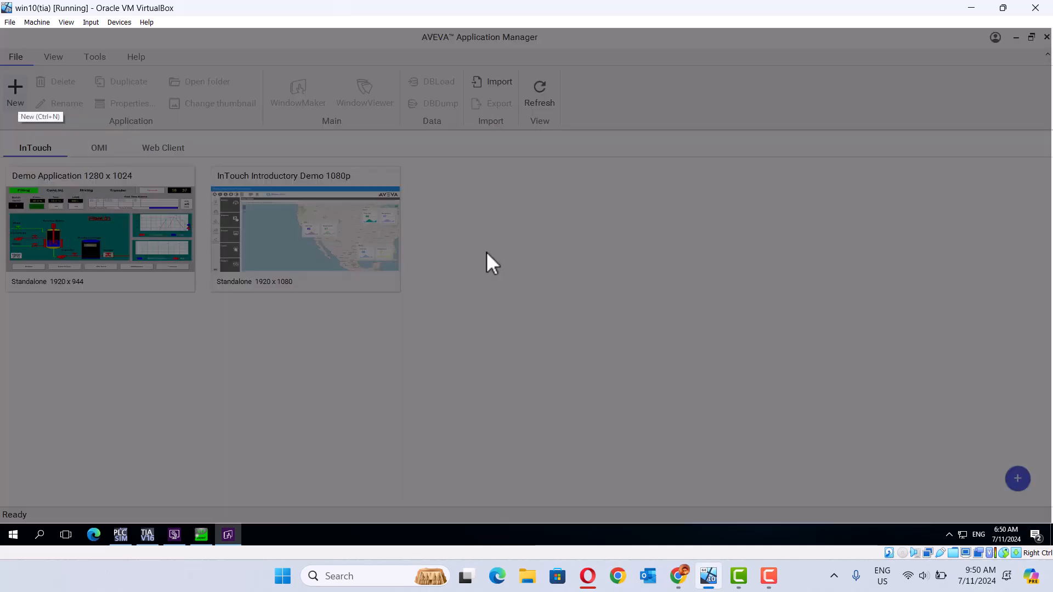
Start a new InTouch application from the Empty native application template
left_click(15, 91)
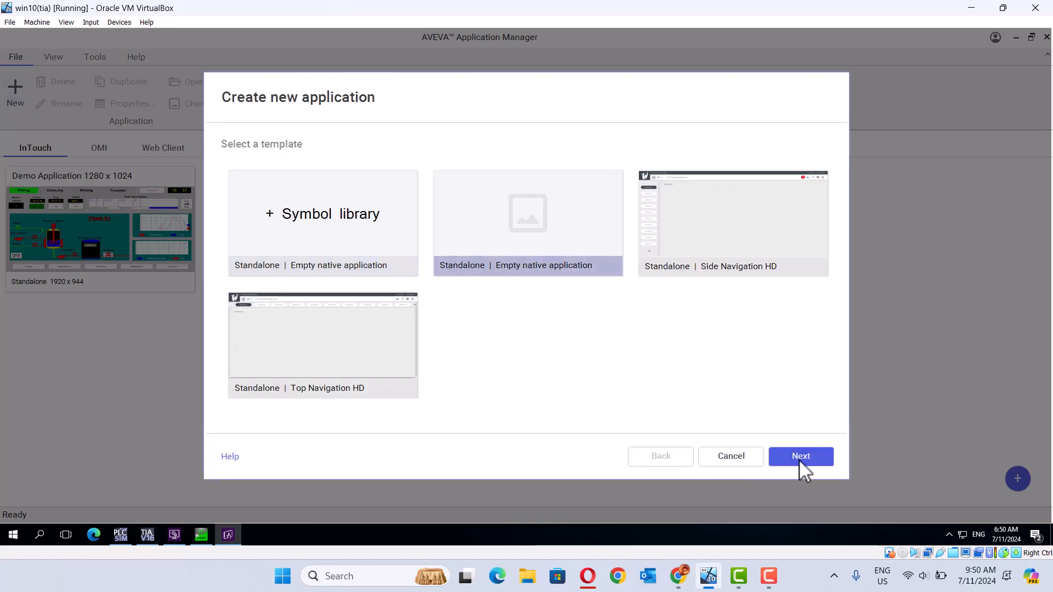
left_click(799, 456)
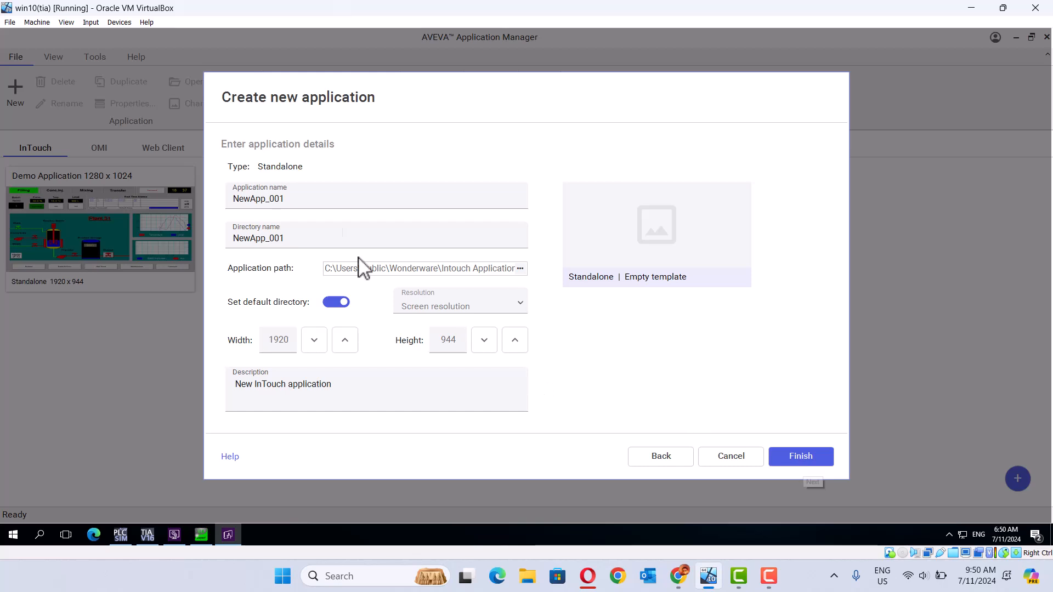
Name the application and its directory 'opcua_test', finish creation and accept UAC
left_click(376, 198)
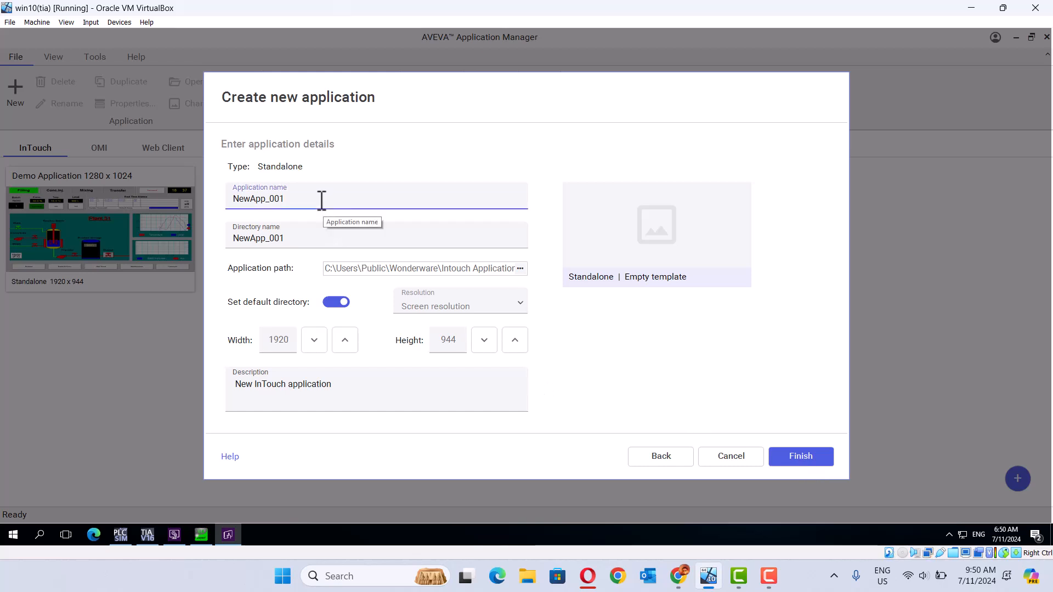
type("o")
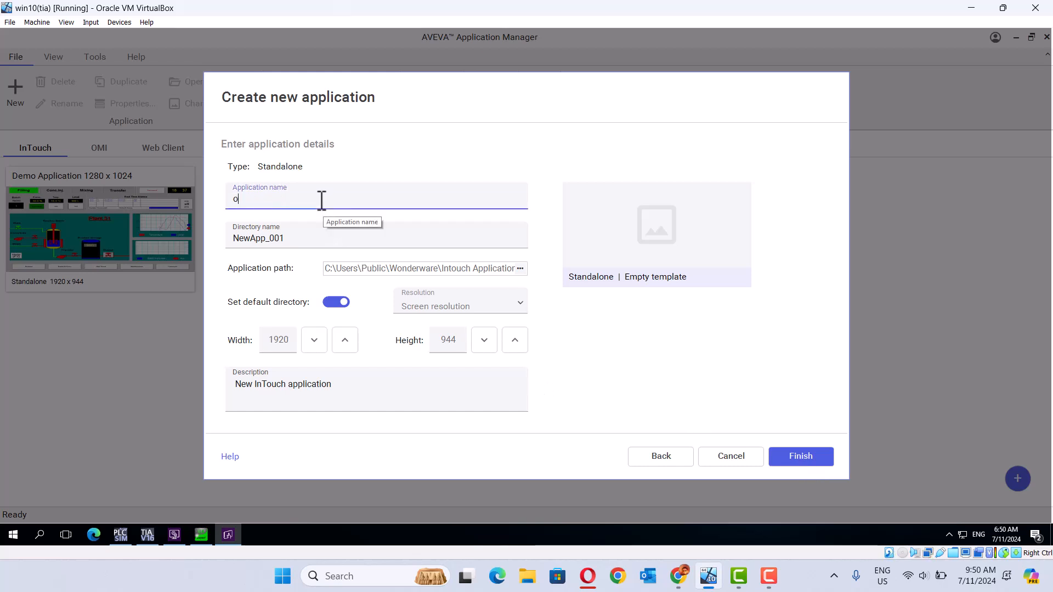
type("pcua")
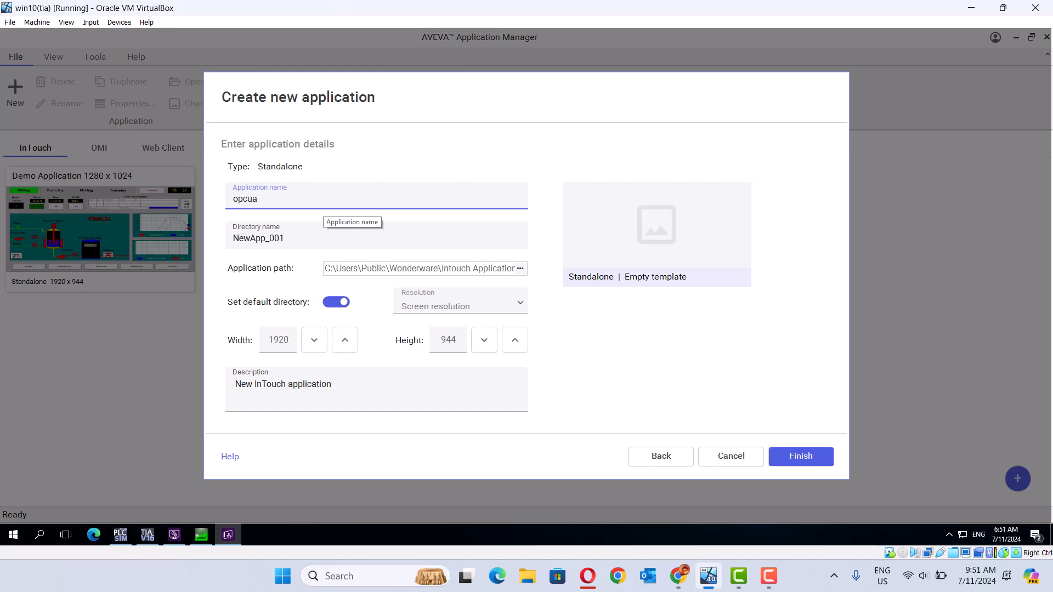
type("_")
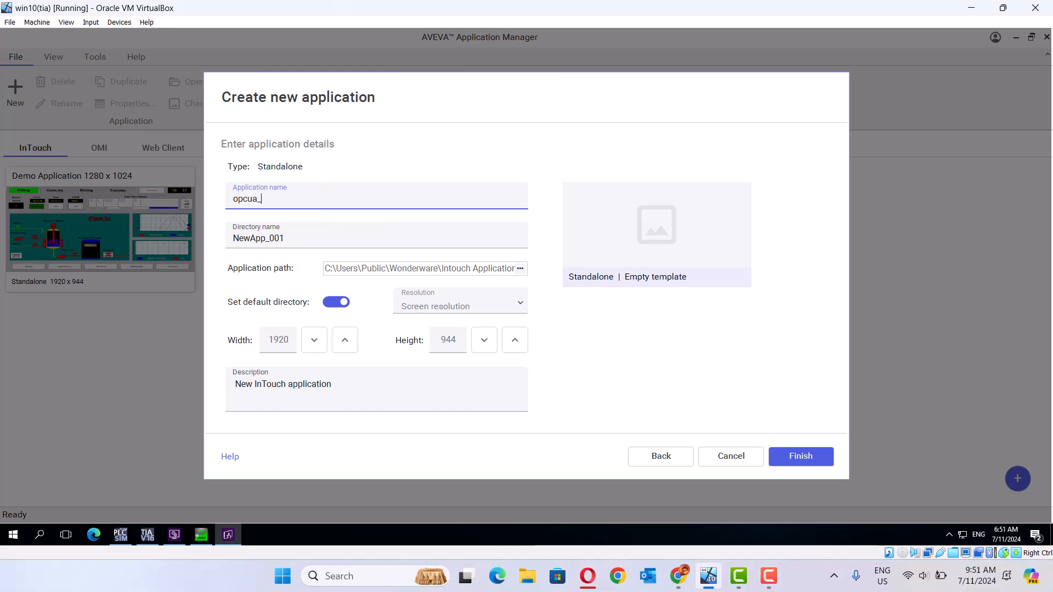
type("test")
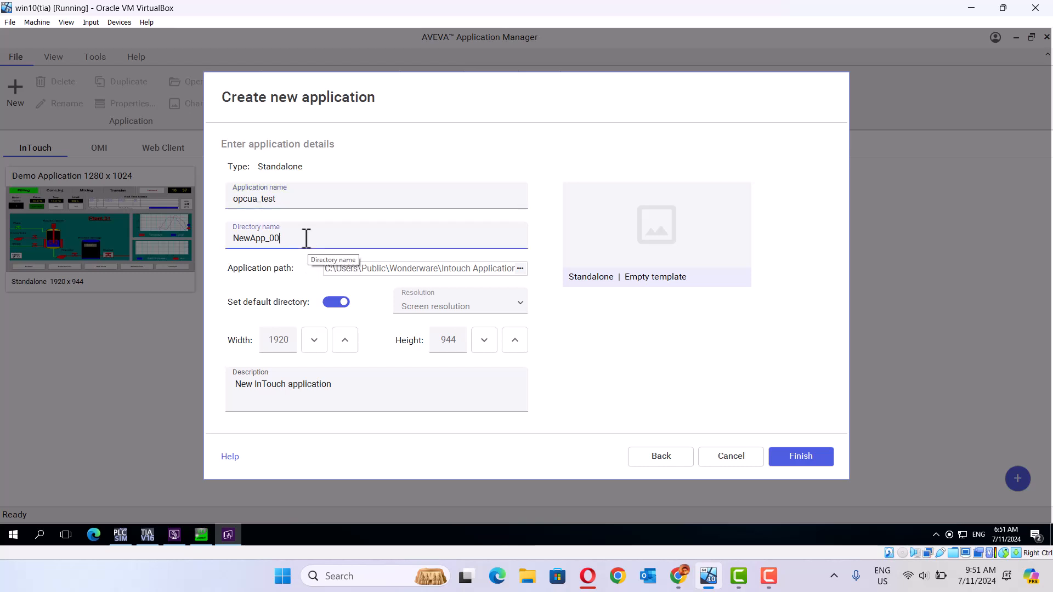
type("op")
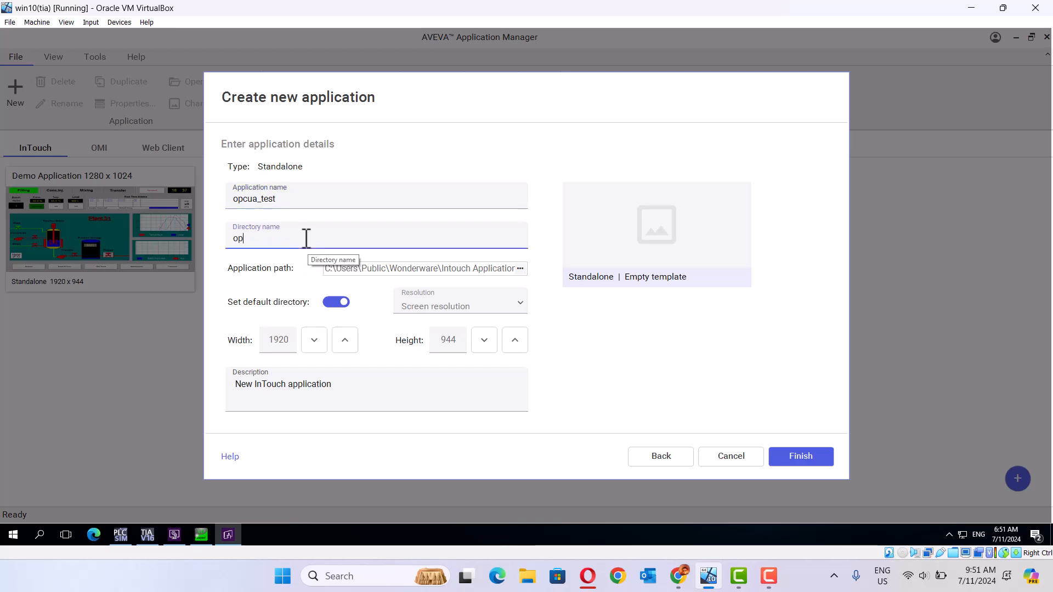
type("cua_test")
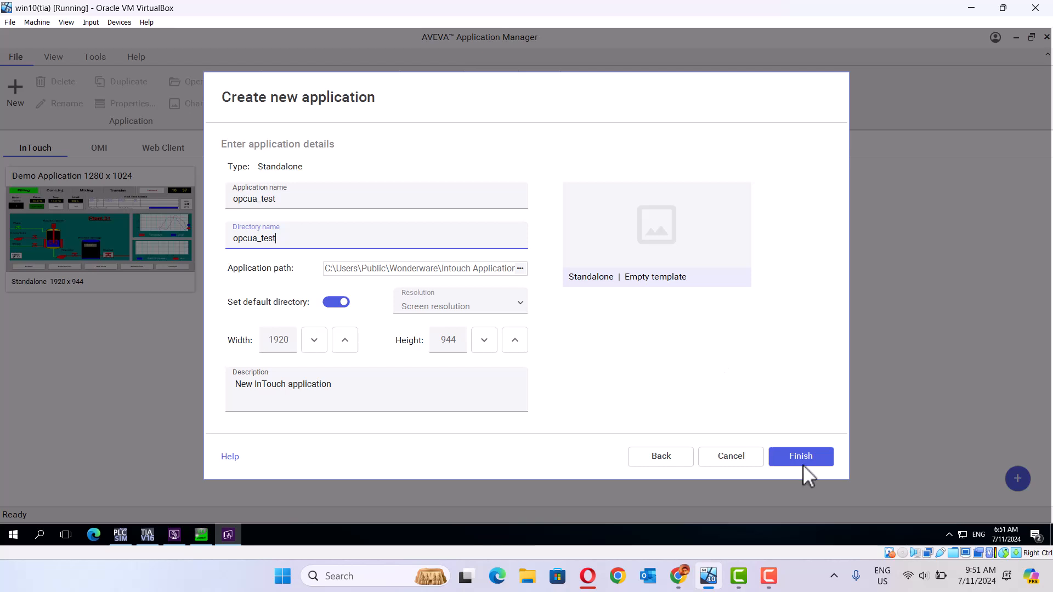
left_click(799, 456)
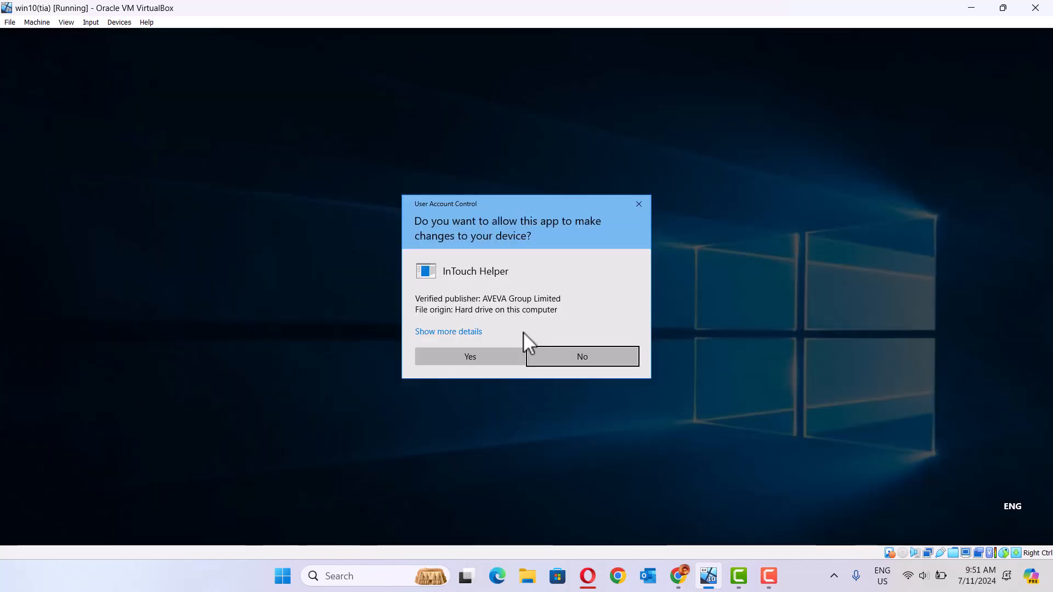
left_click(469, 356)
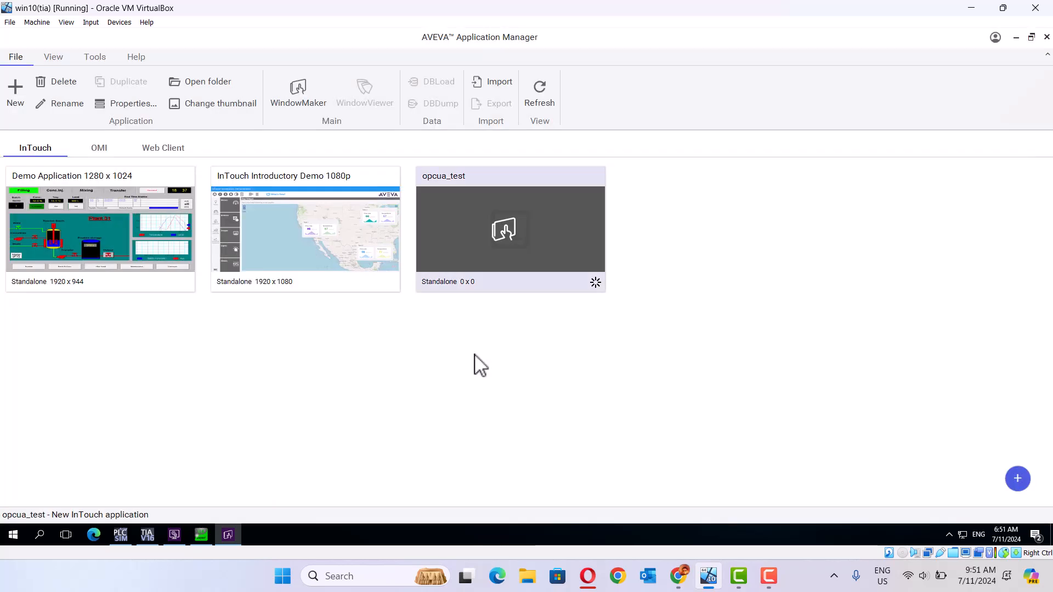
mouse_move(132, 103)
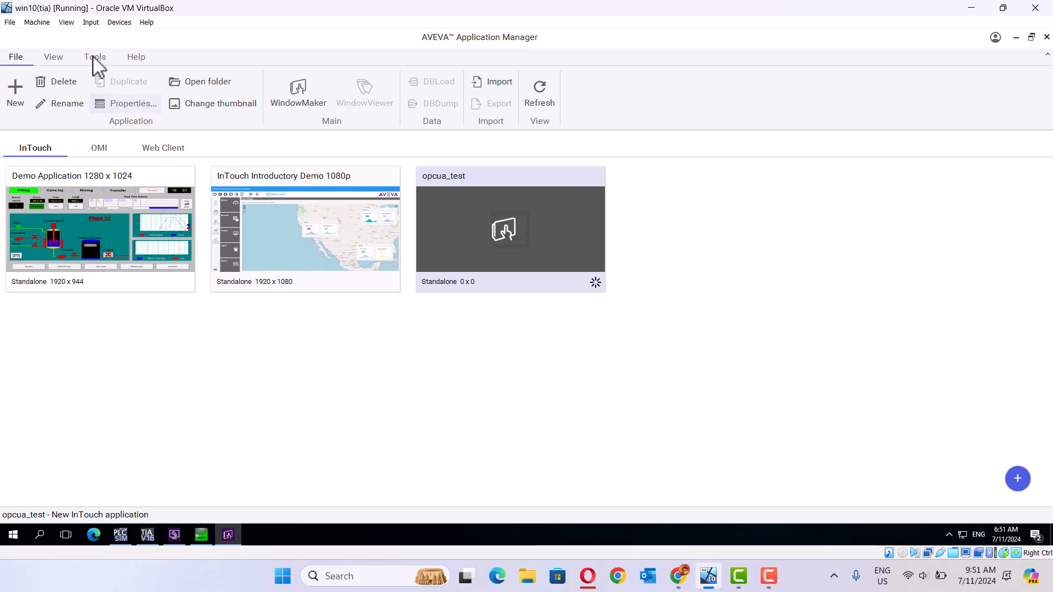
Confirm the OPC UA server settings from Tools with OPCUA enabled on port 48032 and encryption required
left_click(95, 56)
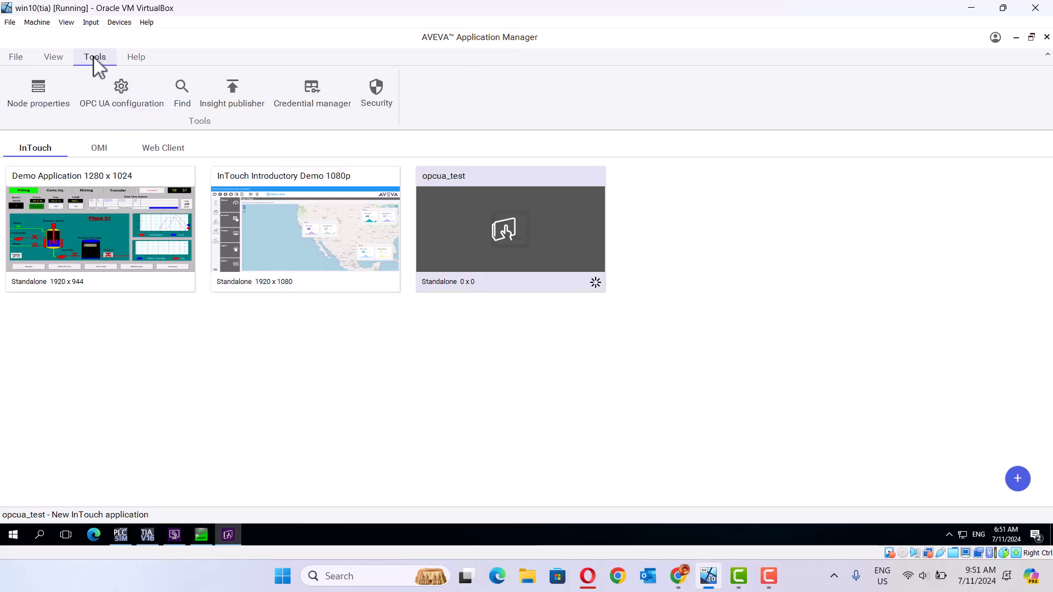
mouse_move(121, 91)
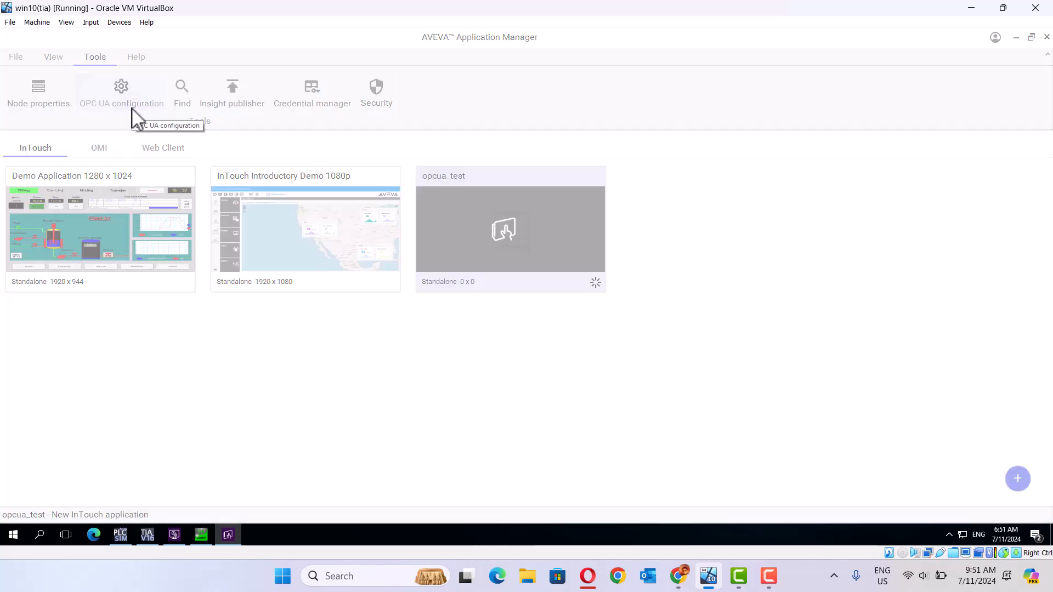
left_click(121, 91)
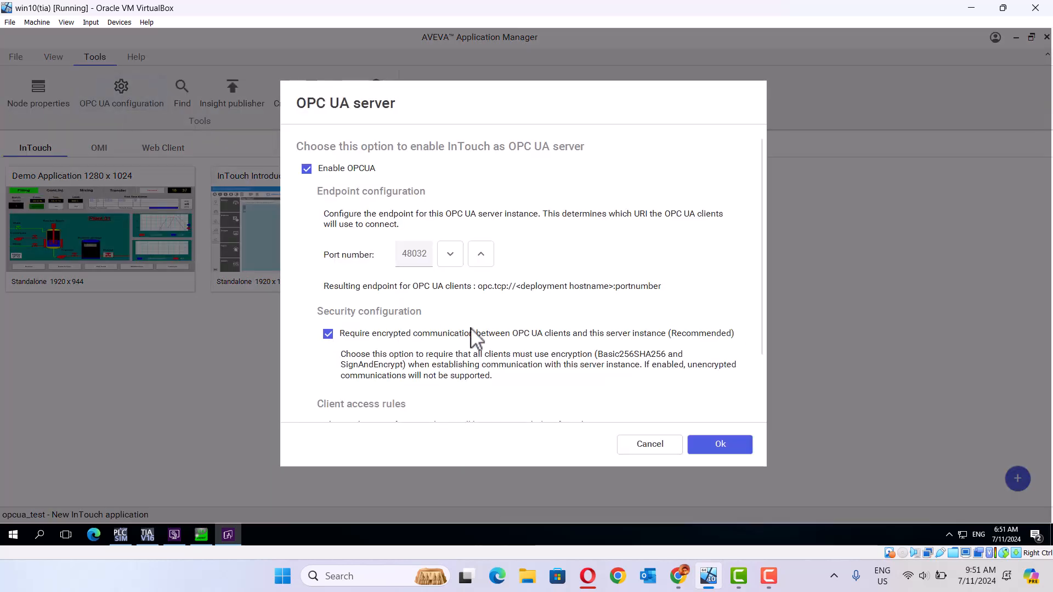
mouse_move(364, 191)
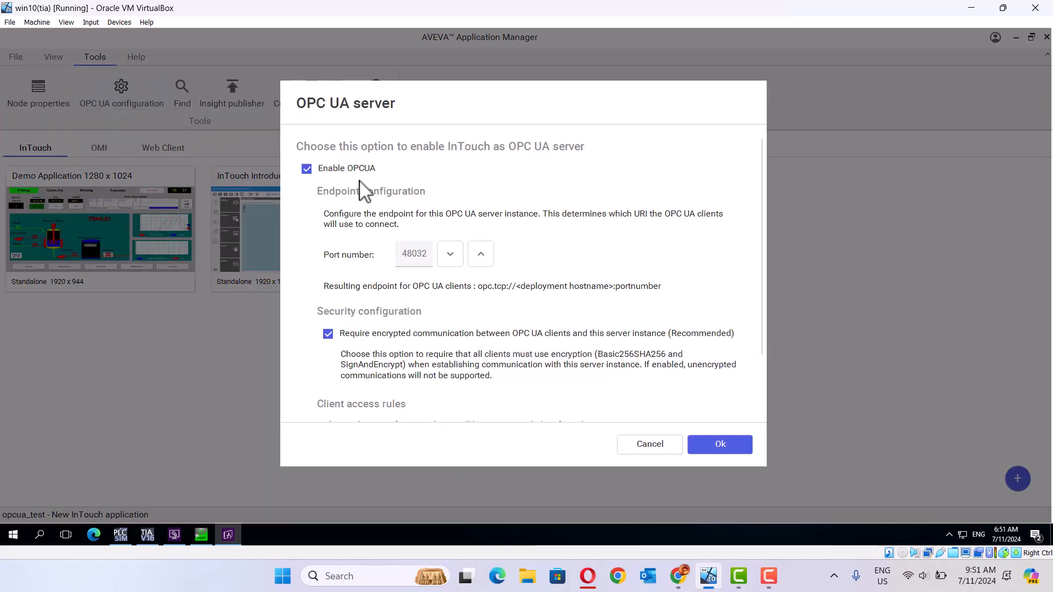
mouse_move(320, 297)
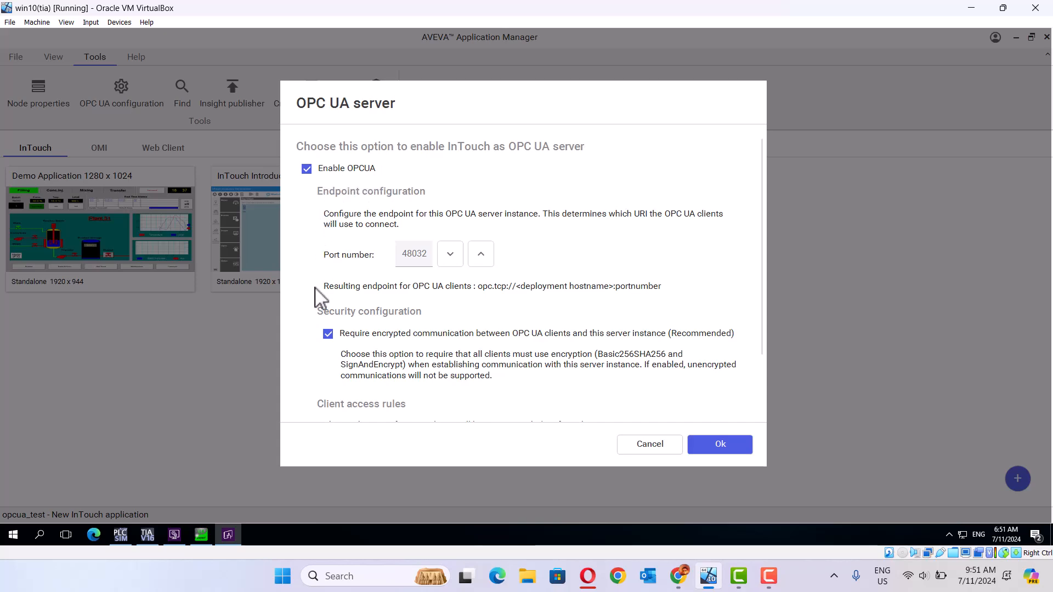
left_click(720, 444)
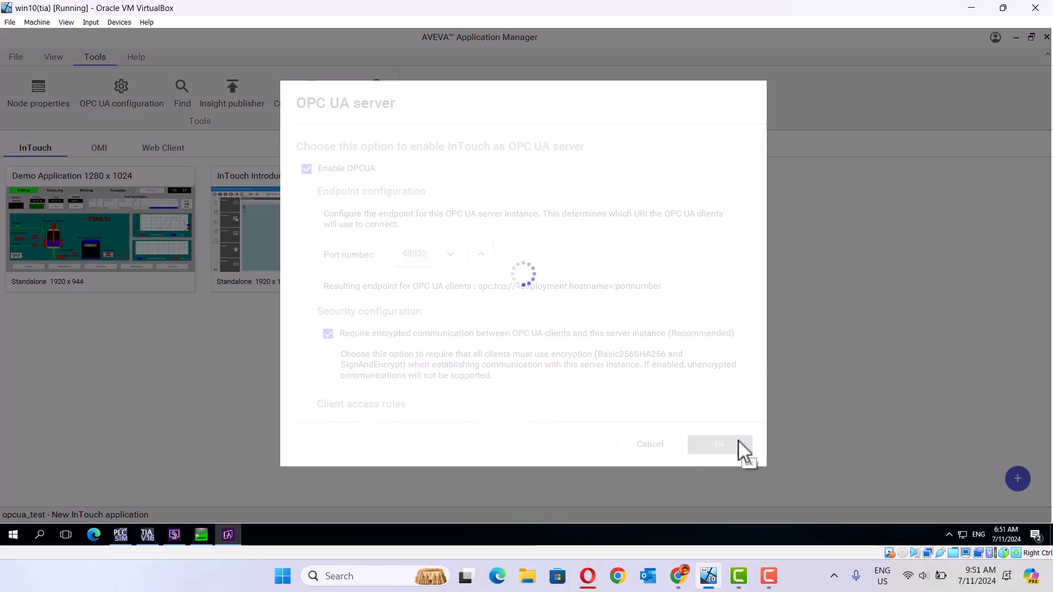
left_click(720, 444)
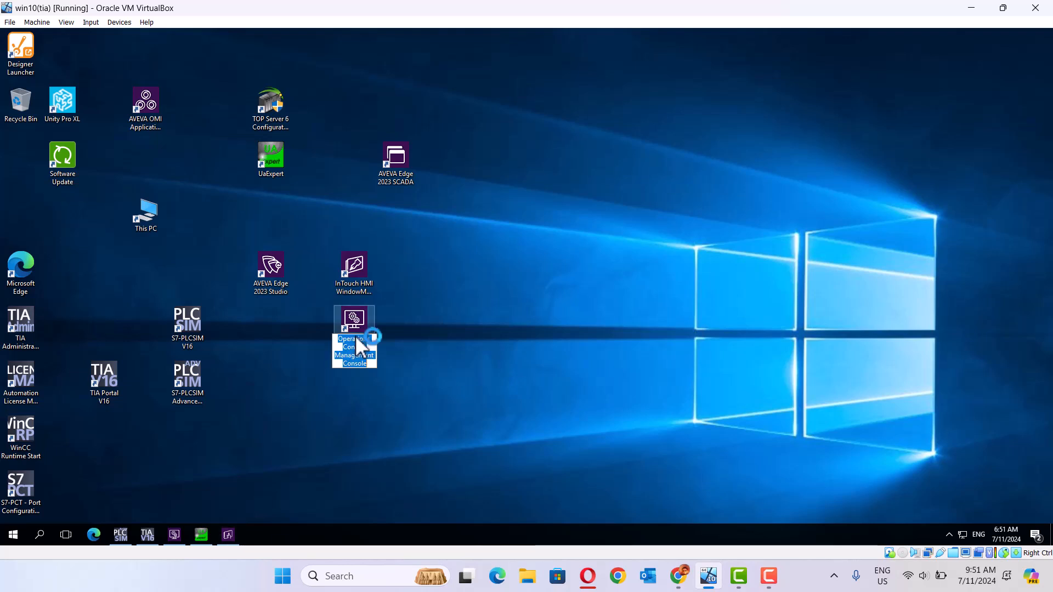
Launch the Operations Control Management Console from the desktop and allow it to make changes
double_click(354, 337)
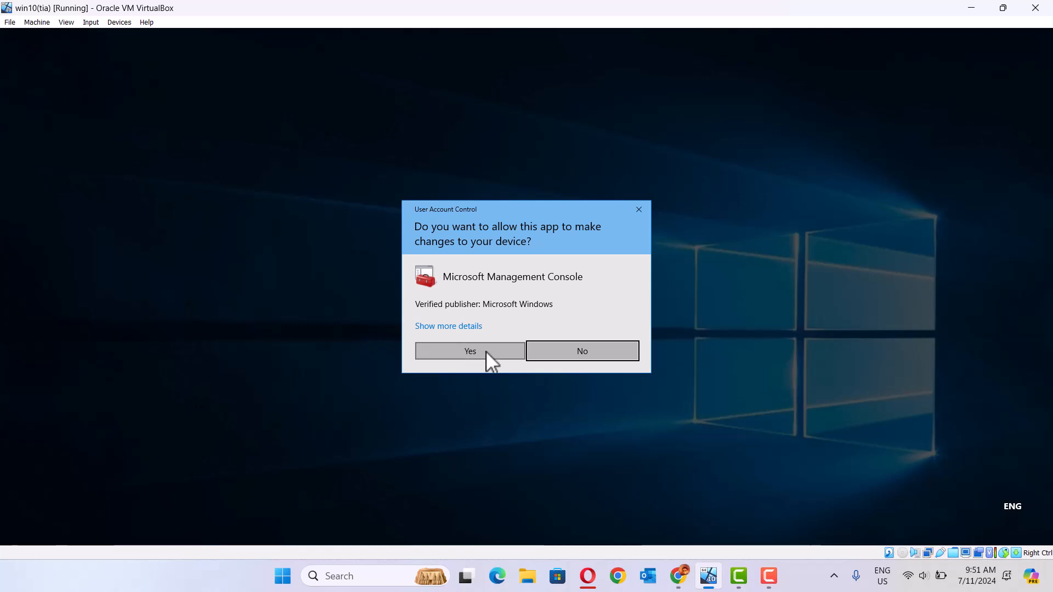
left_click(470, 350)
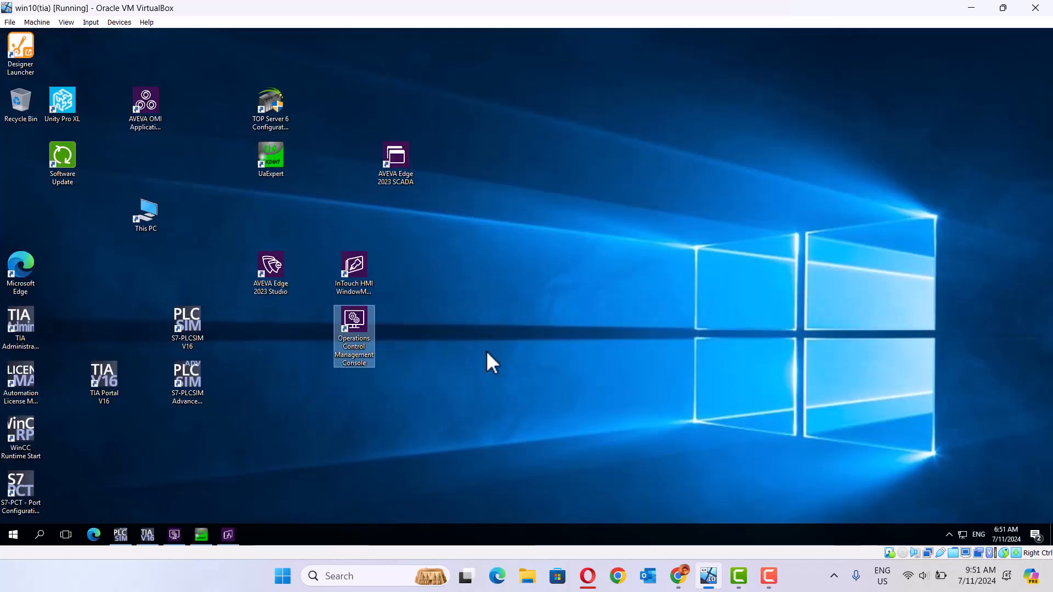
double_click(354, 336)
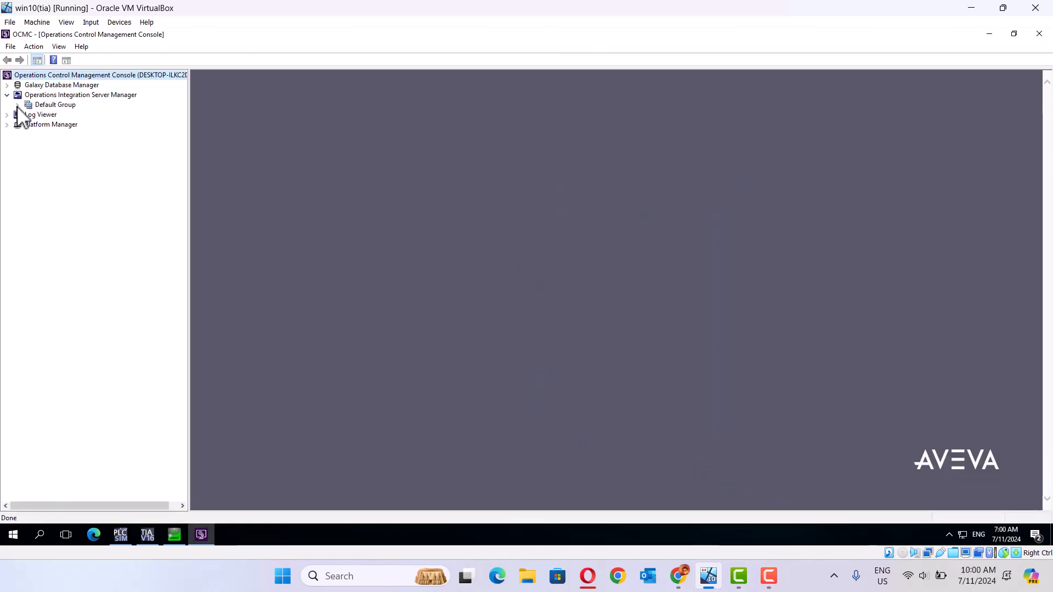
Expand Default Group > Local > supervisory server > Standards - Gateway down to OI.GATEWAY.3
left_click(18, 104)
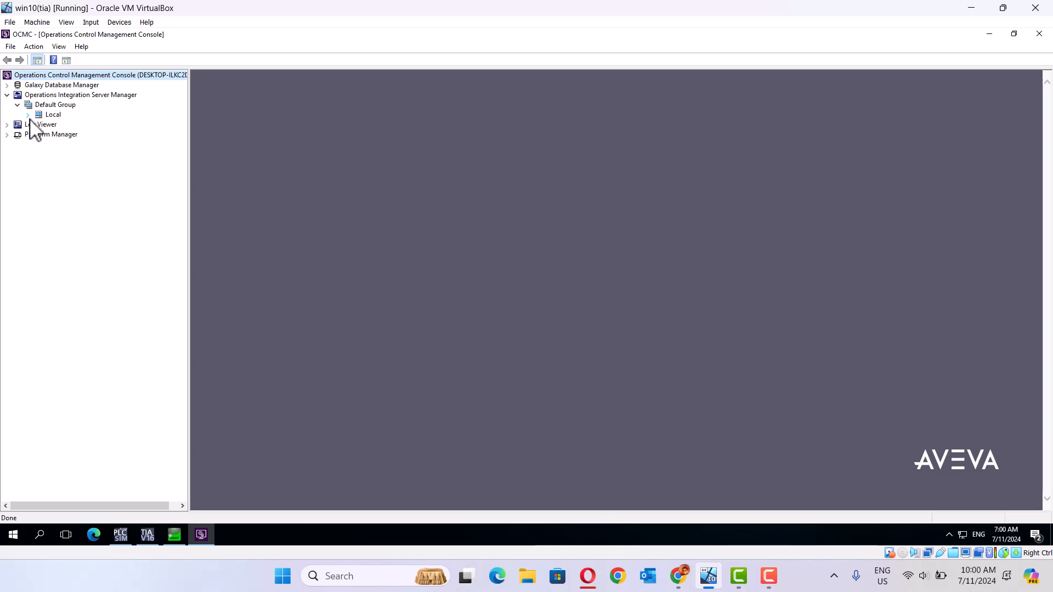
left_click(28, 114)
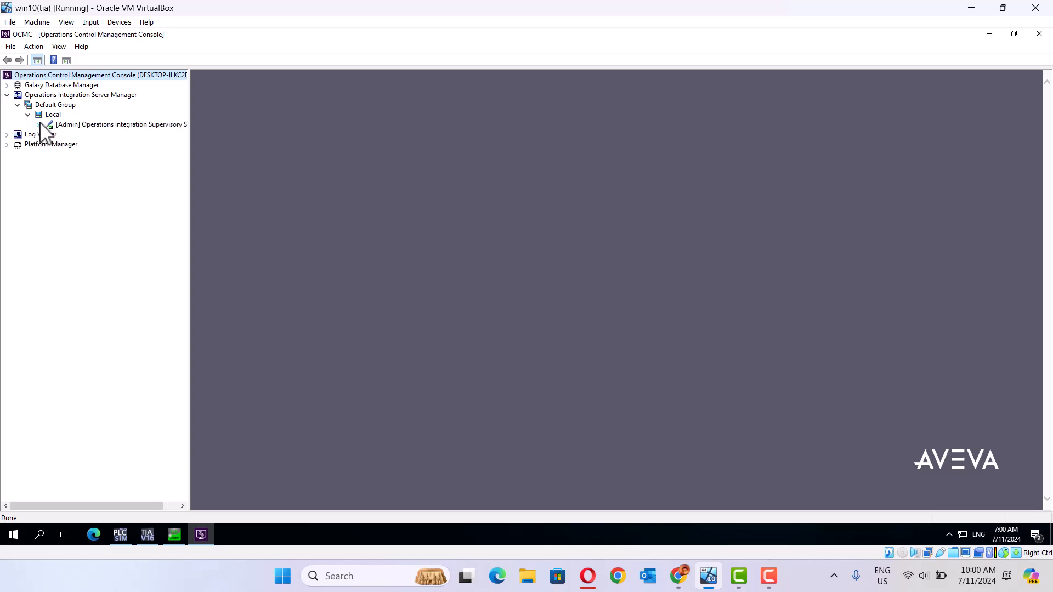
left_click(39, 124)
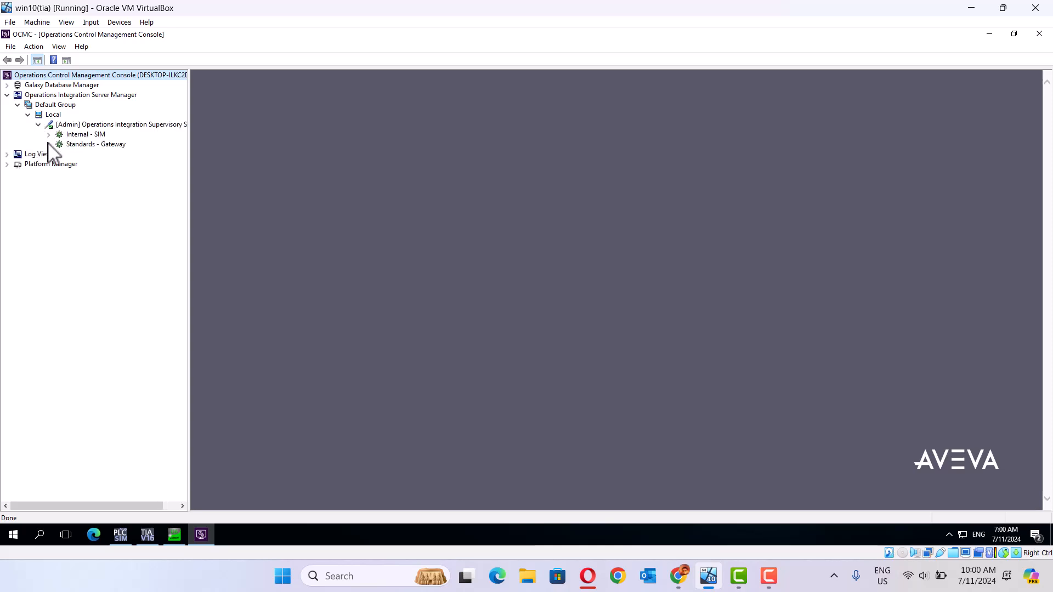
left_click(48, 143)
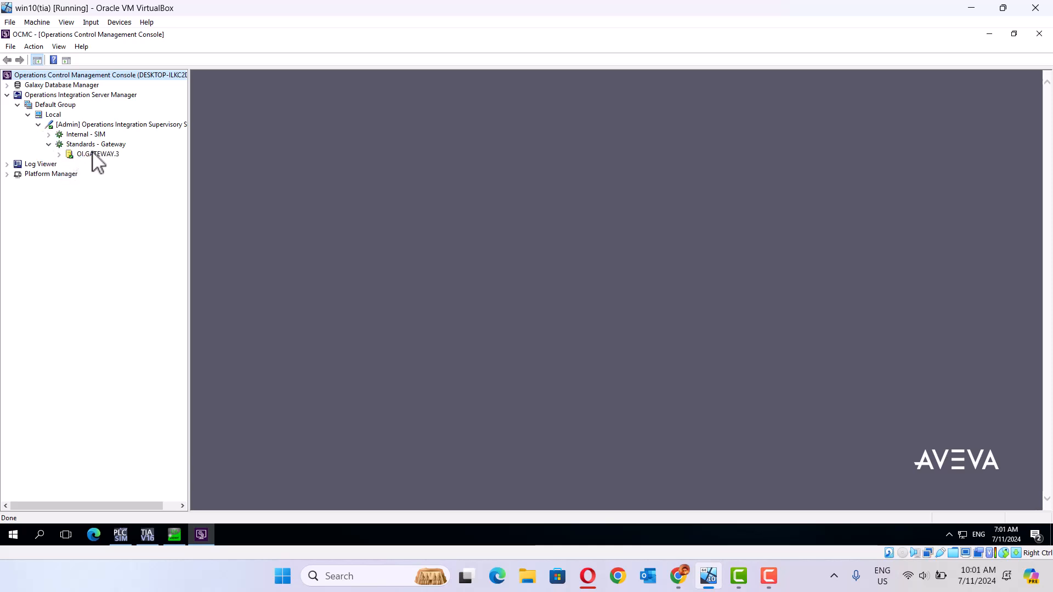
right_click(96, 154)
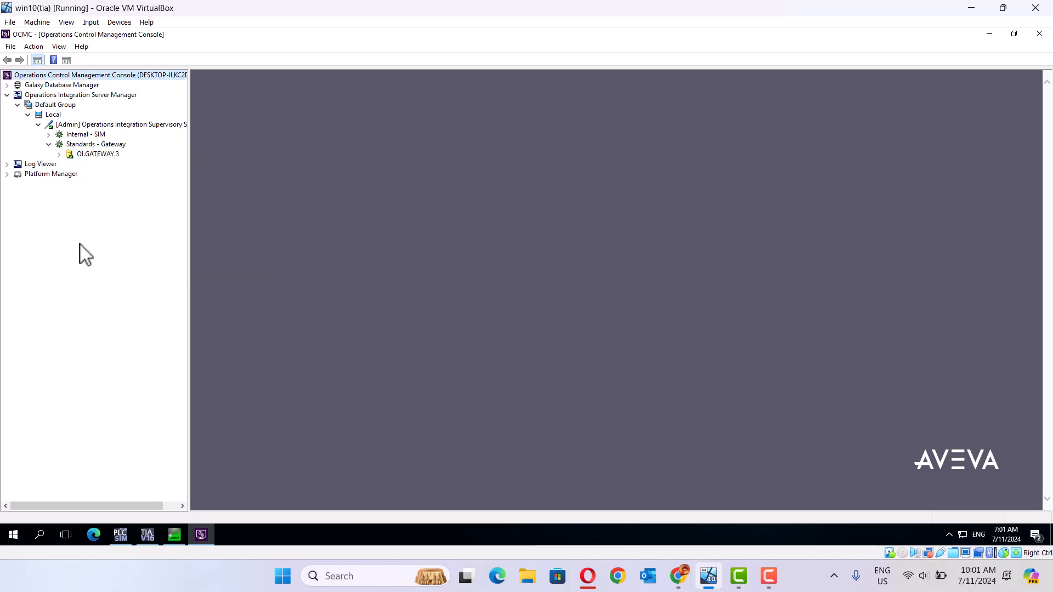
Expand OI.GATEWAY.3 and show its existing 'test' OPCUA connection with endpoint opc.tcp://192.168.1.10:4840
left_click(59, 154)
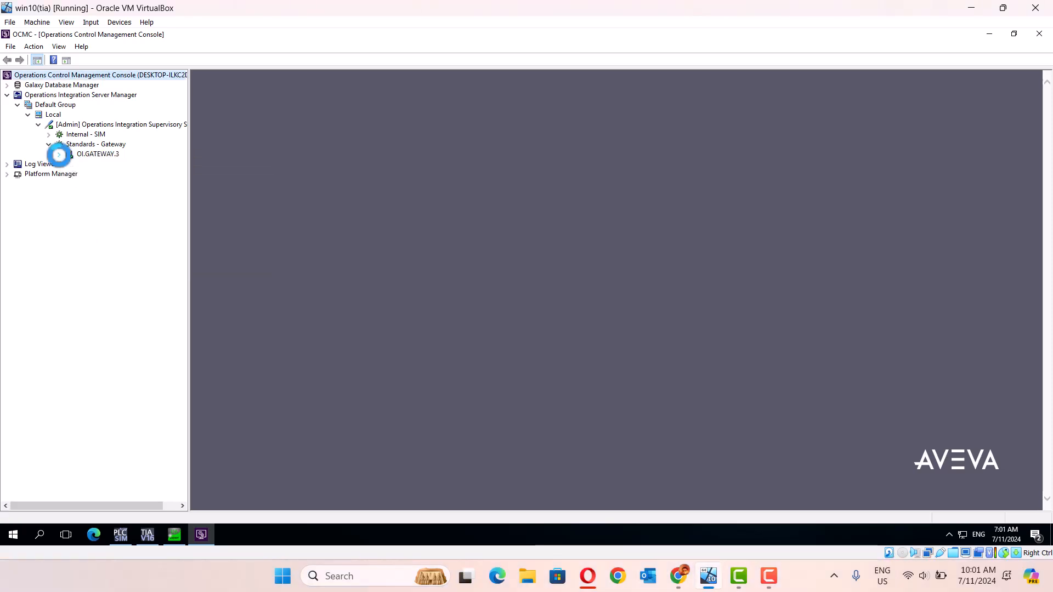
left_click(59, 154)
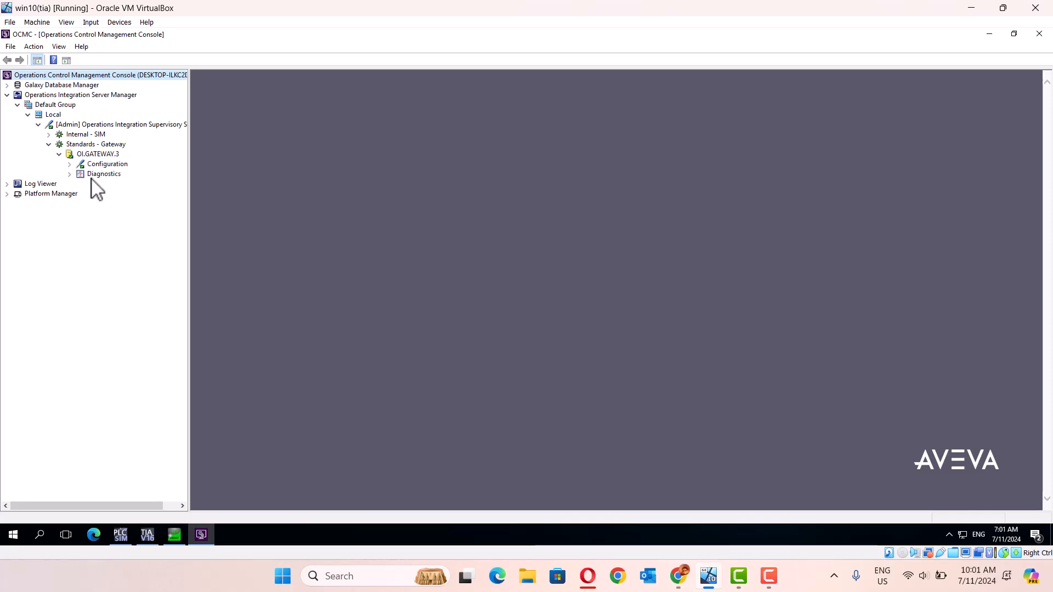
right_click(107, 163)
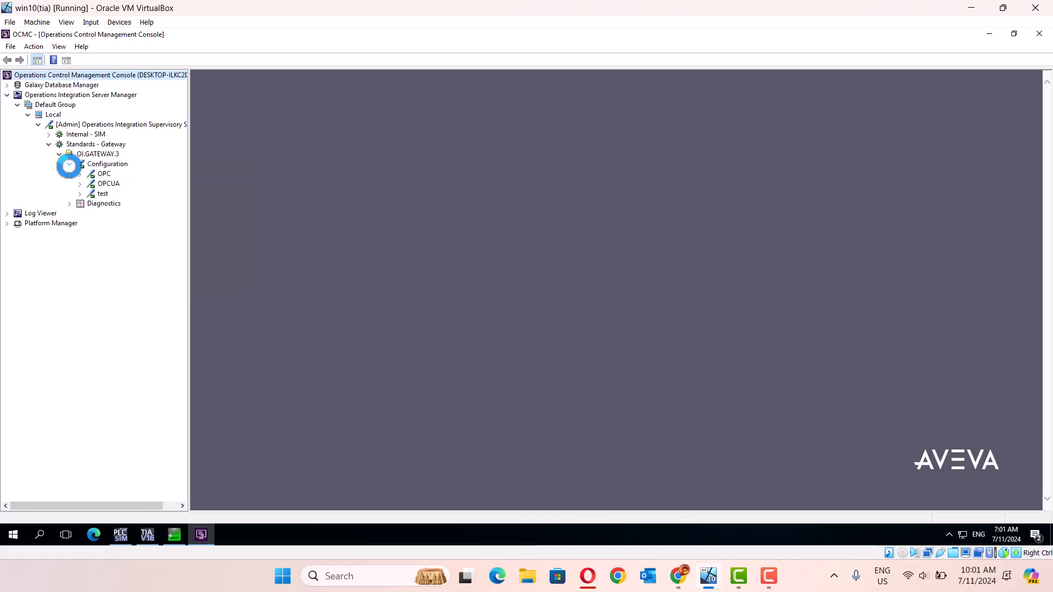
left_click(97, 154)
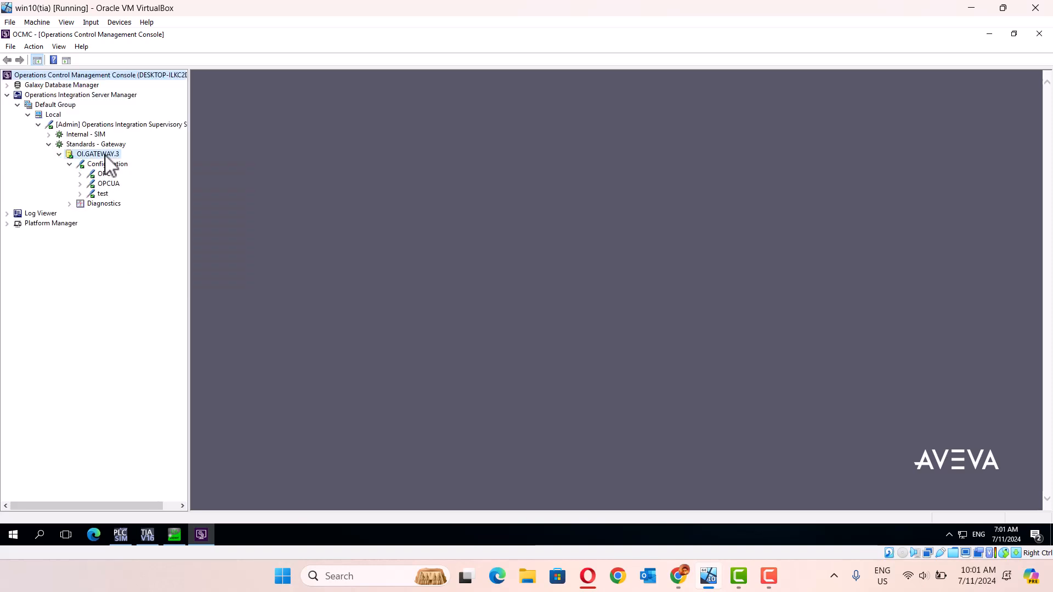
right_click(96, 154)
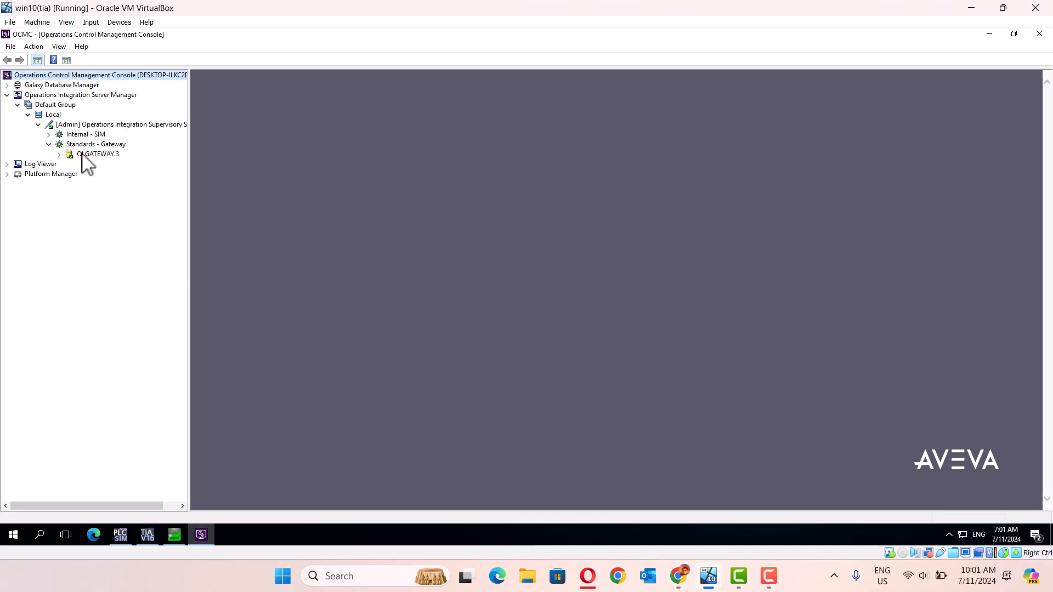
right_click(97, 153)
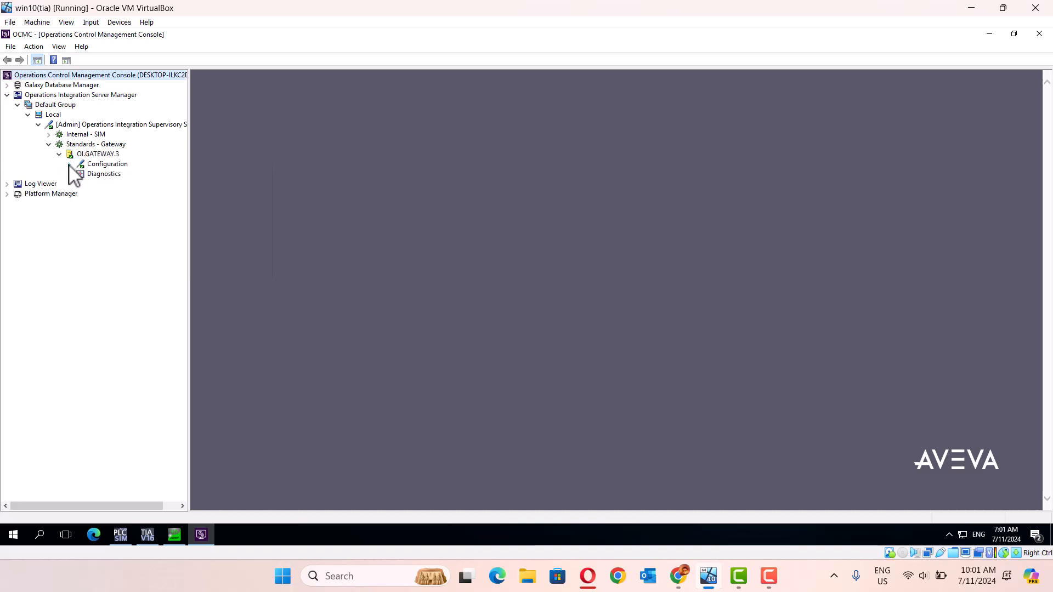
left_click(74, 163)
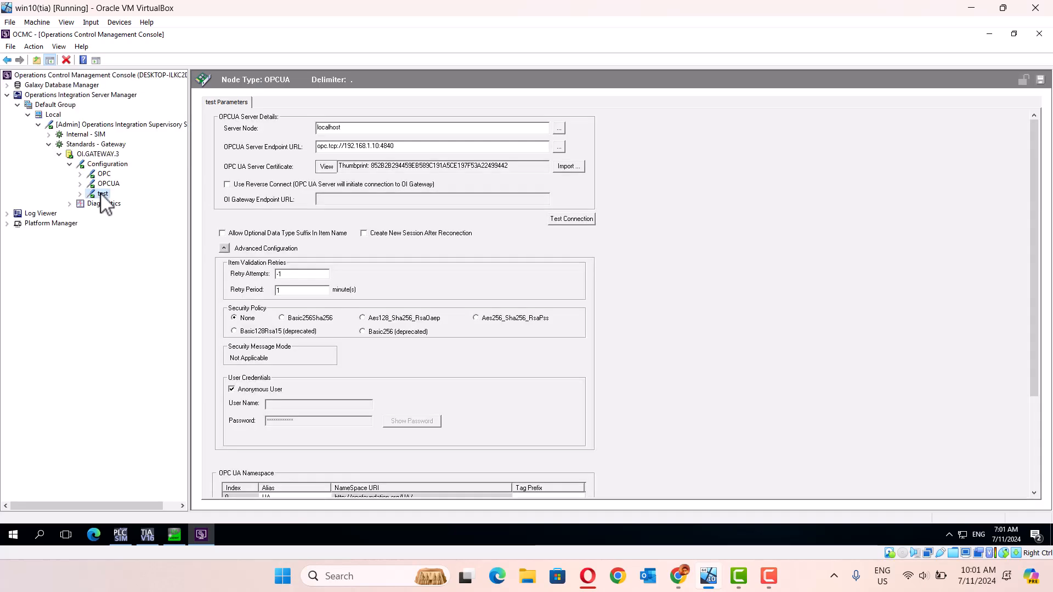
Delete the 'test' OPCUA connection from OI.GATEWAY.3's Configuration and confirm
right_click(101, 194)
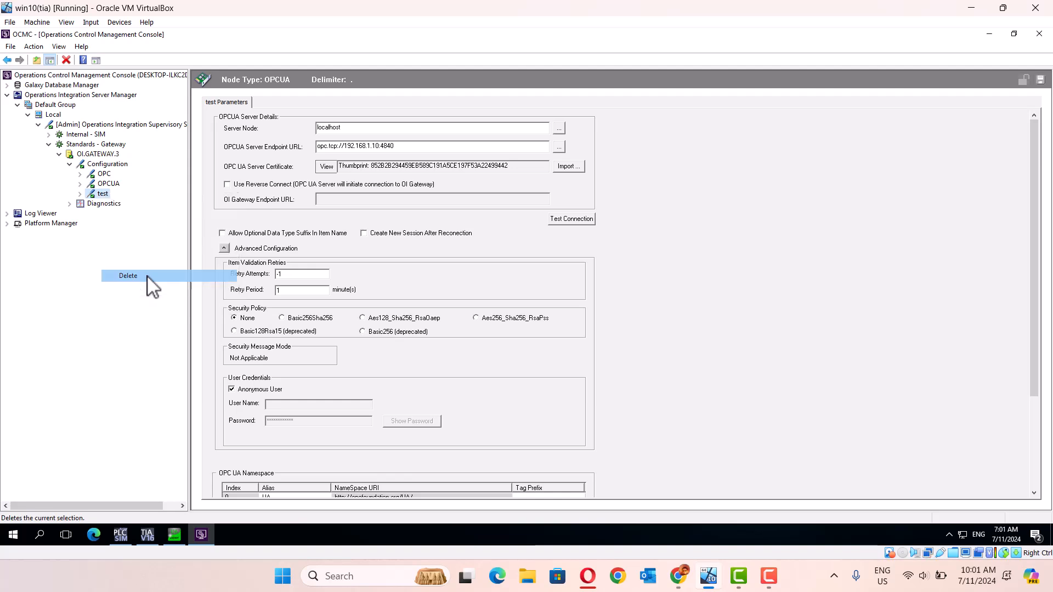
left_click(127, 275)
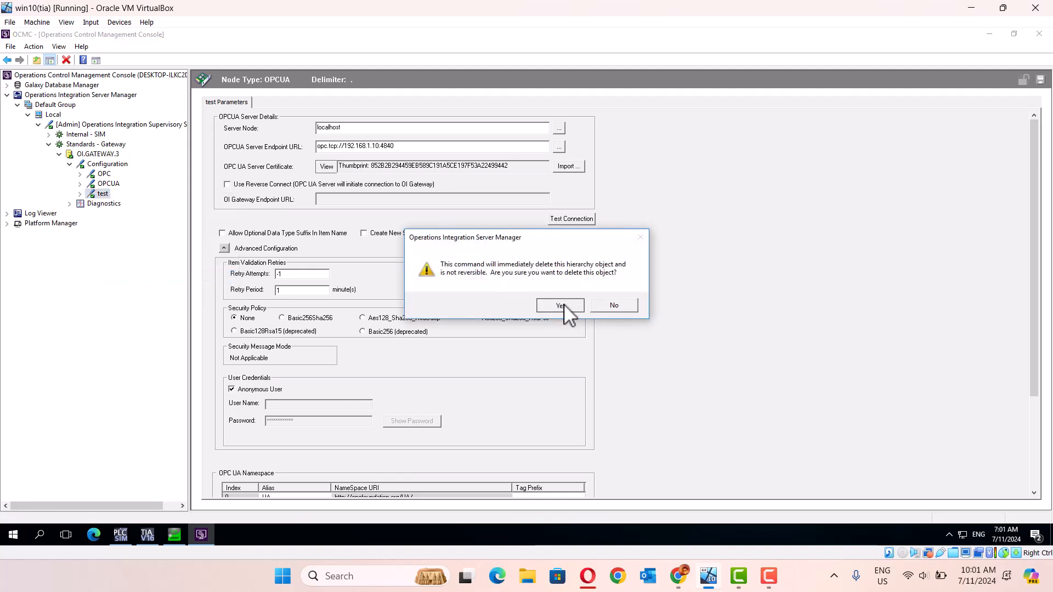
left_click(560, 306)
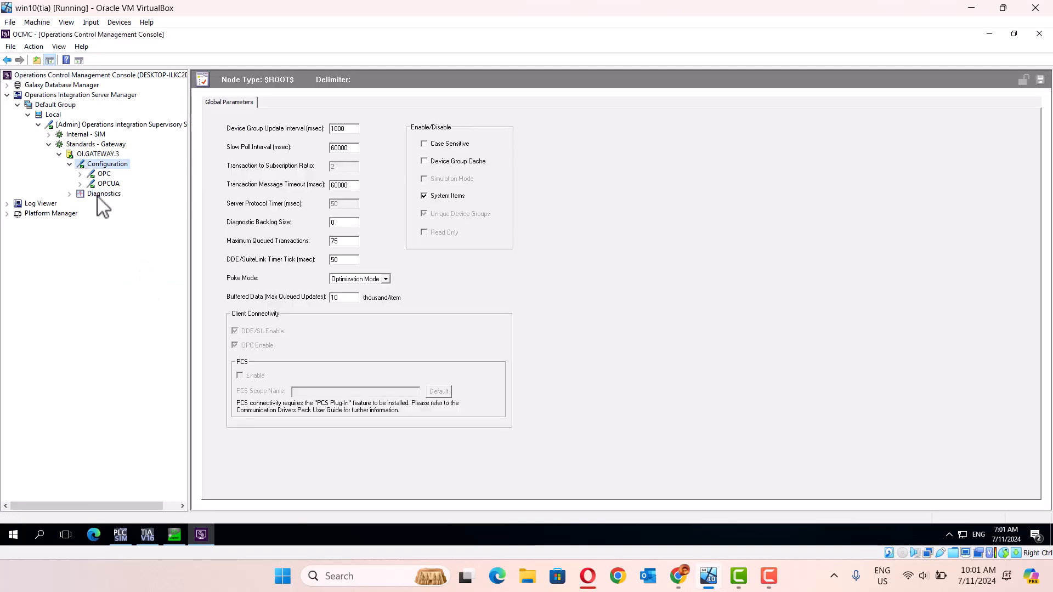
Add a new OPCUA connection under Configuration, name it 'test' and select its server endpoint URL field
right_click(107, 163)
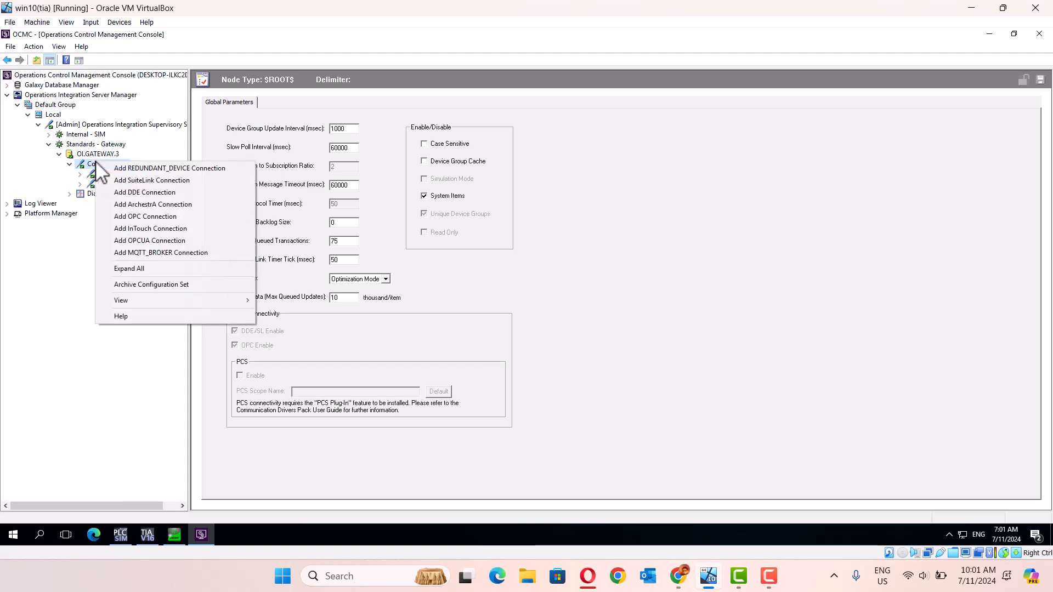
mouse_move(150, 240)
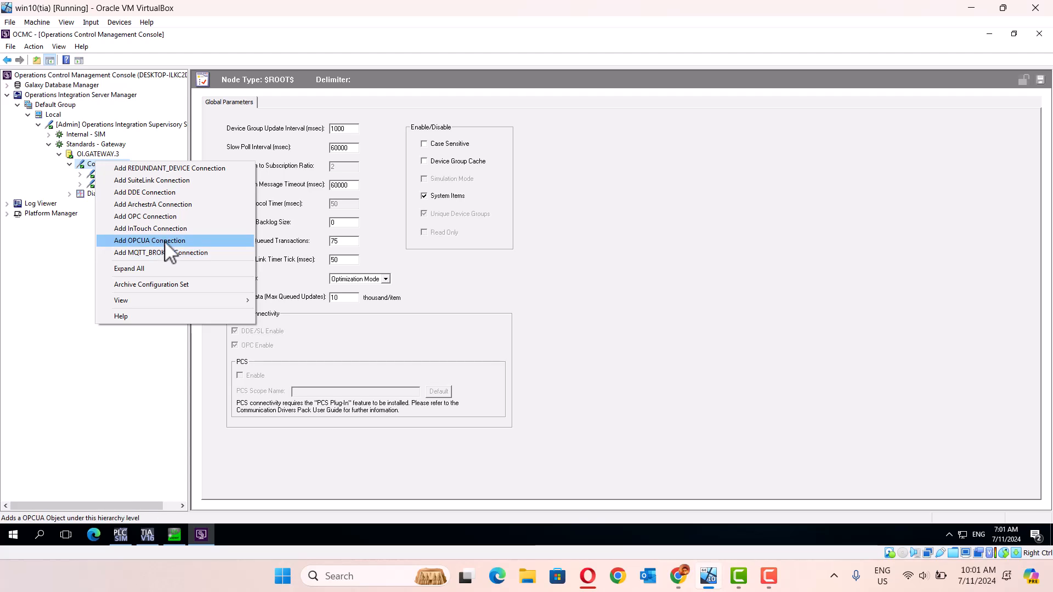
left_click(149, 240)
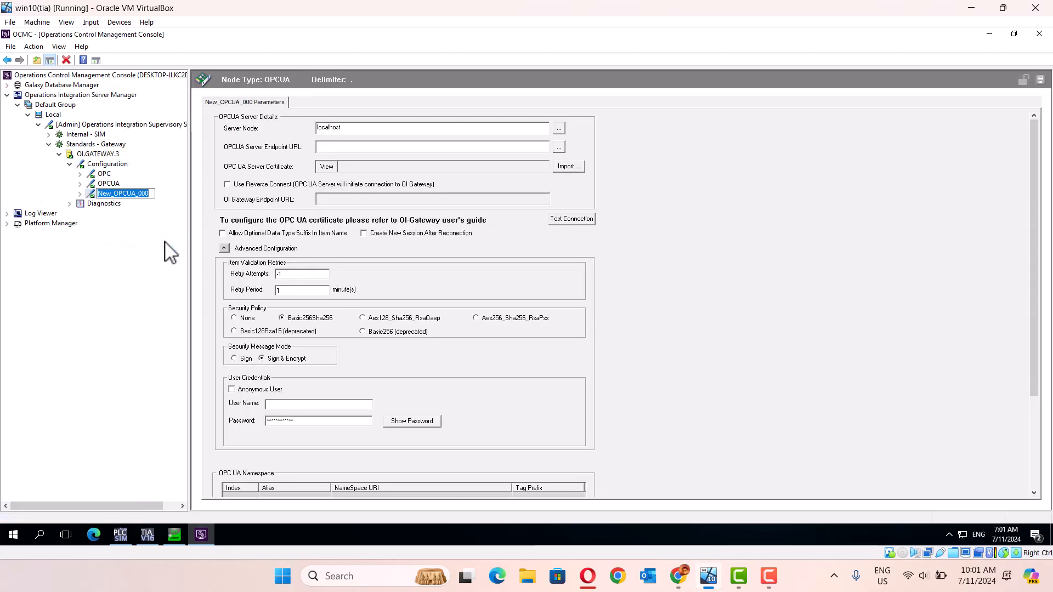
type("test")
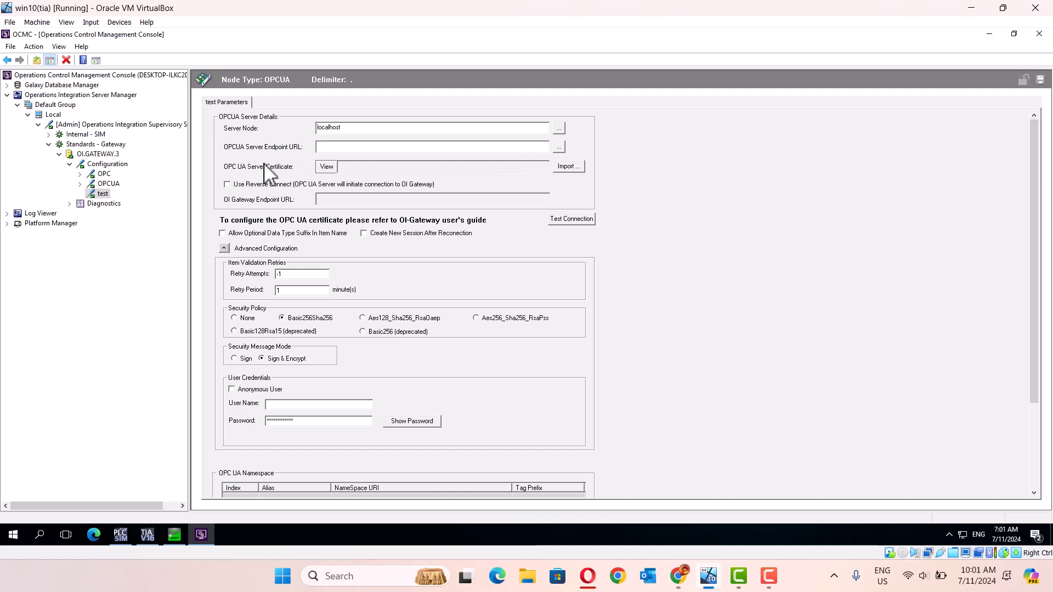
left_click(430, 146)
type("test_try")
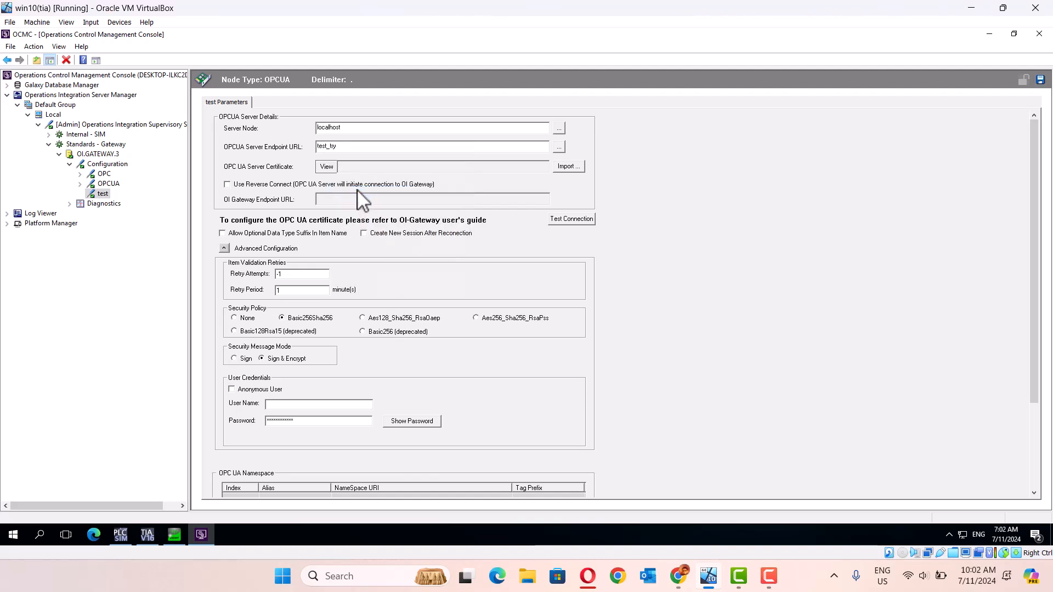
left_click(430, 146)
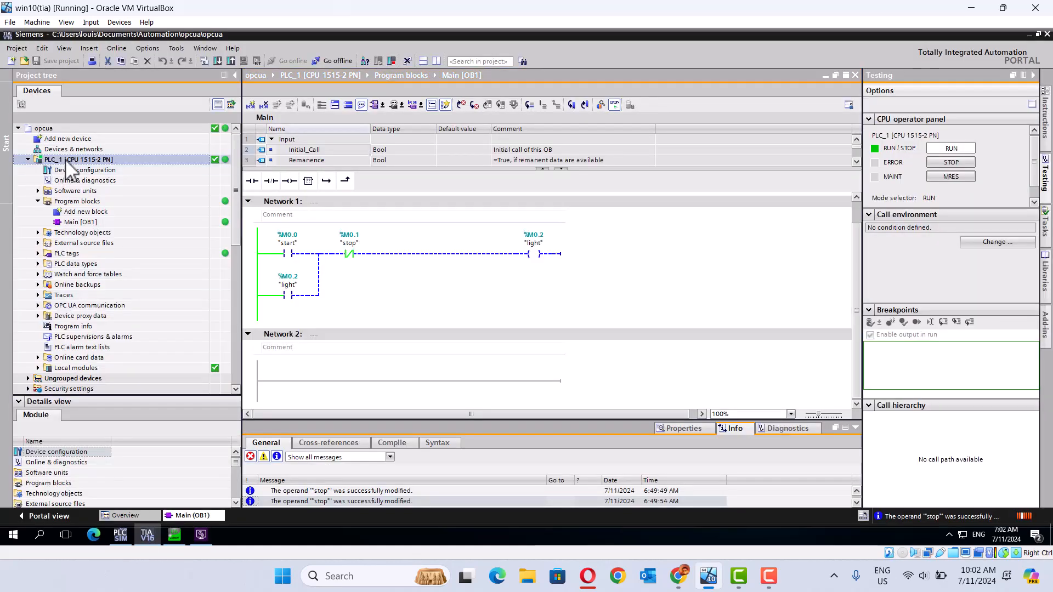
Copy PLC_1's OPC UA server address opc.tcp://192.168.1.10:4840 from its properties and close them
right_click(73, 159)
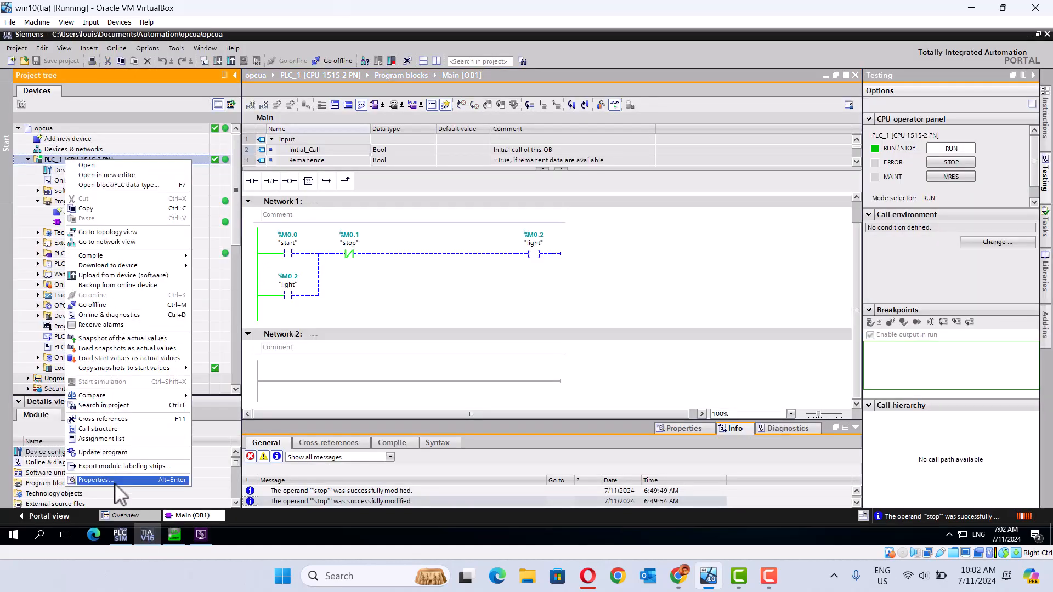
left_click(95, 479)
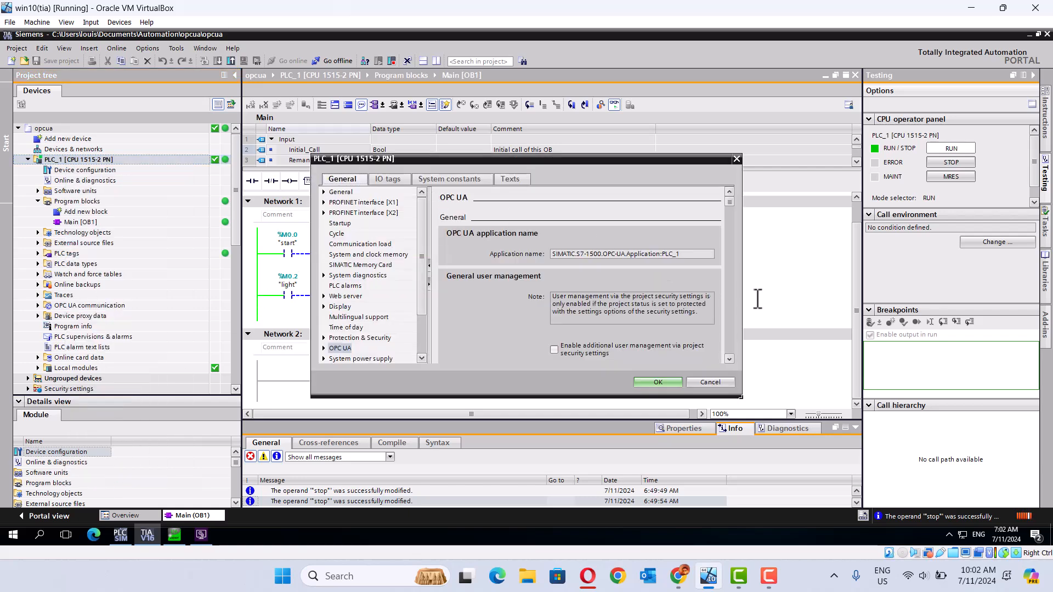
mouse_move(735, 329)
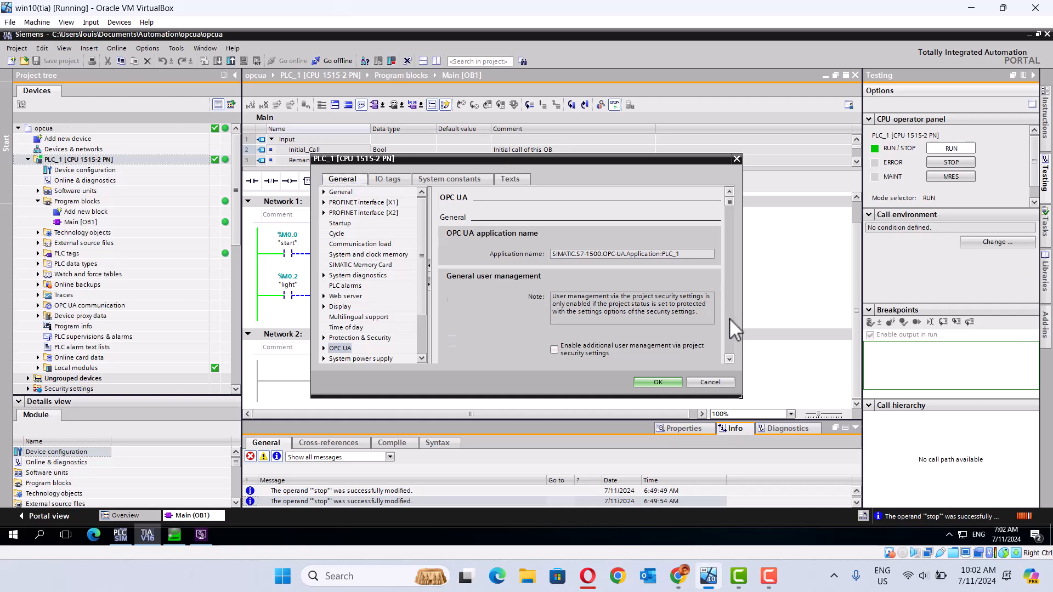
scroll("down", 3)
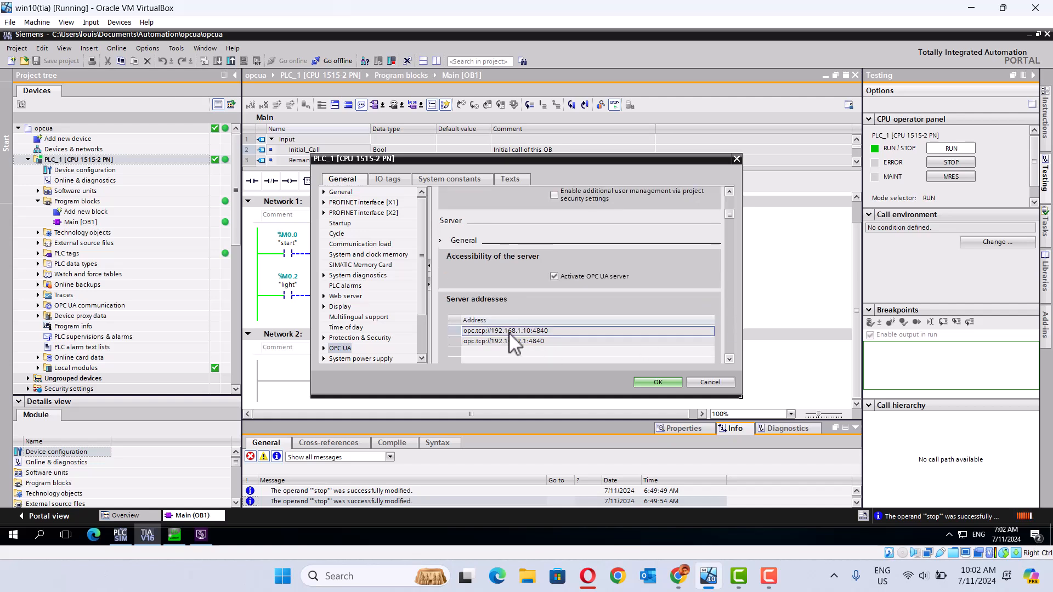
right_click(505, 330)
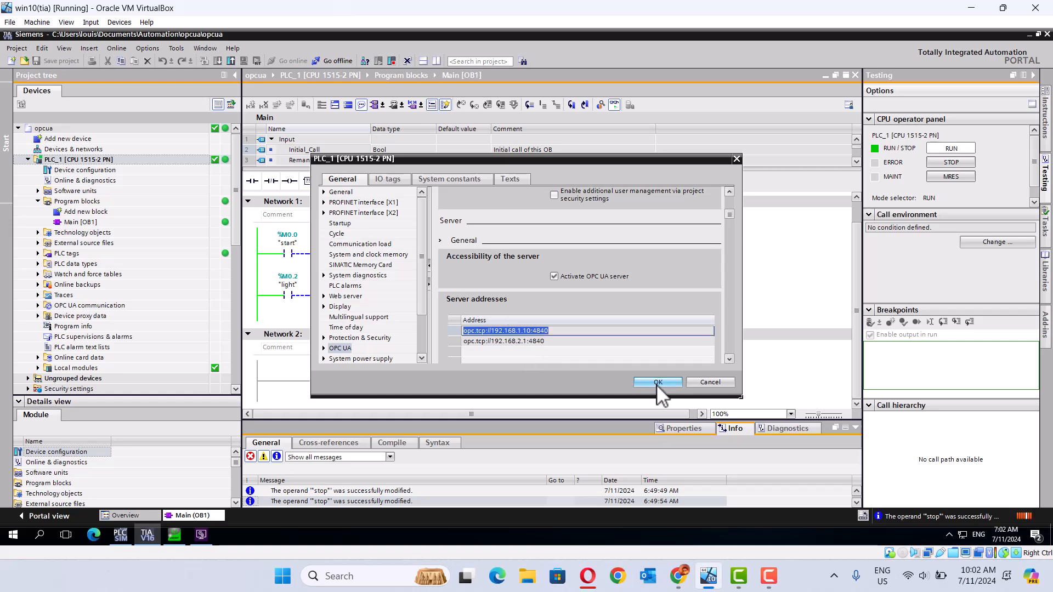
left_click(656, 381)
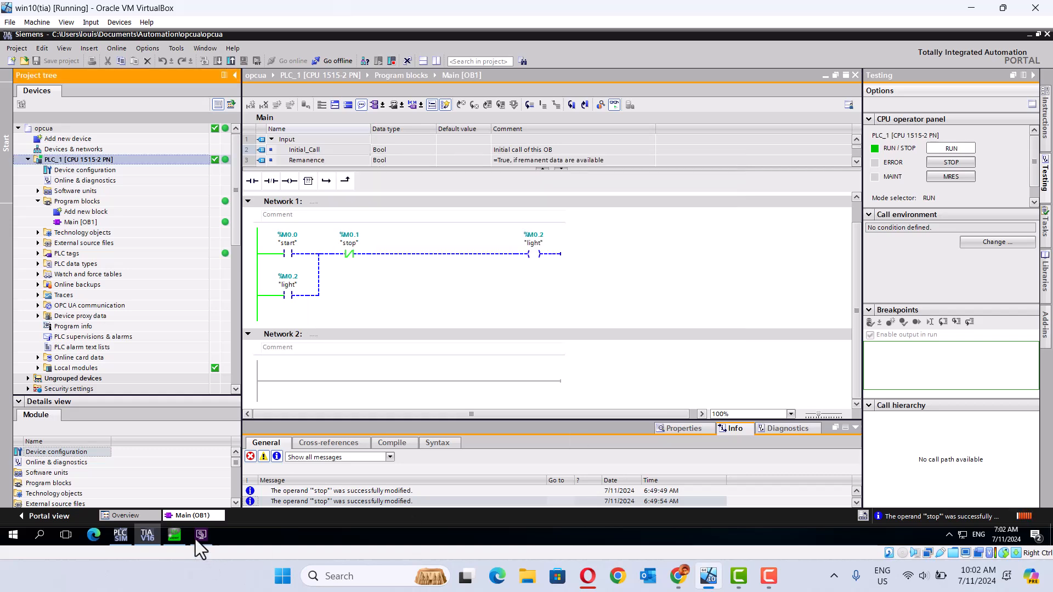
Paste opc.tcp://192.168.1.10:4840 into the test connection's endpoint URL and list the server's endpoints
left_click(200, 534)
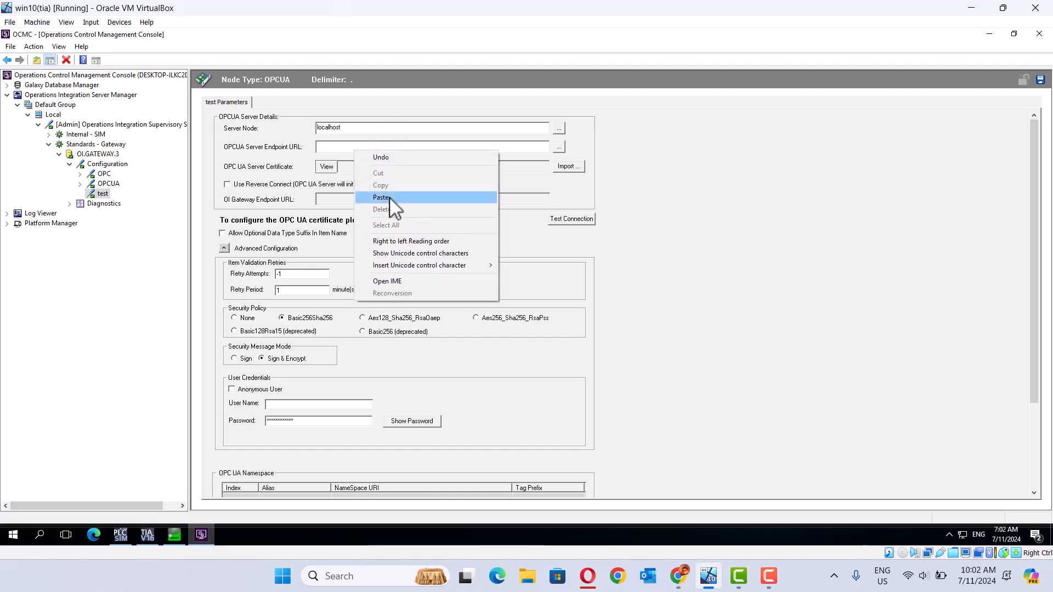
left_click(380, 196)
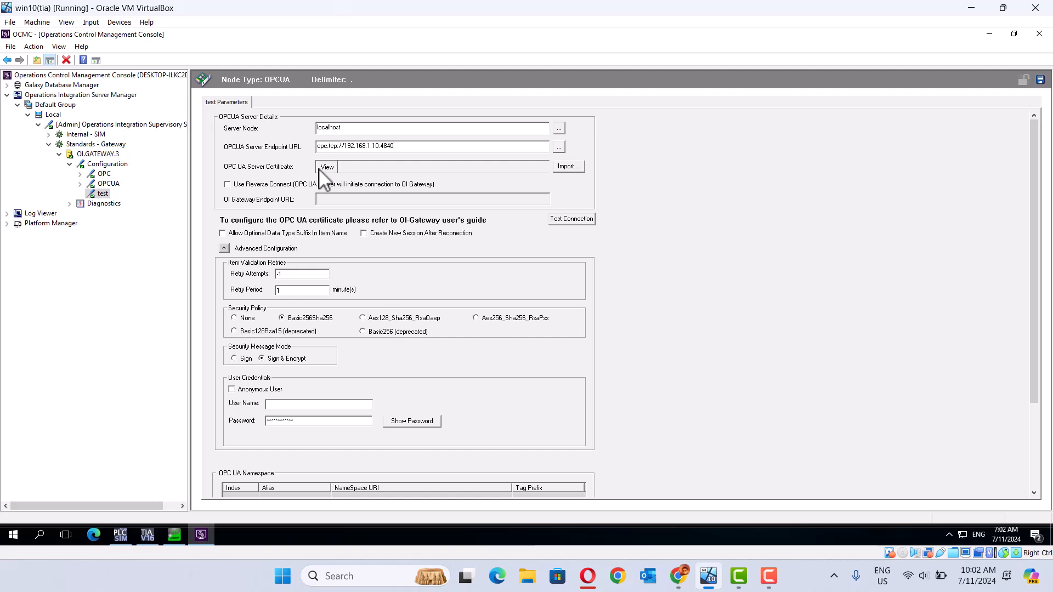
mouse_move(329, 176)
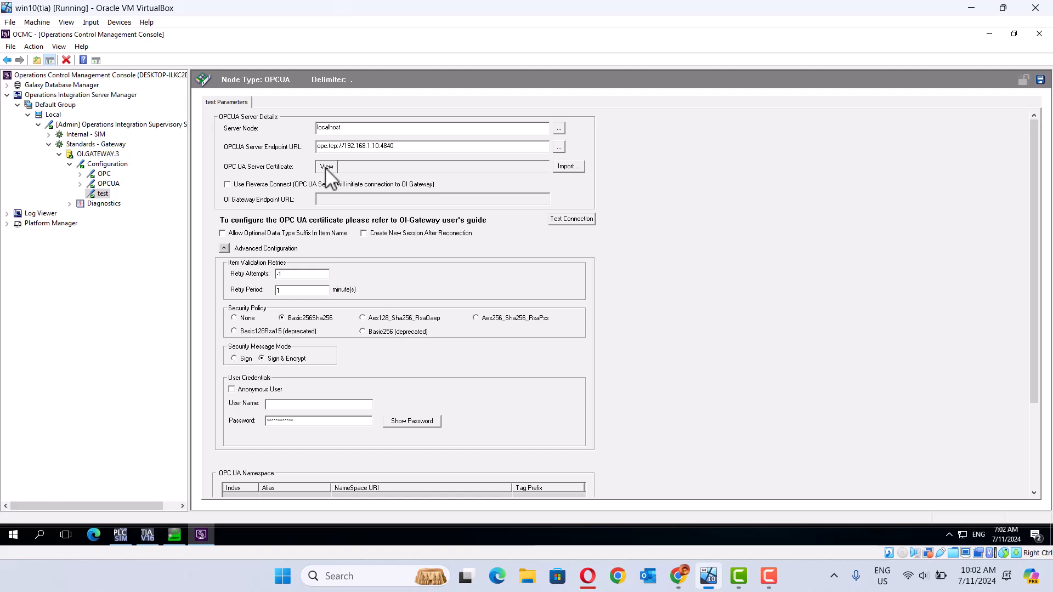
mouse_move(614, 164)
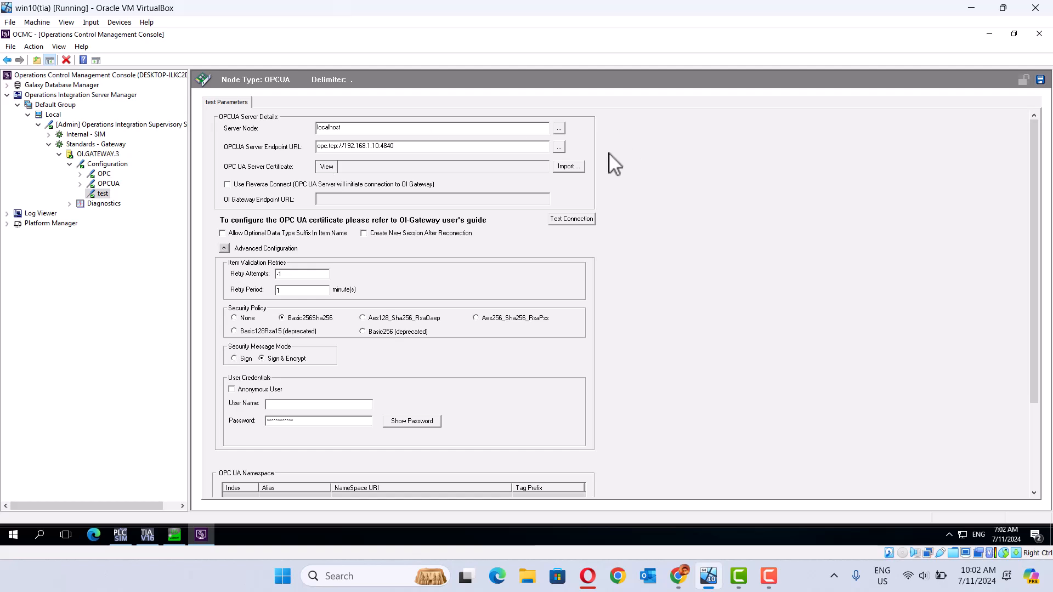
mouse_move(561, 152)
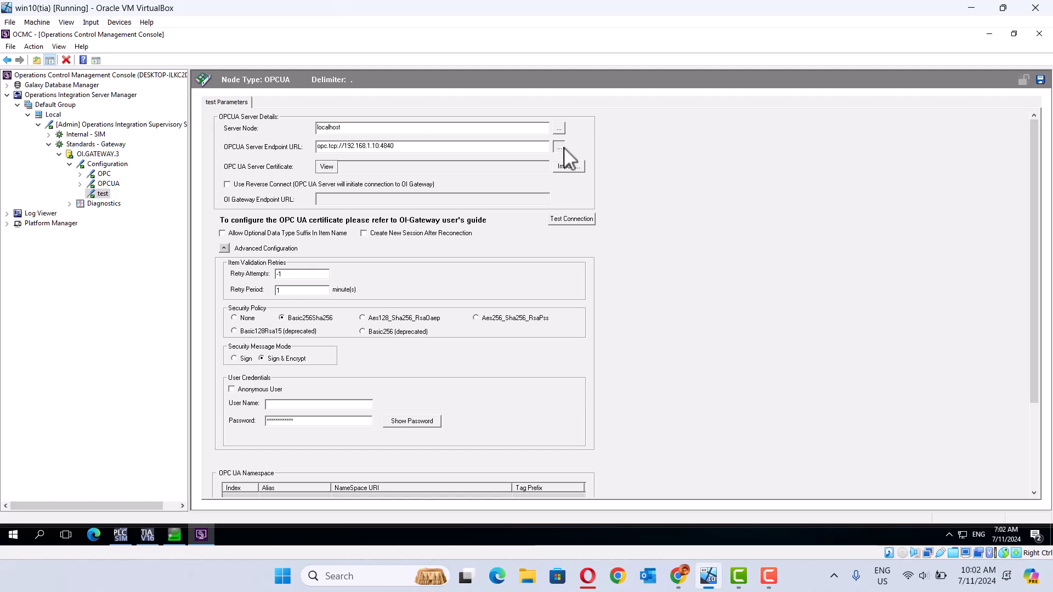
left_click(558, 146)
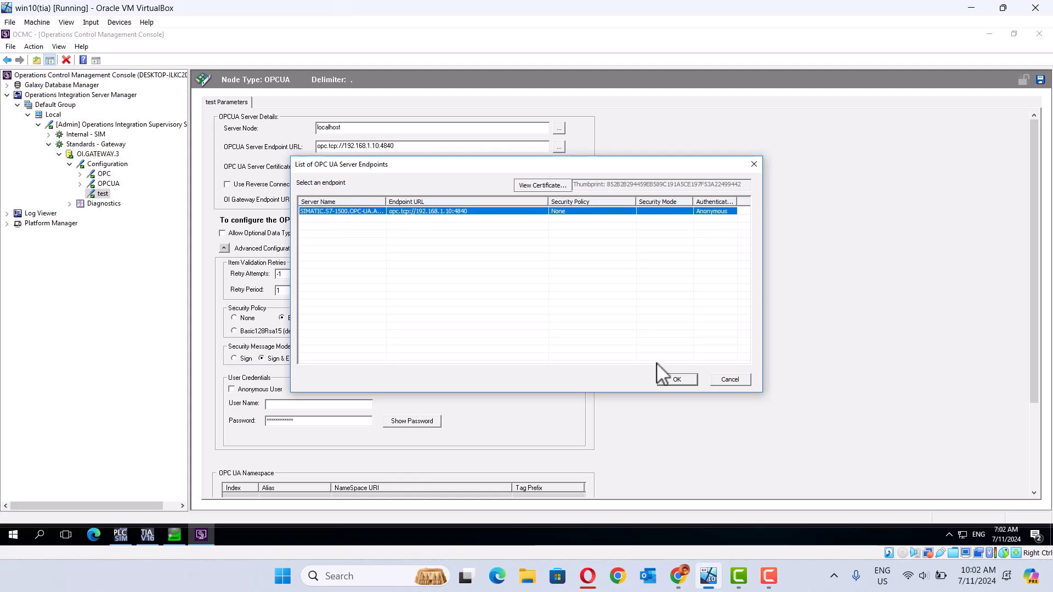
Accept the S7-1500 endpoint, run Test Connection successfully and collapse Advanced Configuration
left_click(676, 378)
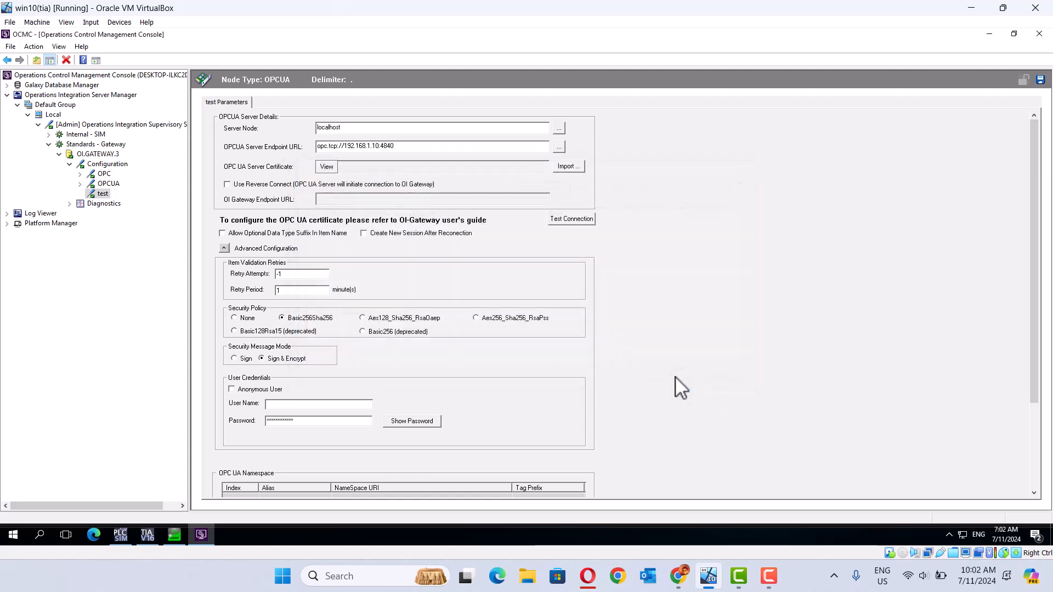
left_click(234, 318)
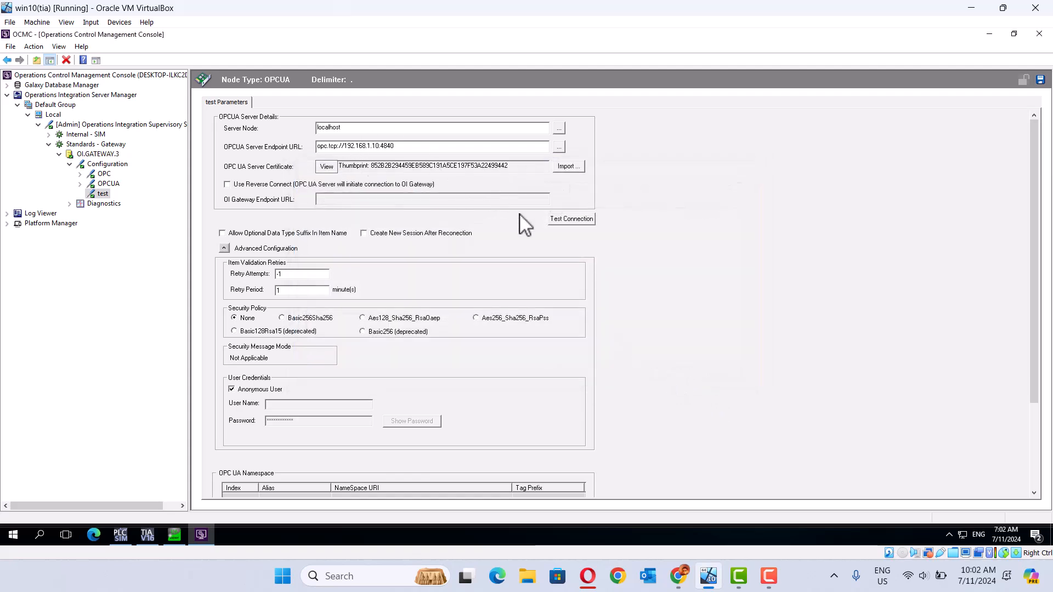
left_click(571, 219)
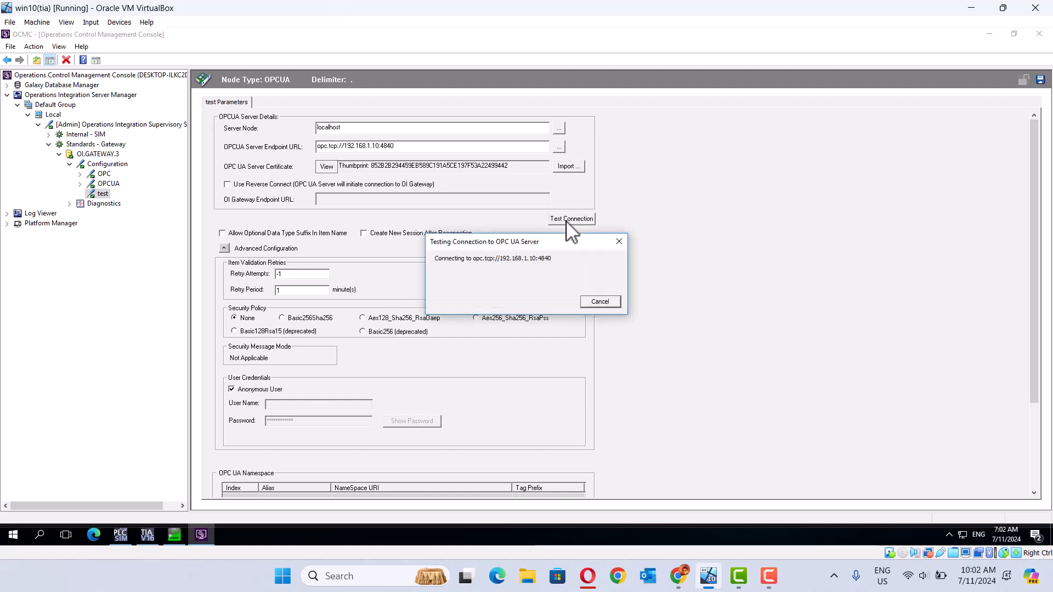
left_click(224, 248)
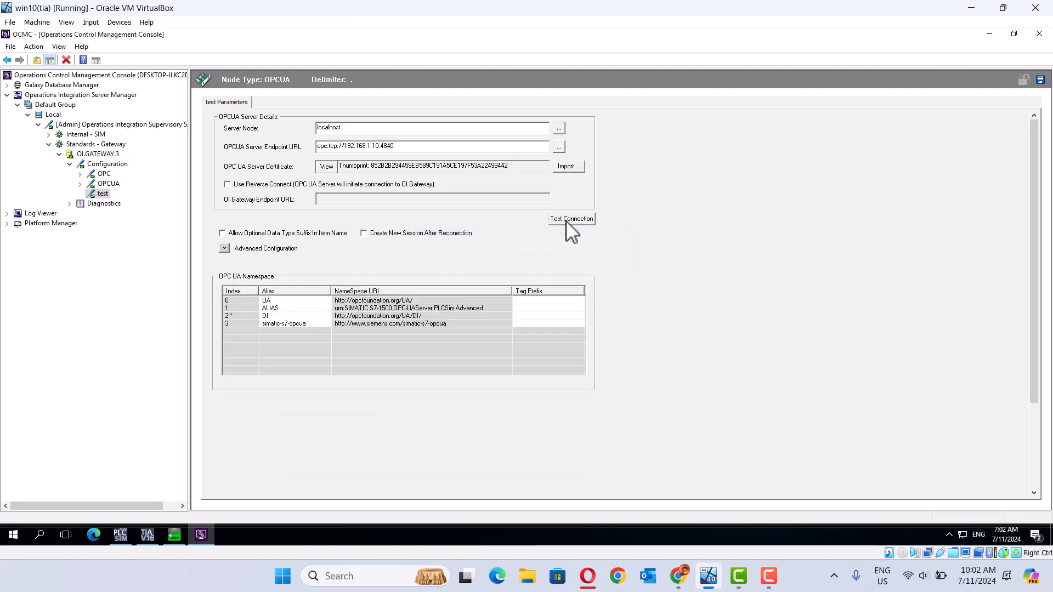
Add an OPCUAGroup under test, saving the changed configuration, and name it 'try'
right_click(100, 193)
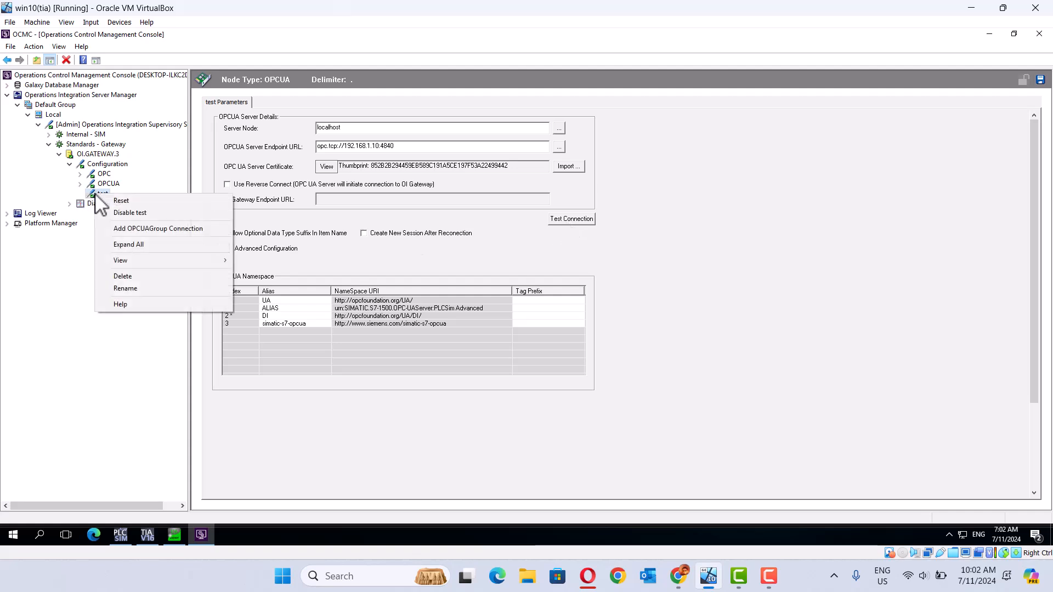
mouse_move(120, 200)
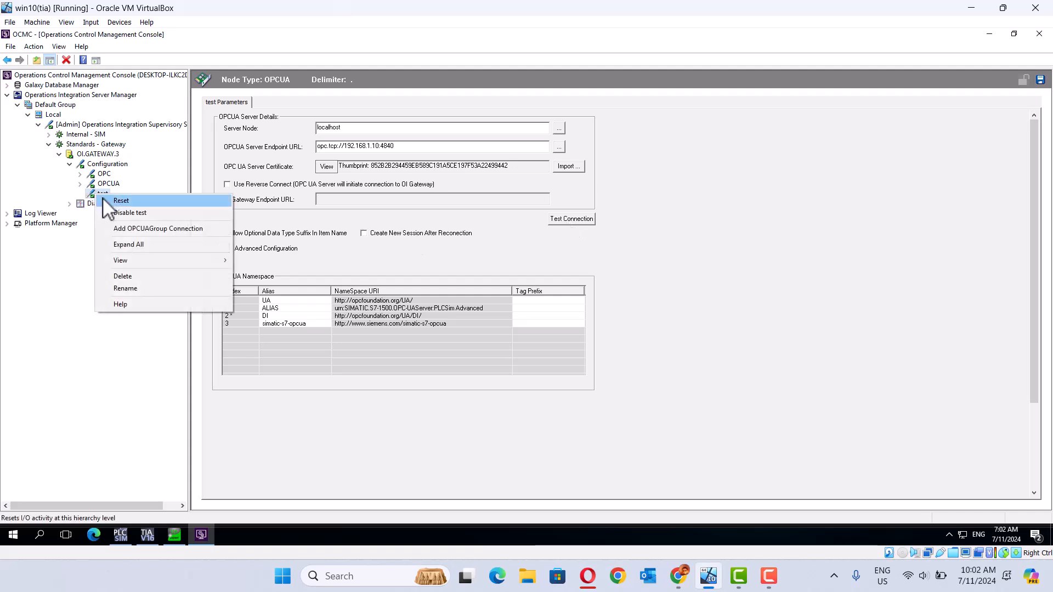
mouse_move(159, 228)
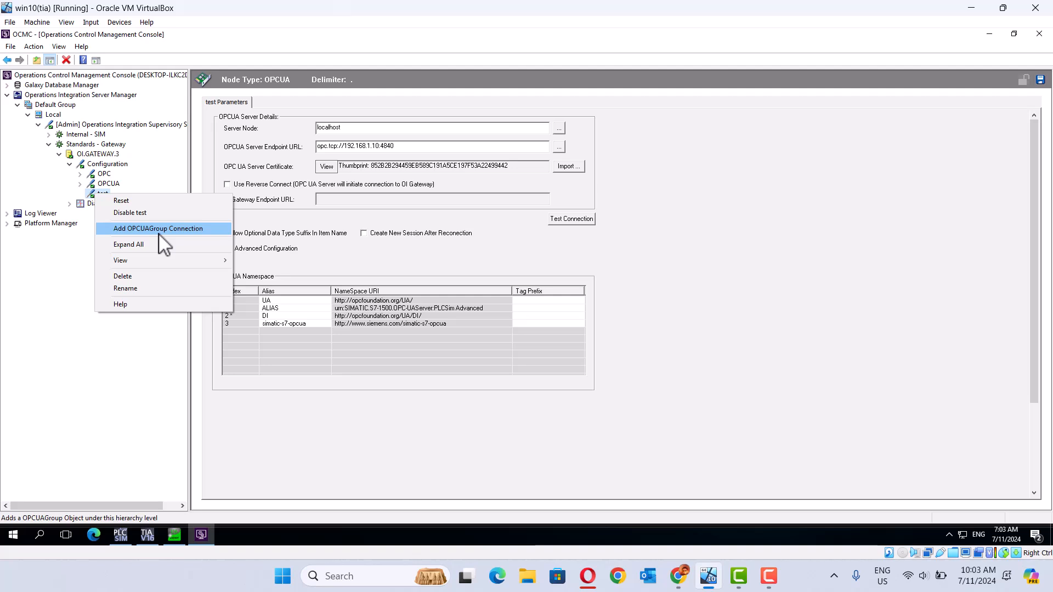
left_click(158, 228)
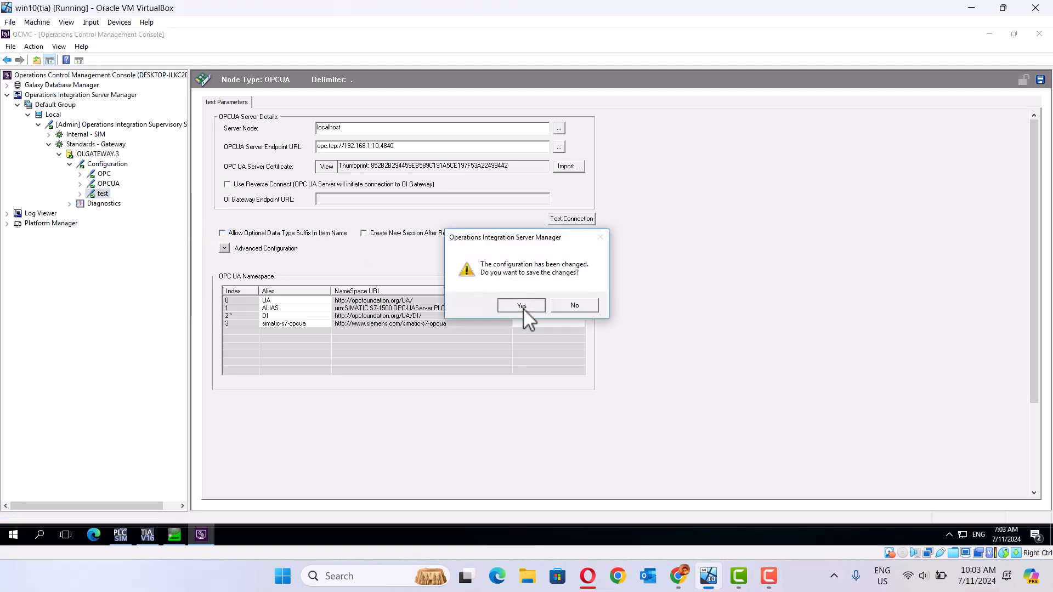
left_click(521, 306)
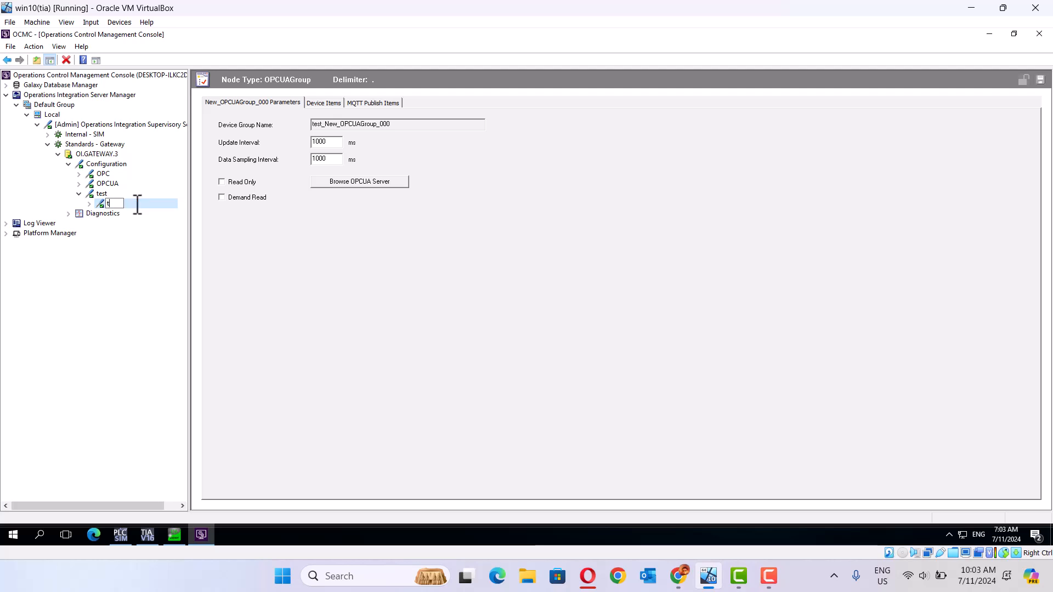
type("try")
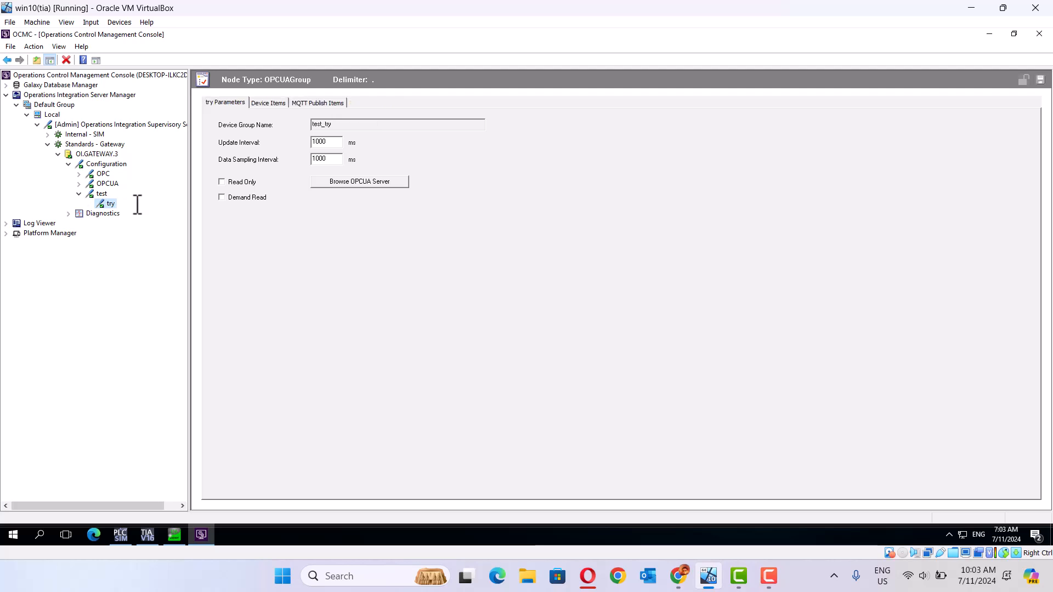
mouse_move(360, 189)
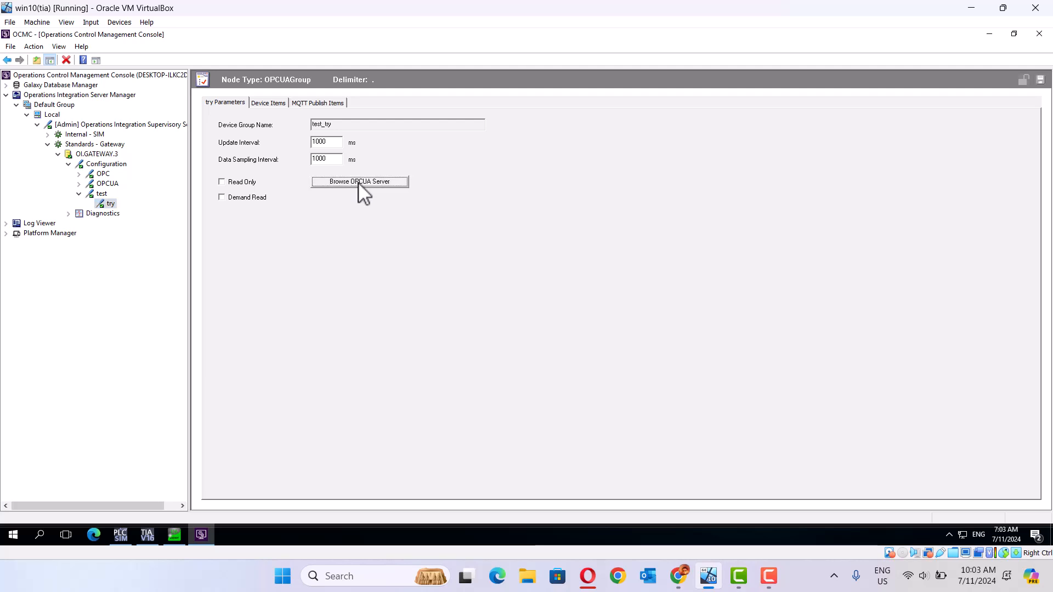
In the OPCUA Tag Browser, add PLC_1 > Memory tags light, start and stop and confirm
left_click(360, 181)
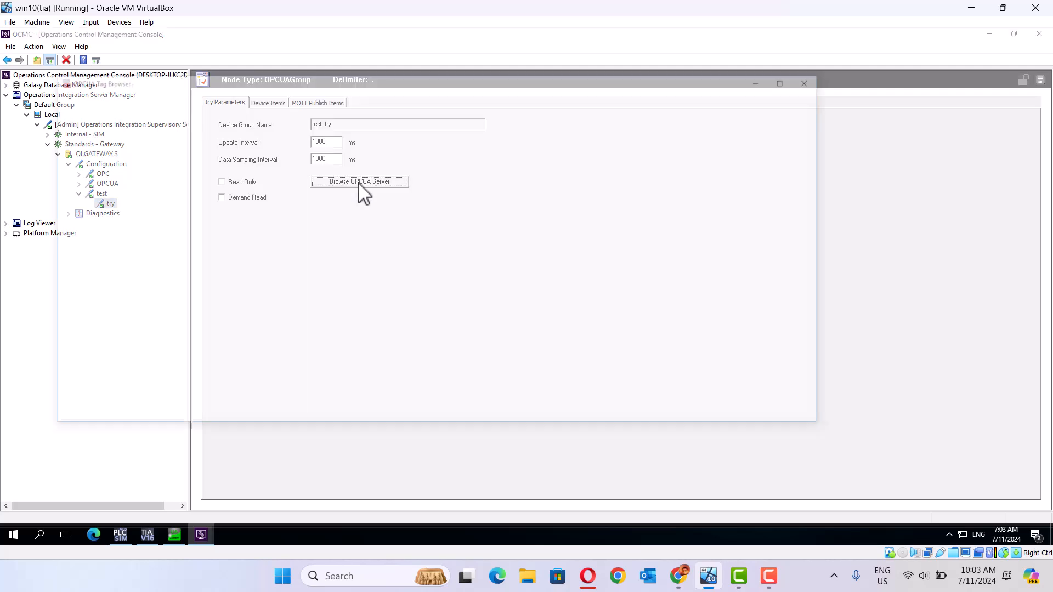
left_click(360, 181)
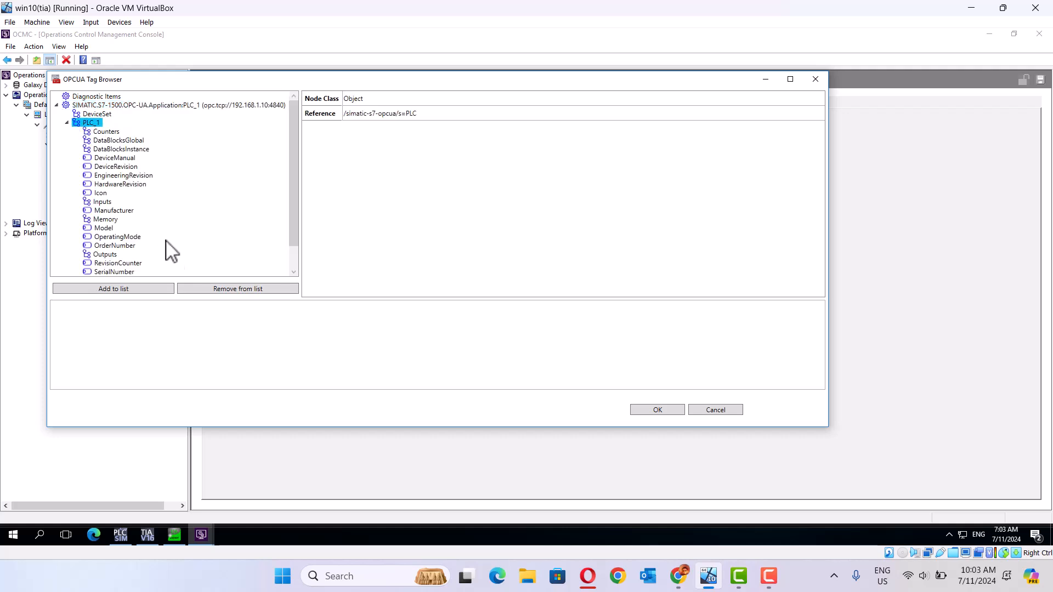
left_click(105, 220)
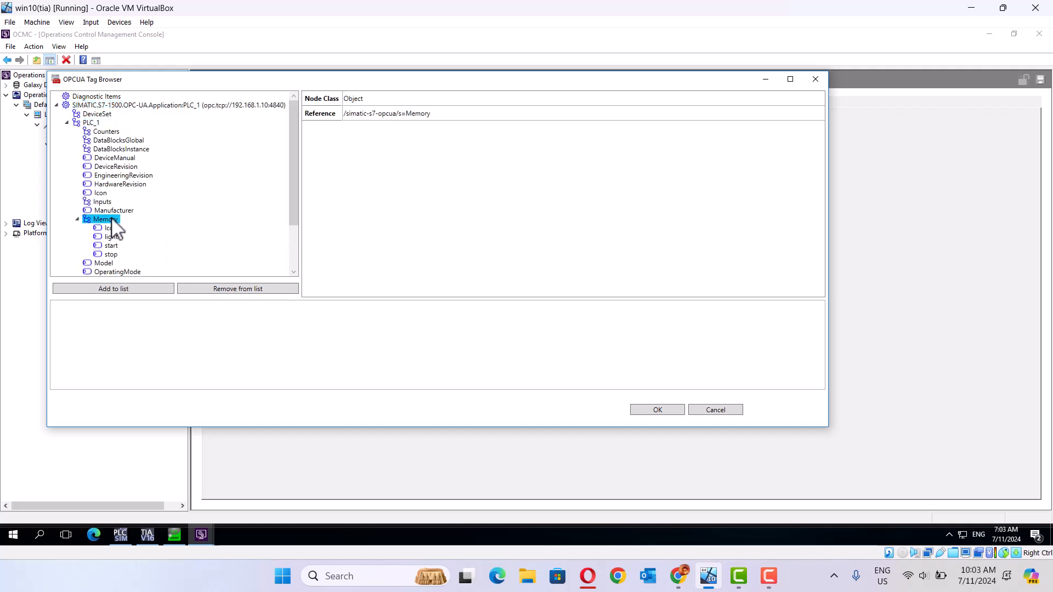
left_click(112, 237)
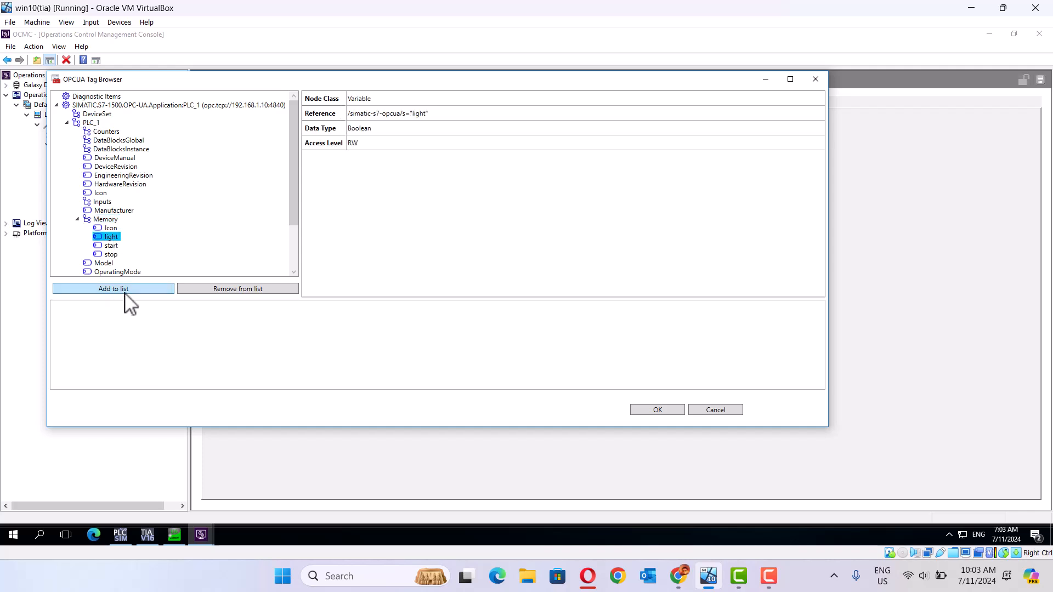
left_click(113, 288)
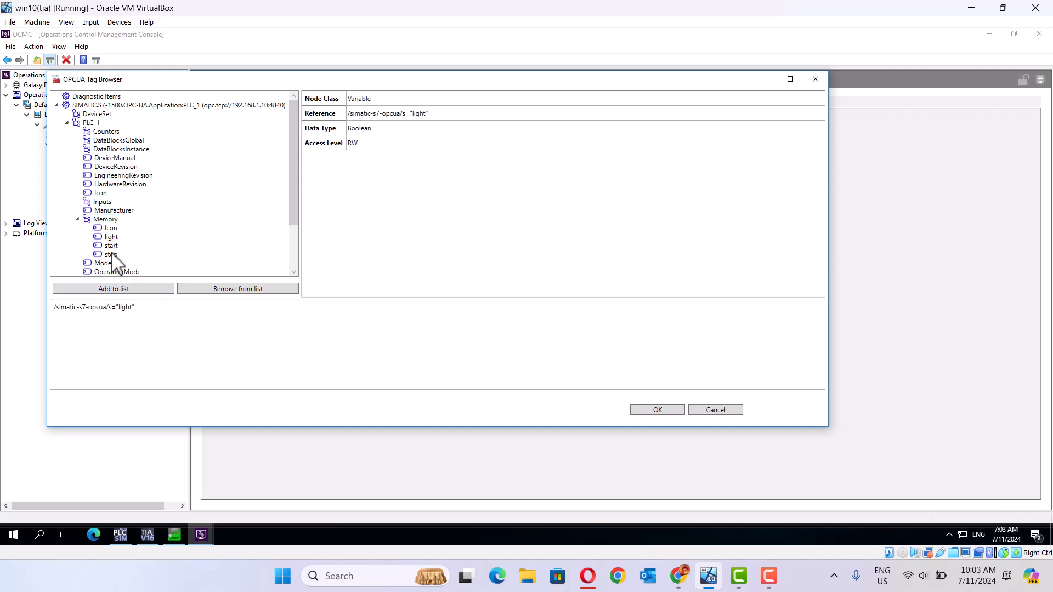
left_click(113, 289)
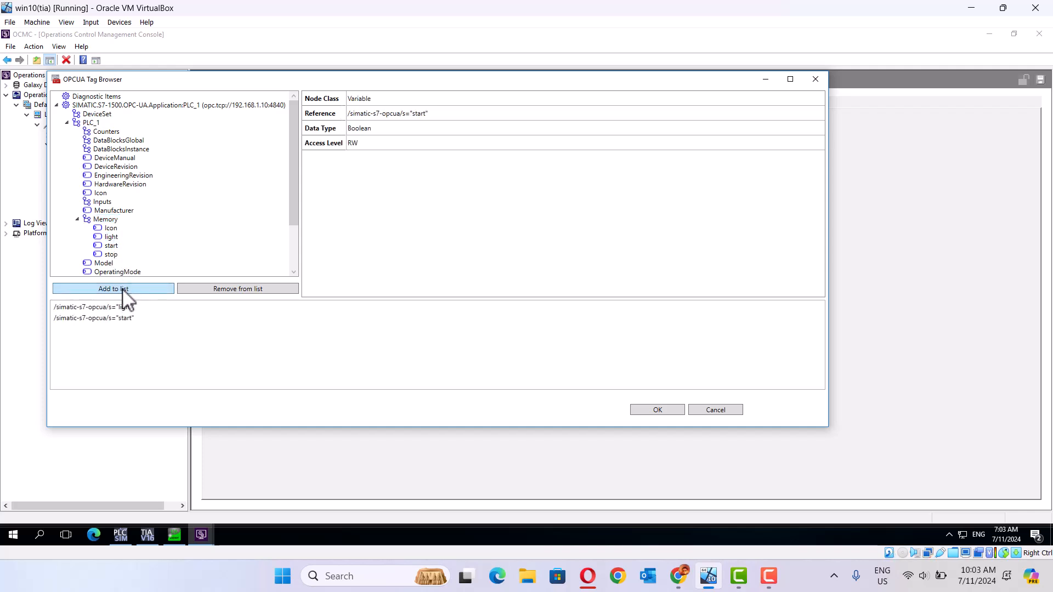
left_click(111, 254)
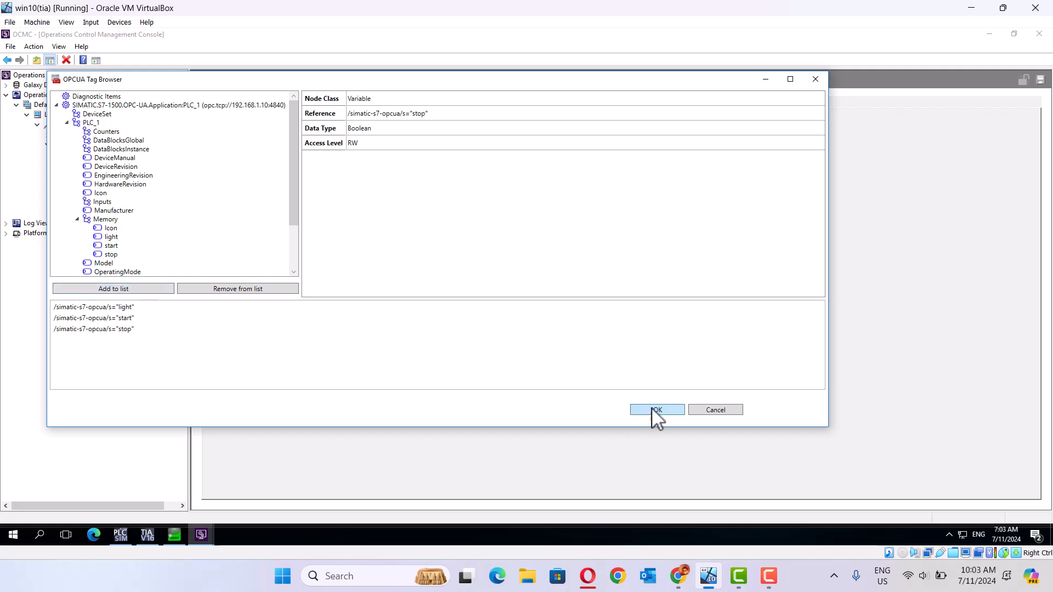
left_click(656, 409)
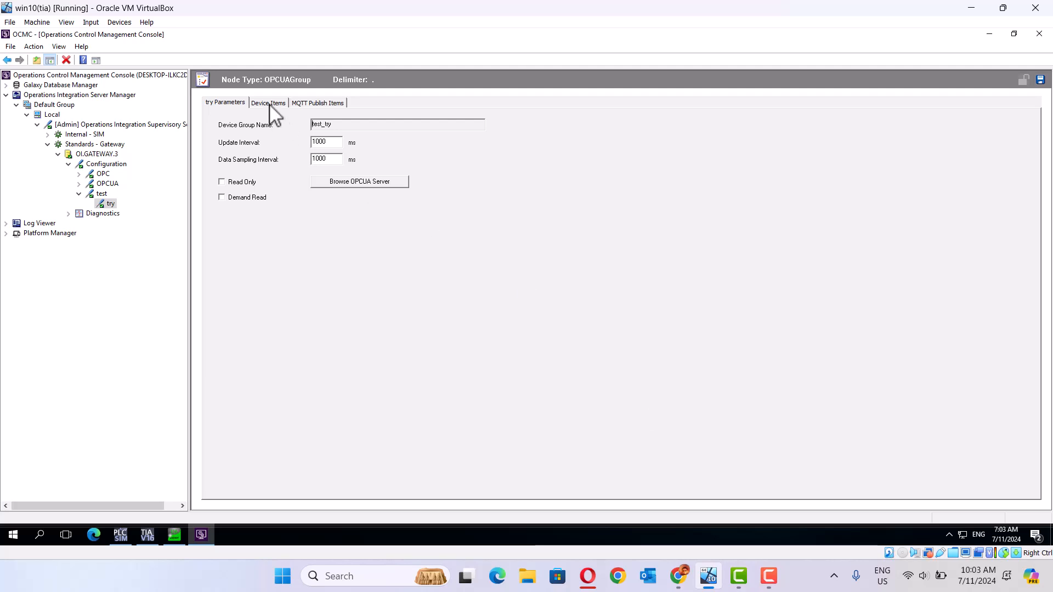
Rename the try group's device items to light, start and stop and save the configuration
left_click(267, 102)
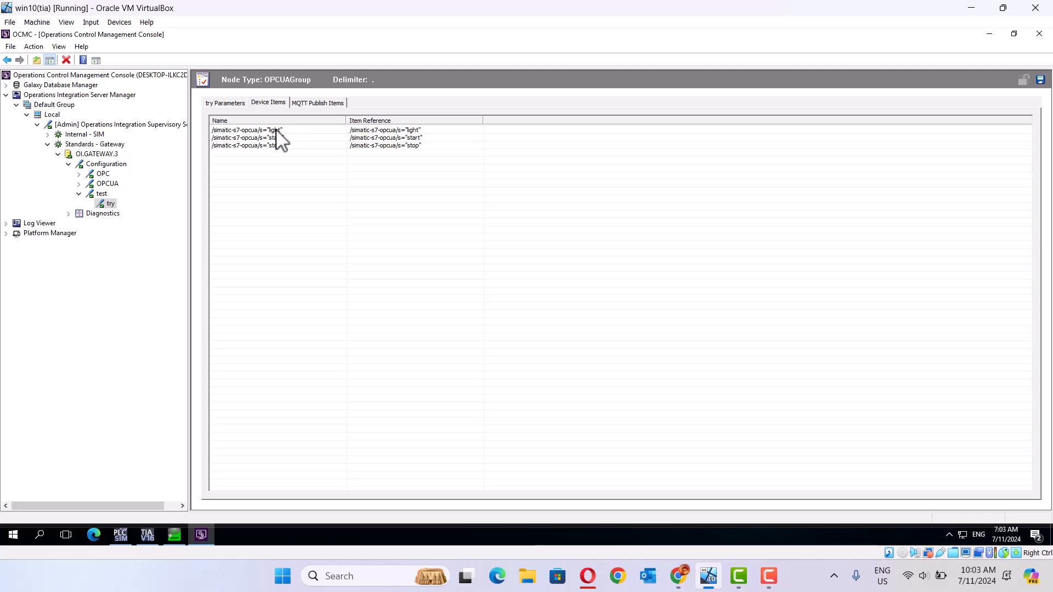
left_click(247, 129)
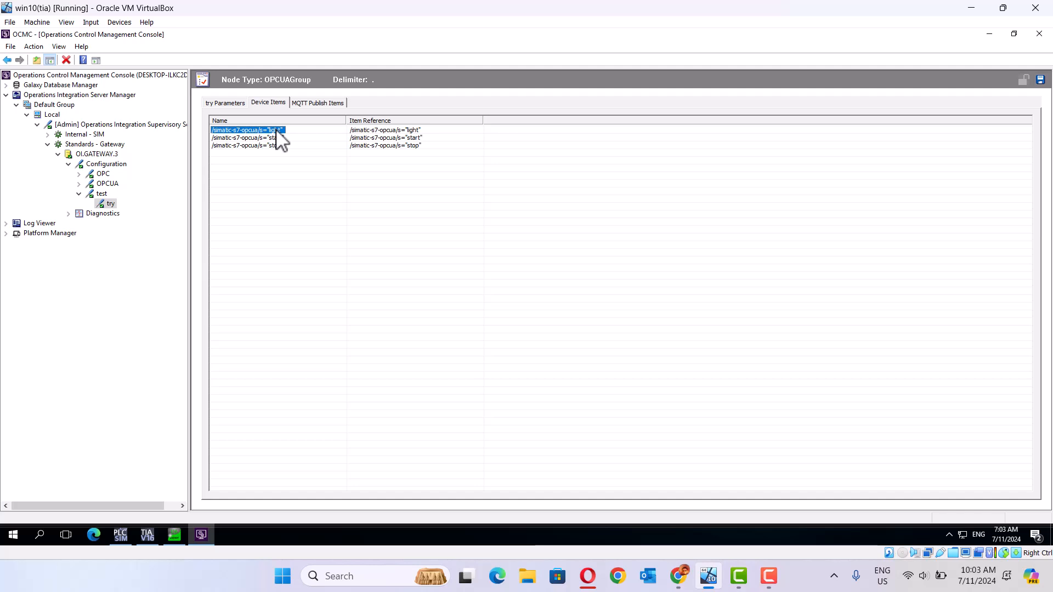
double_click(247, 130)
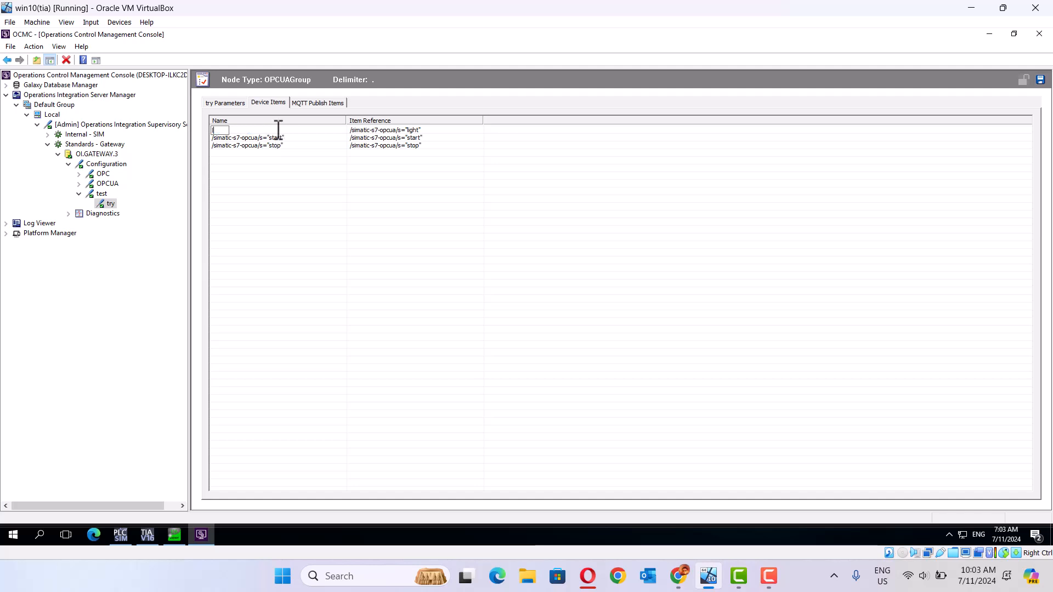
type("light")
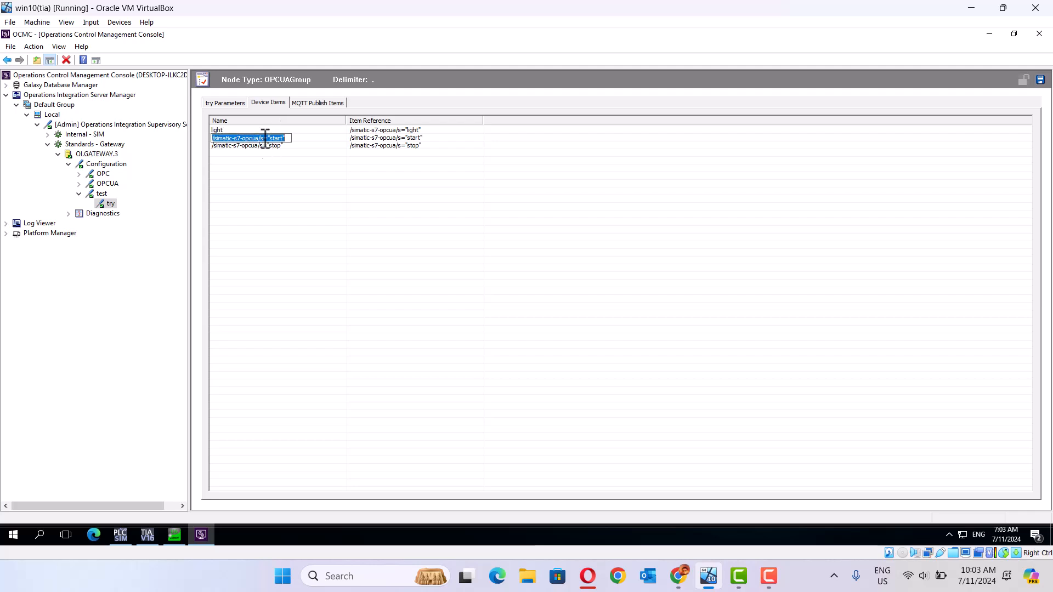
type("start")
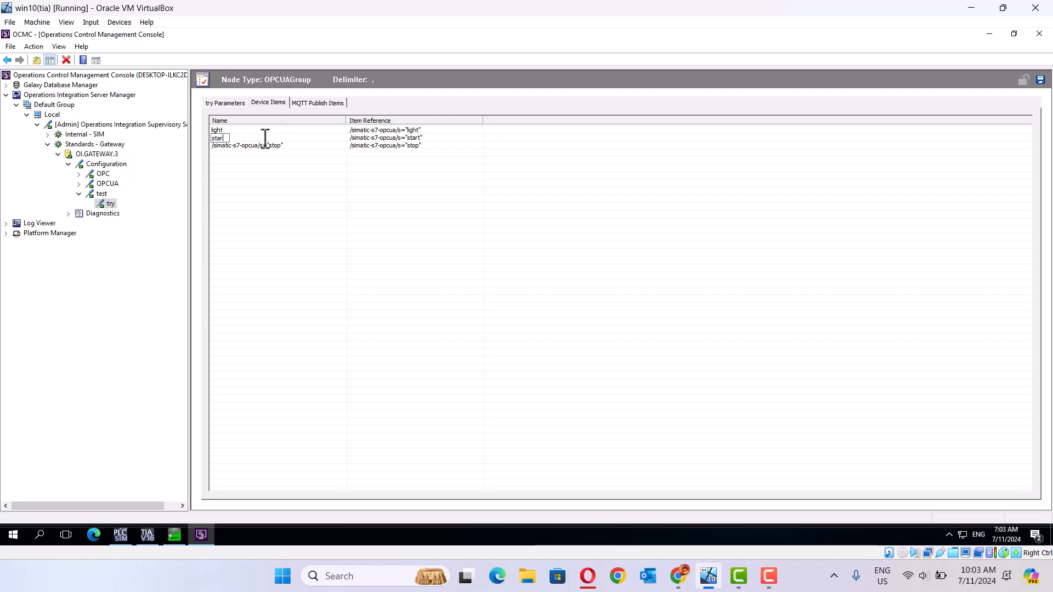
left_click(217, 138)
type("stop")
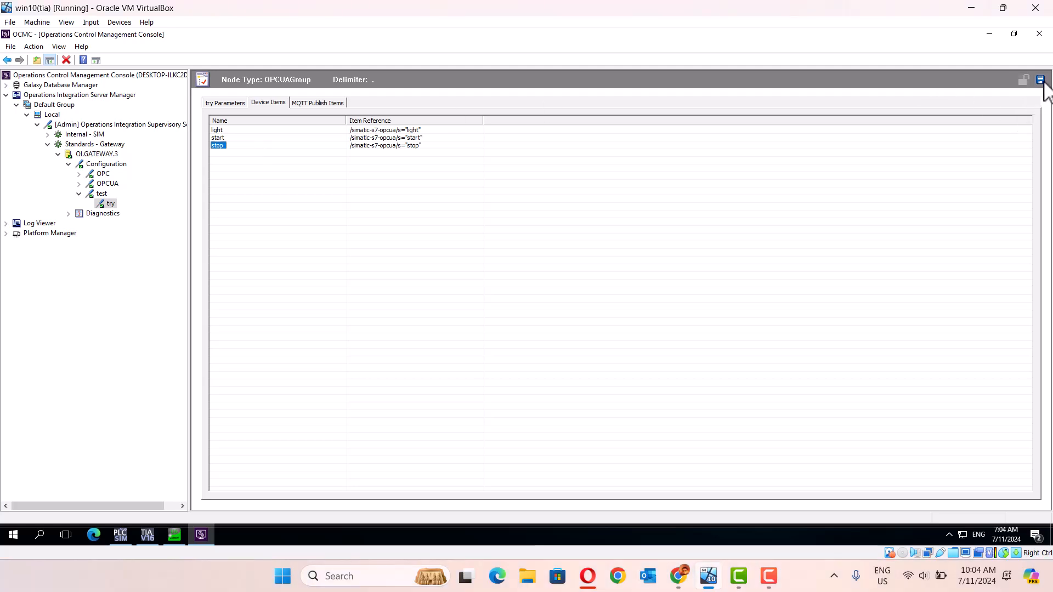
left_click(1041, 79)
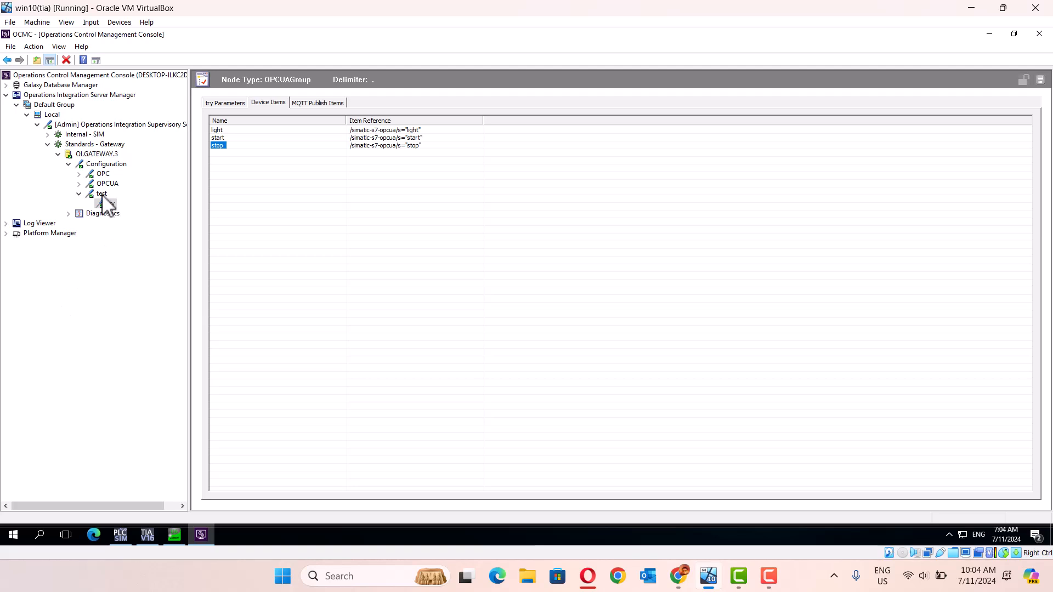
Select the test node to show its parameters with endpoint opc.tcp://192.168.1.10:4840
left_click(101, 194)
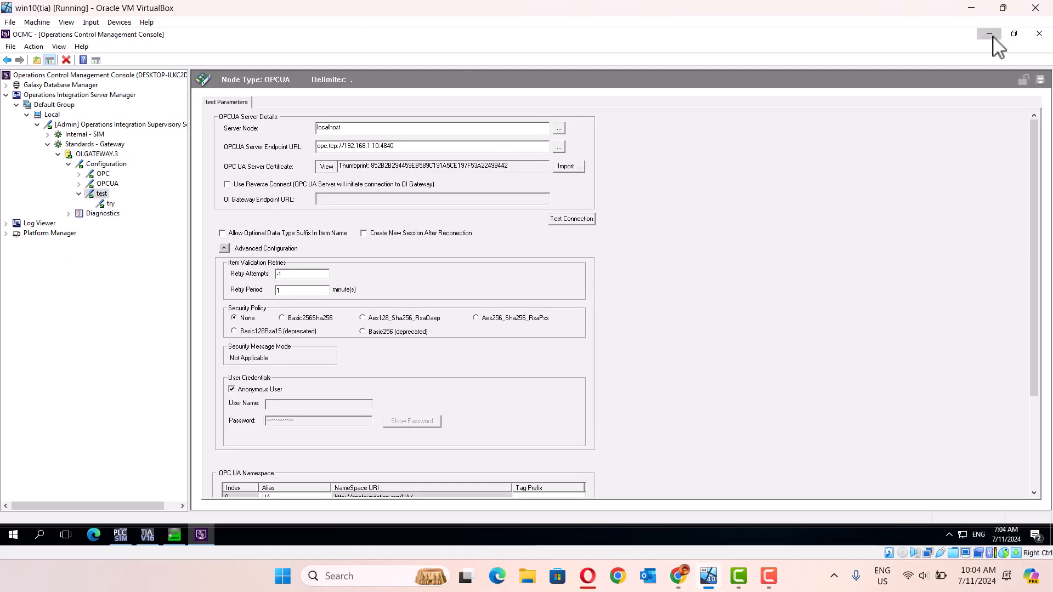
mouse_move(988, 113)
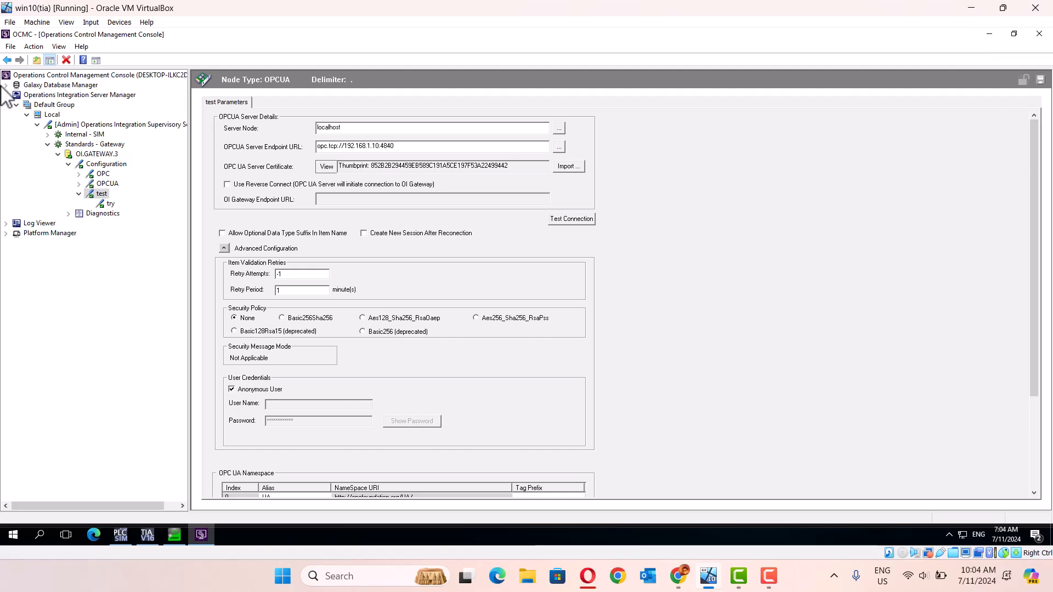
mouse_move(420, 330)
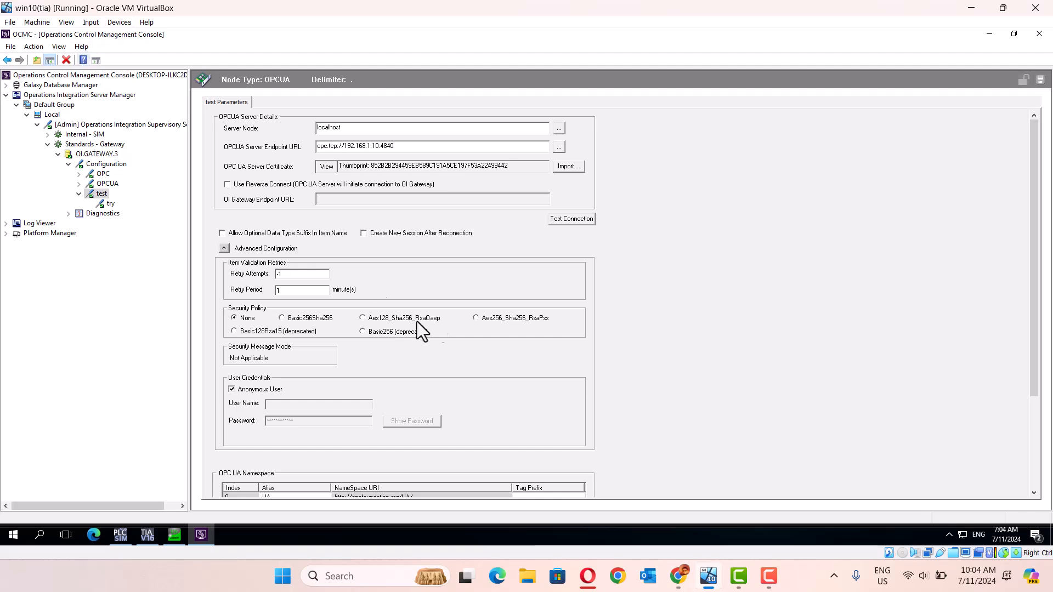